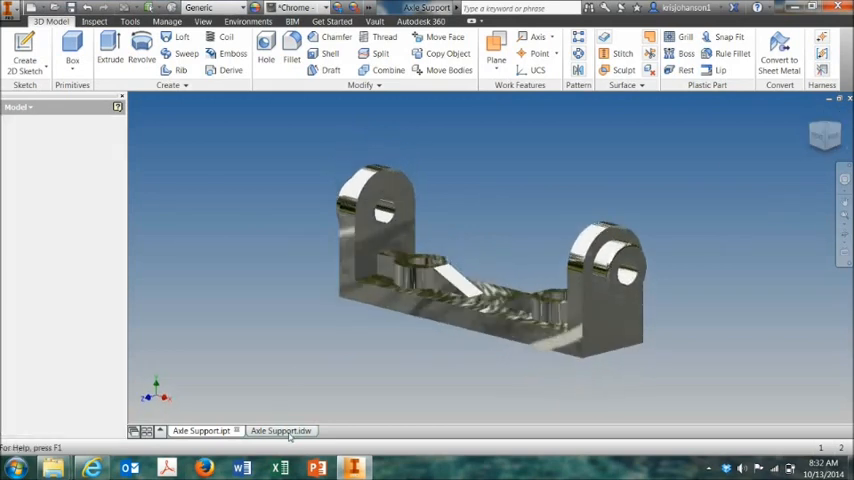
Orbit the Axle Support part, review Axle Support.idw, then open the application menu
click(287, 430)
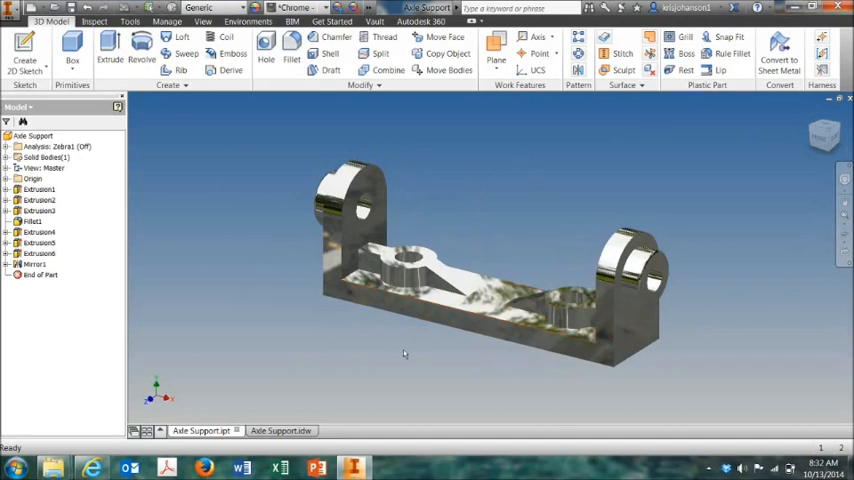
mouse_move(268, 300)
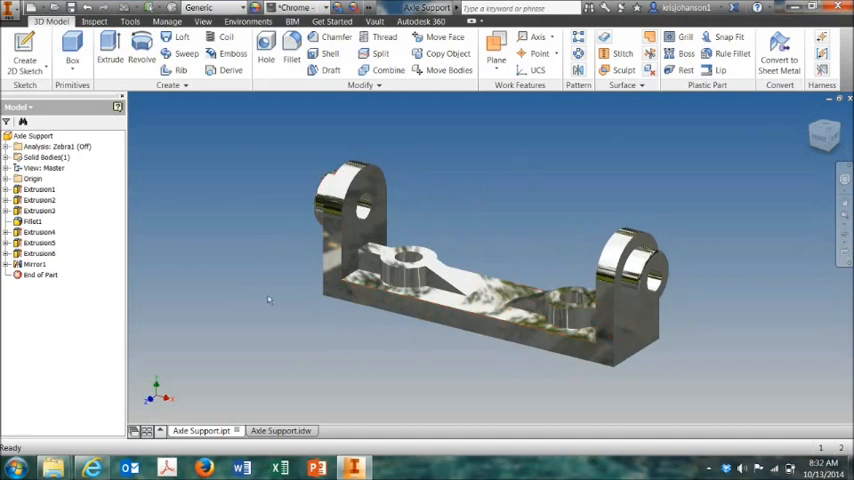
mouse_move(265, 245)
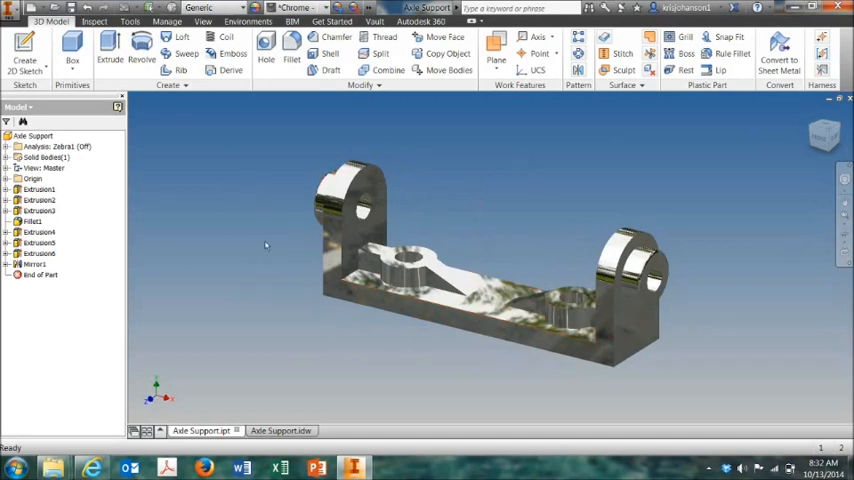
click(470, 335)
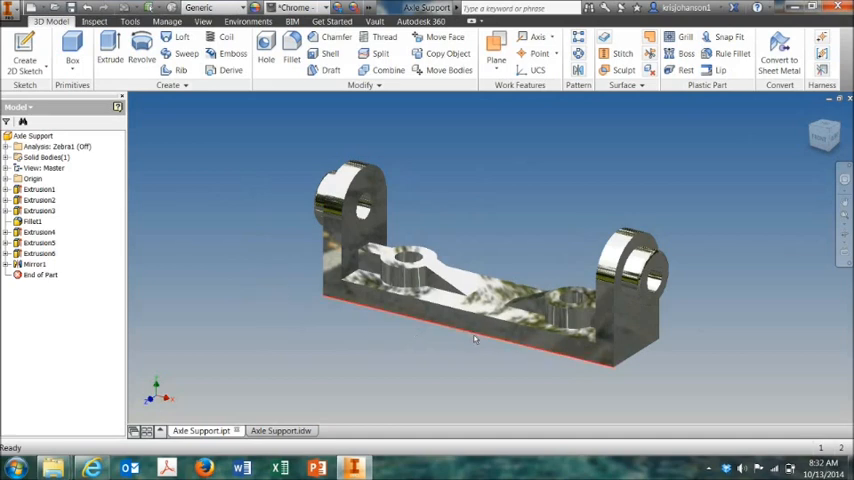
mouse_move(748, 374)
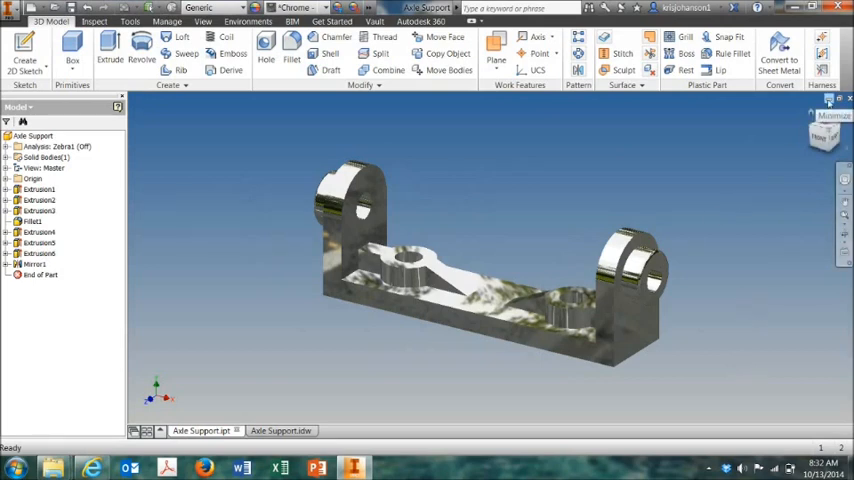
click(290, 432)
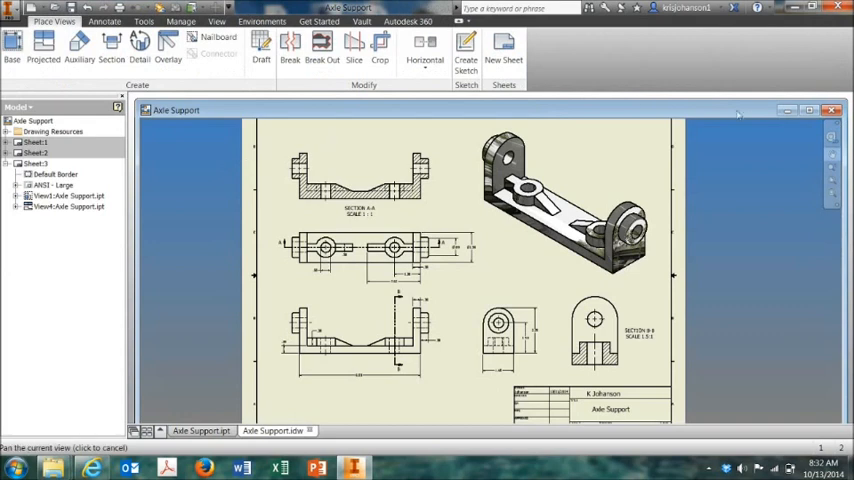
click(210, 430)
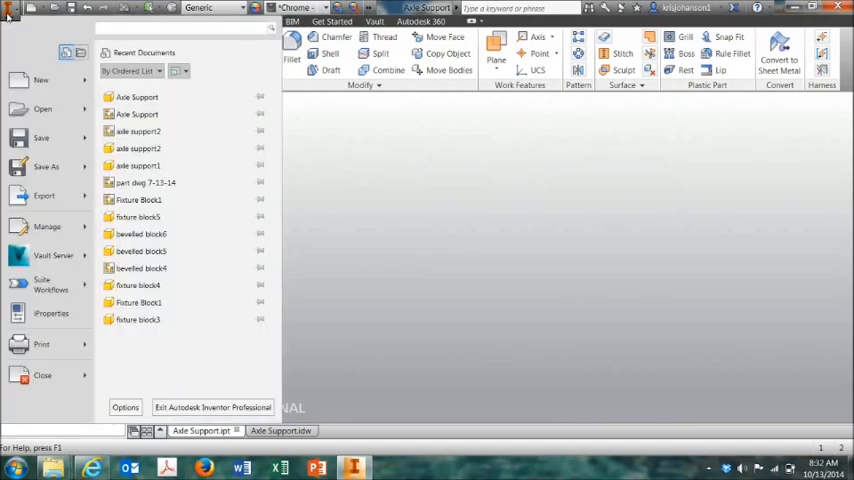
Create a new part file from the Standard (in).ipt template
click(132, 96)
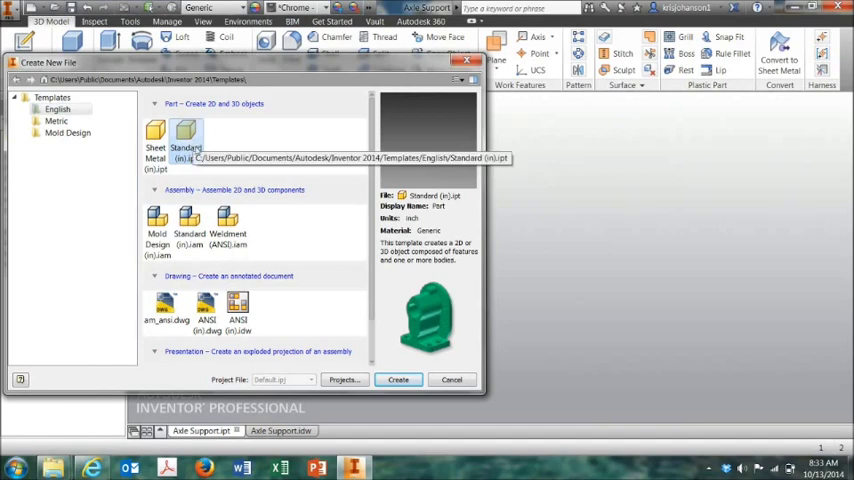
click(399, 380)
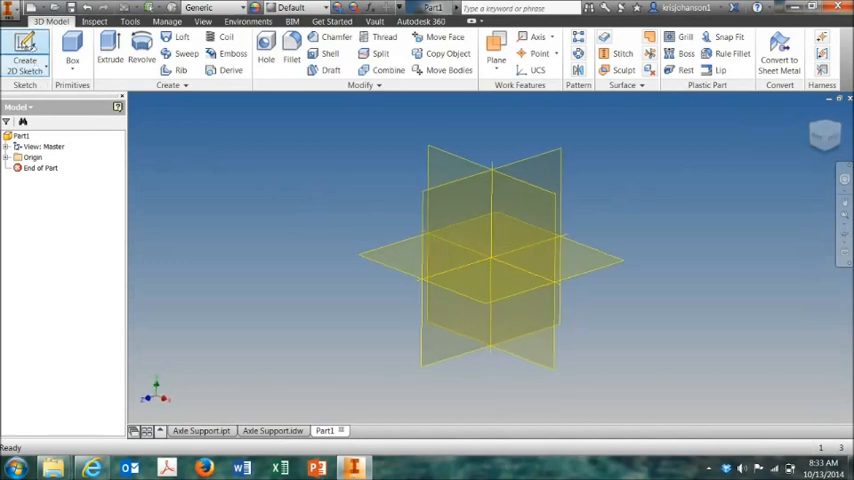
mouse_move(338, 212)
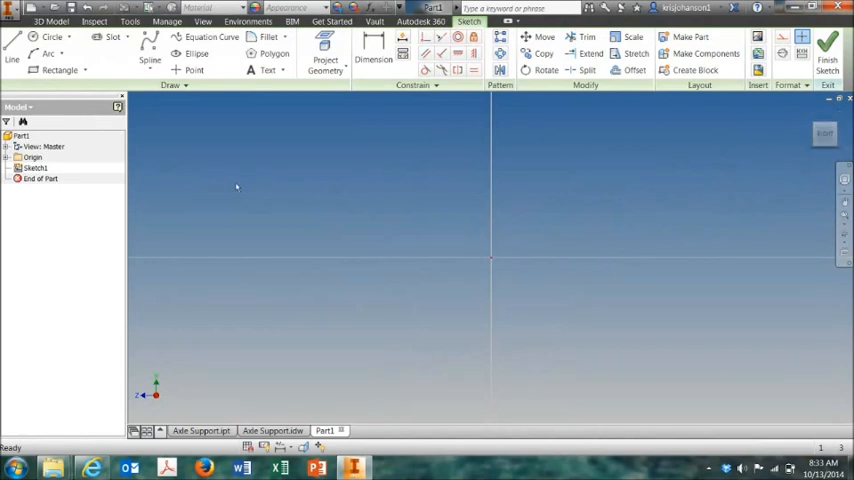
mouse_move(230, 183)
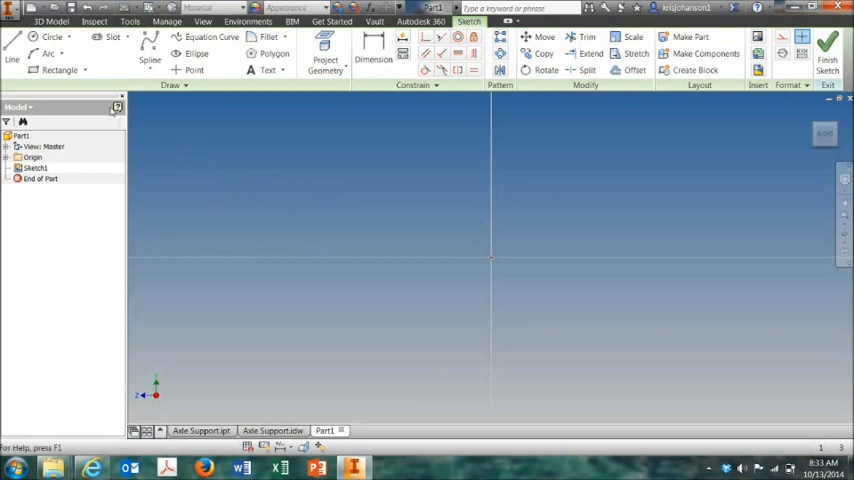
Draw a two-point rectangle straddling the vertical axis, bottom edge on the horizontal axis
click(85, 69)
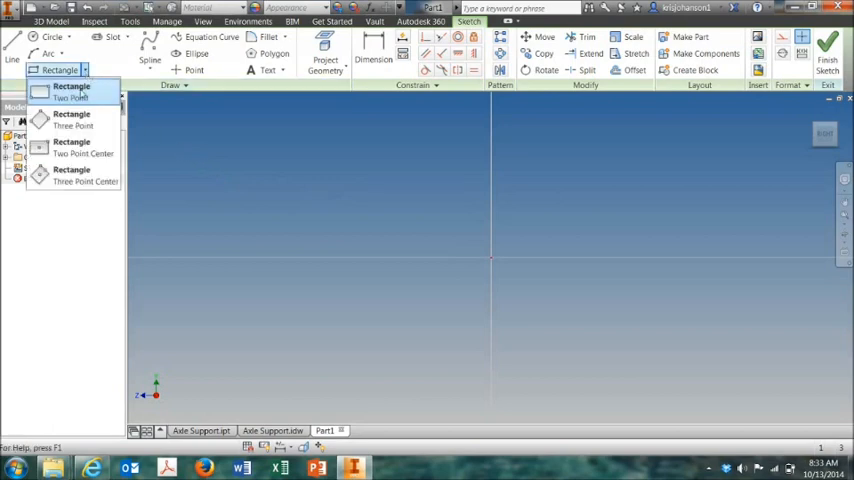
click(69, 92)
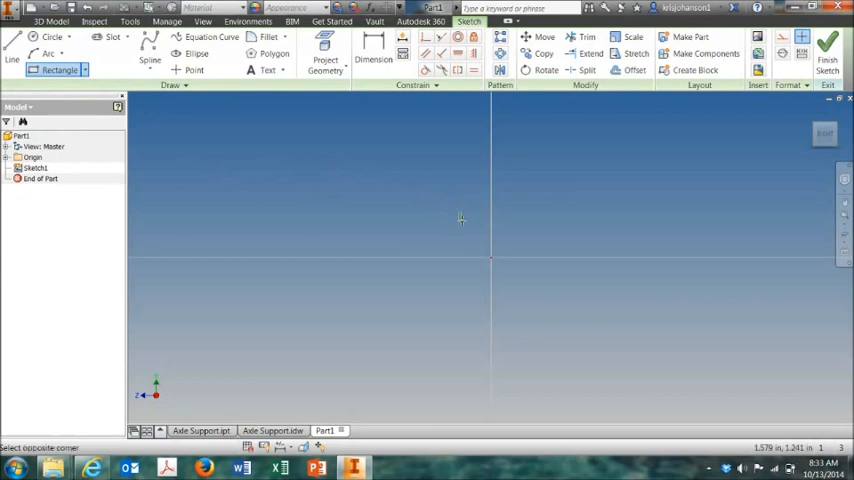
drag(460, 216, 485, 228)
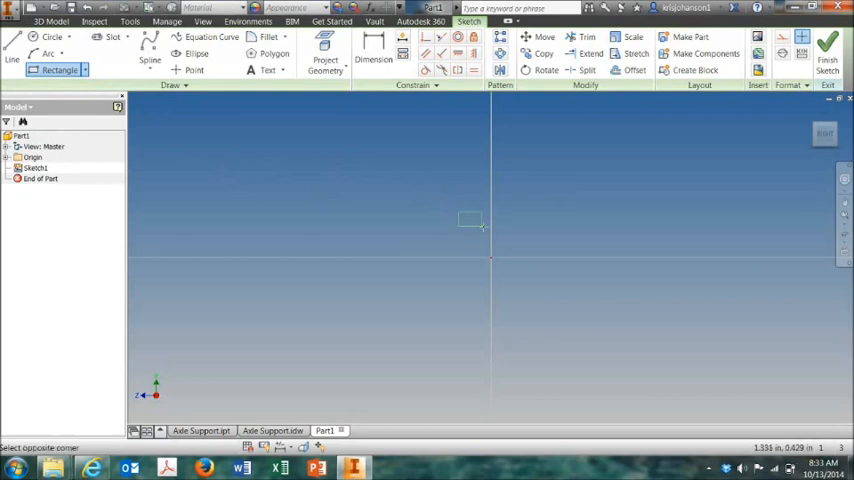
drag(470, 218, 521, 256)
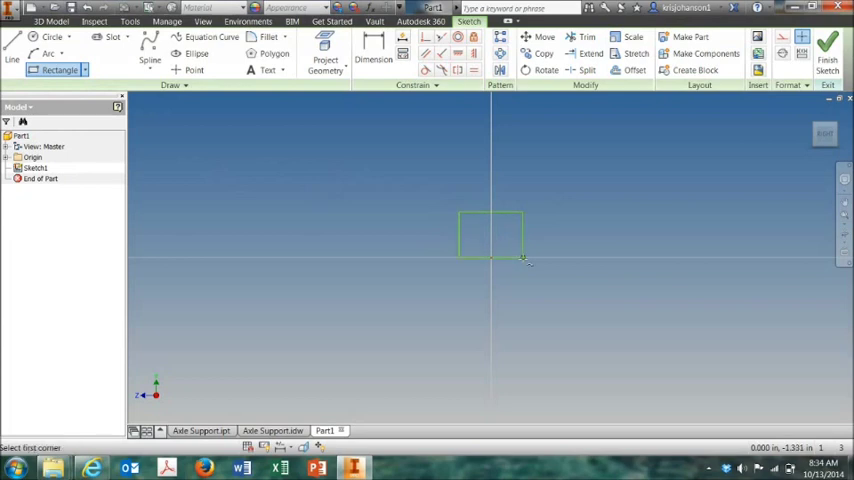
mouse_move(508, 270)
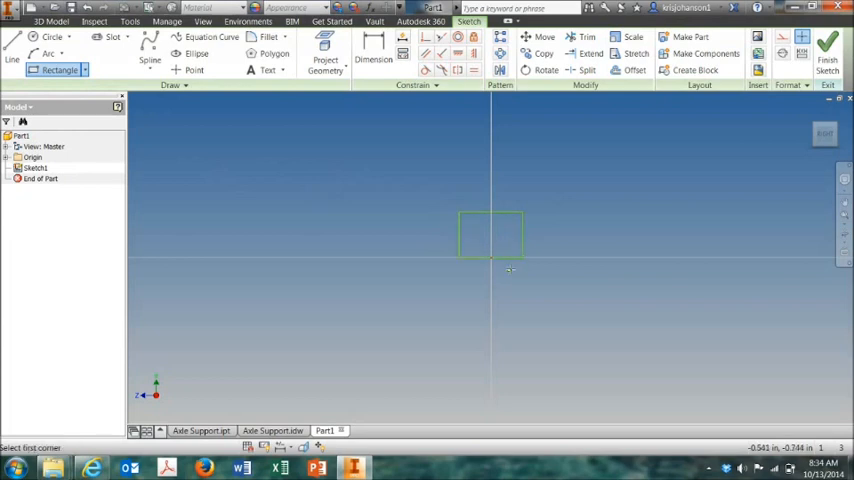
mouse_move(474, 266)
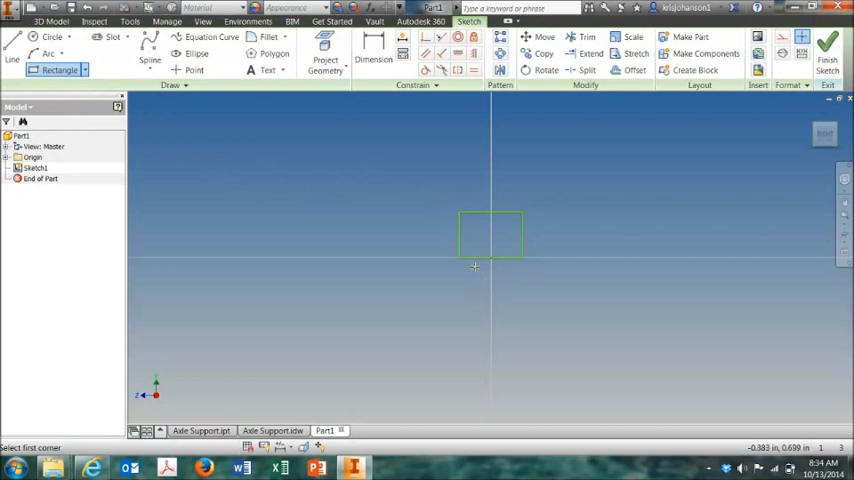
mouse_move(494, 262)
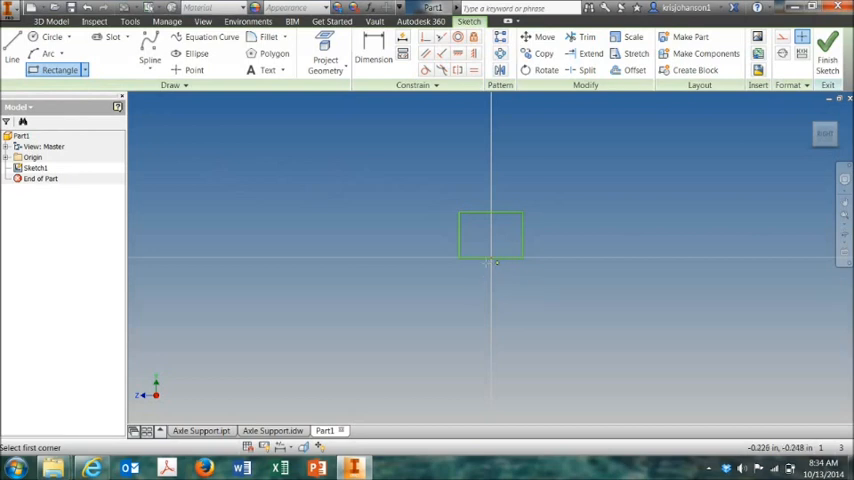
mouse_move(487, 263)
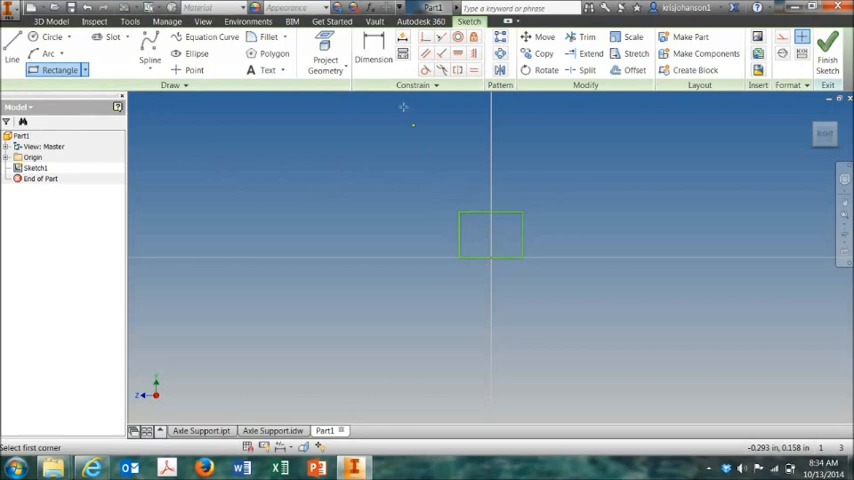
Dimension the rectangle's edges, giving it a 1.500 height
click(368, 55)
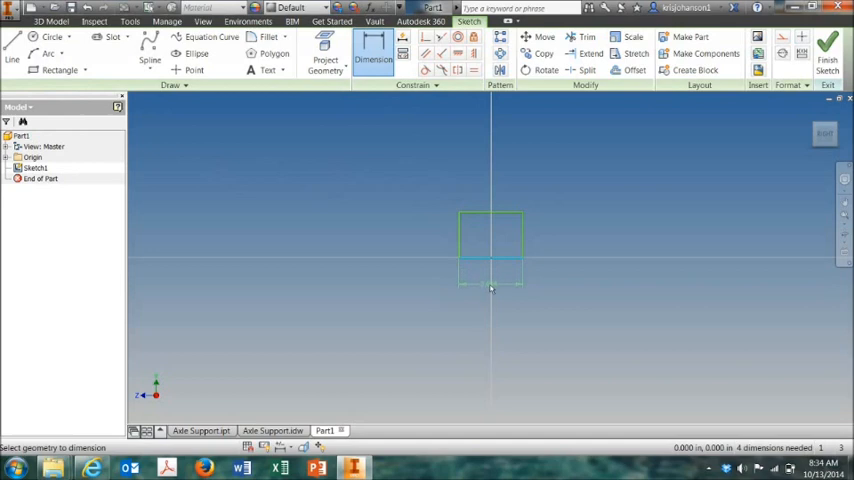
click(490, 283)
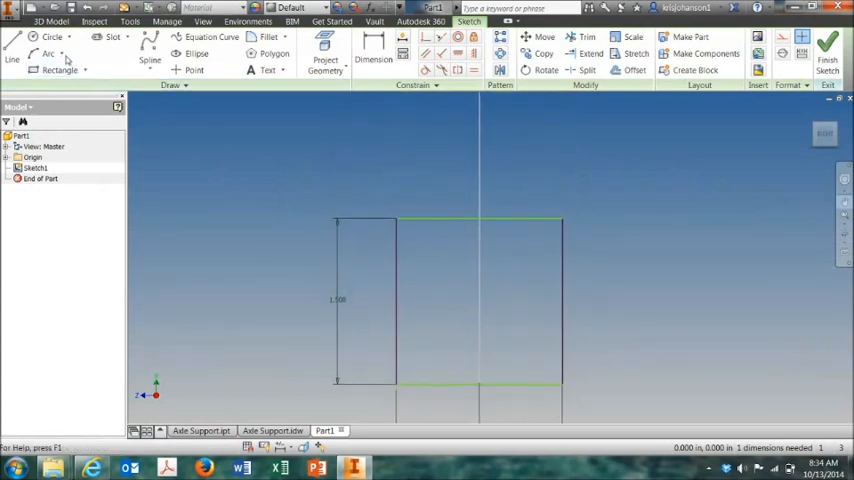
Replace the rectangle's top edge with a three-point semicircular arc
click(56, 55)
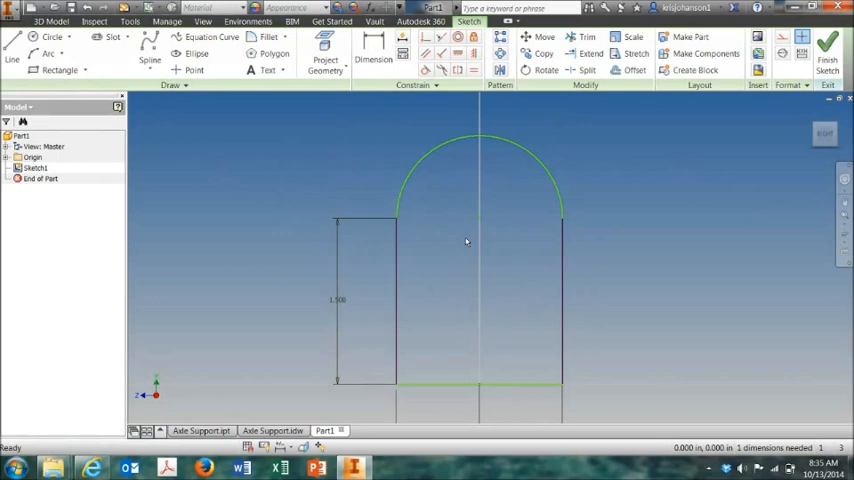
mouse_move(385, 199)
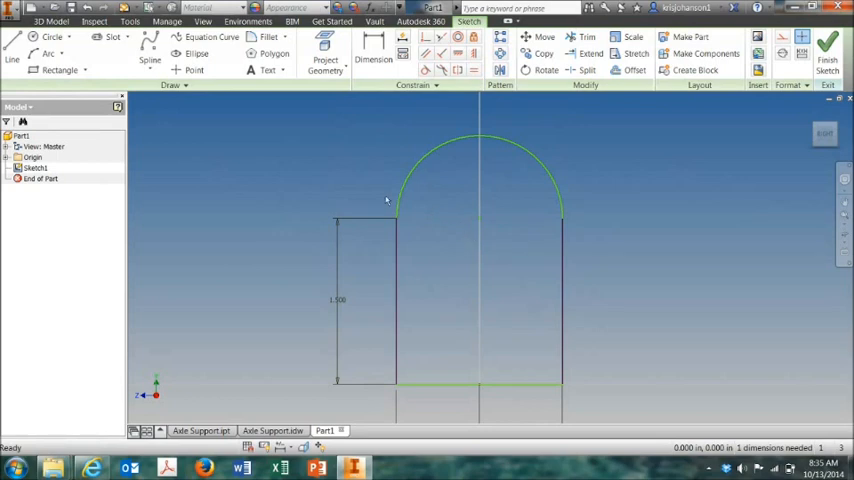
mouse_move(491, 250)
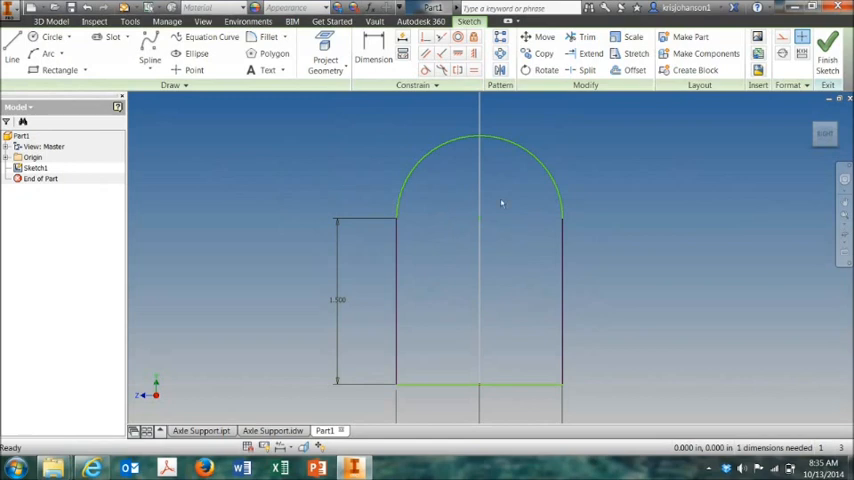
Add a .500-diameter hole circle concentric with the arc and finish Sketch1
click(31, 37)
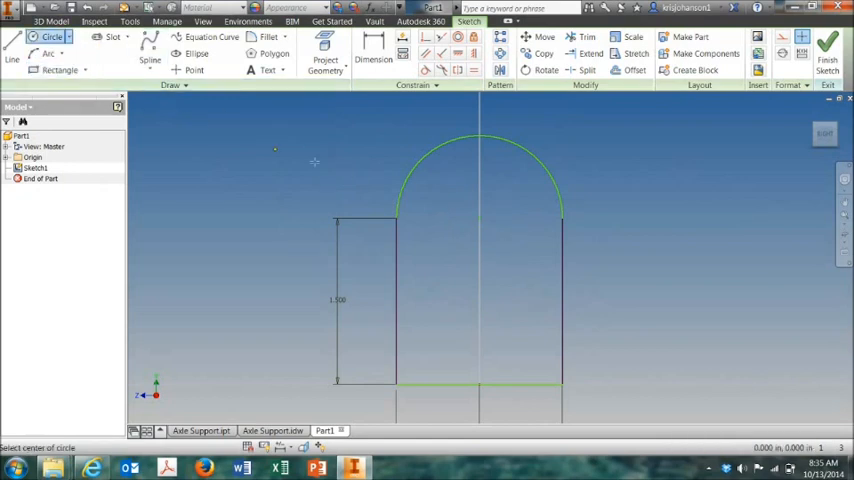
mouse_move(479, 218)
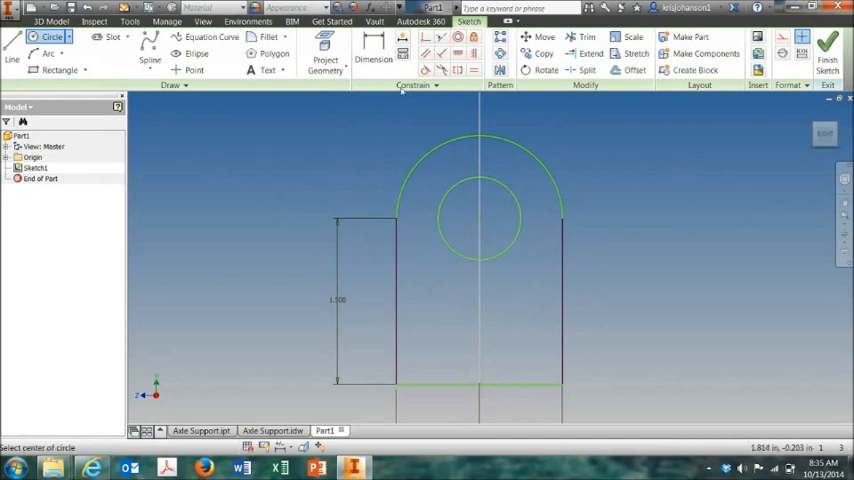
click(368, 55)
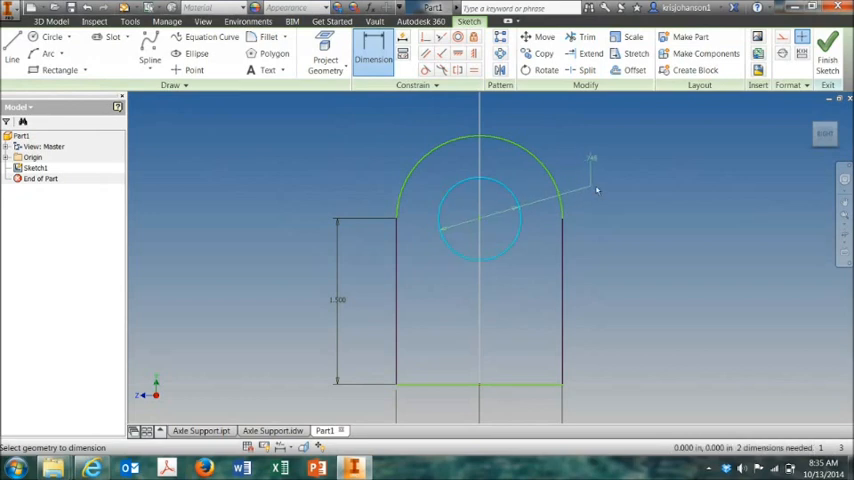
click(595, 190)
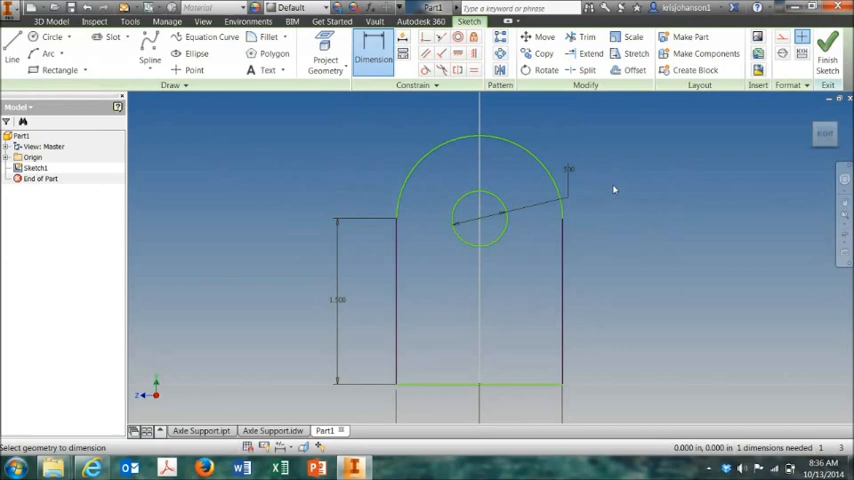
mouse_move(616, 195)
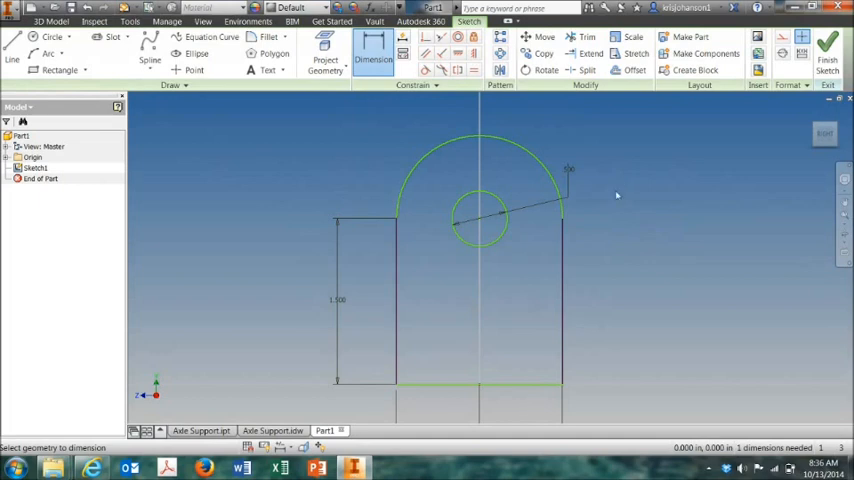
mouse_move(620, 221)
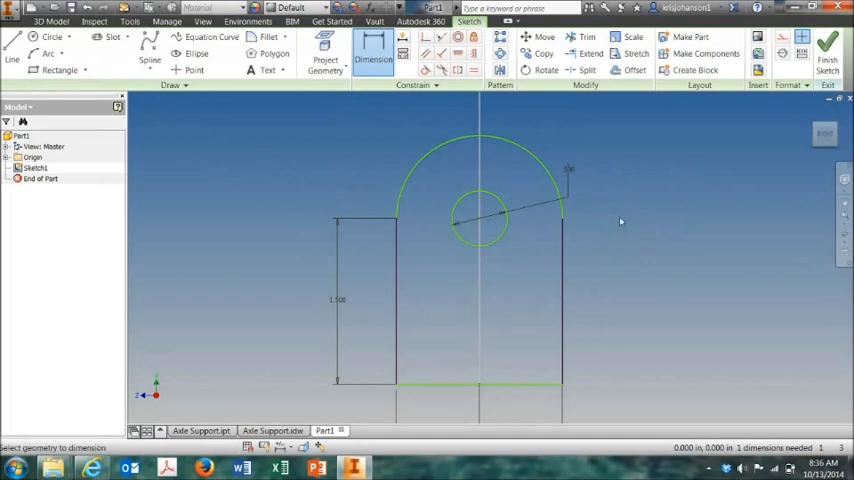
click(44, 22)
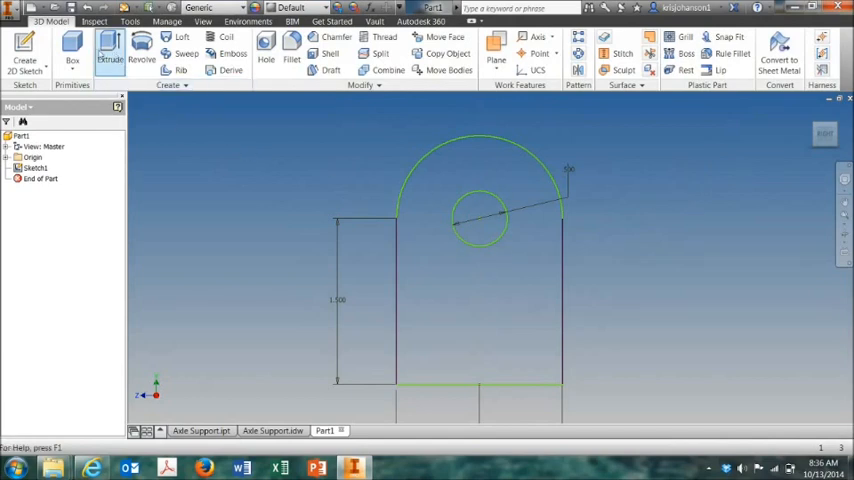
Extrude the arched, holed profile 3 inches into a solid upright
click(102, 45)
text(3)
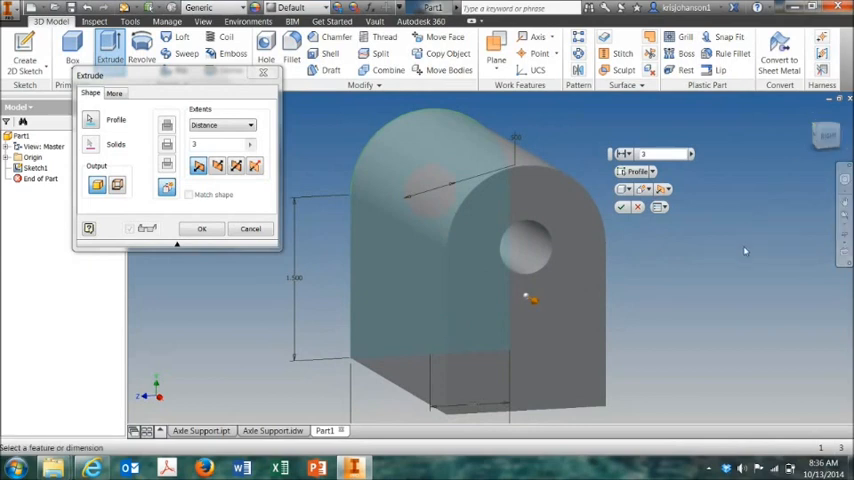
mouse_move(729, 238)
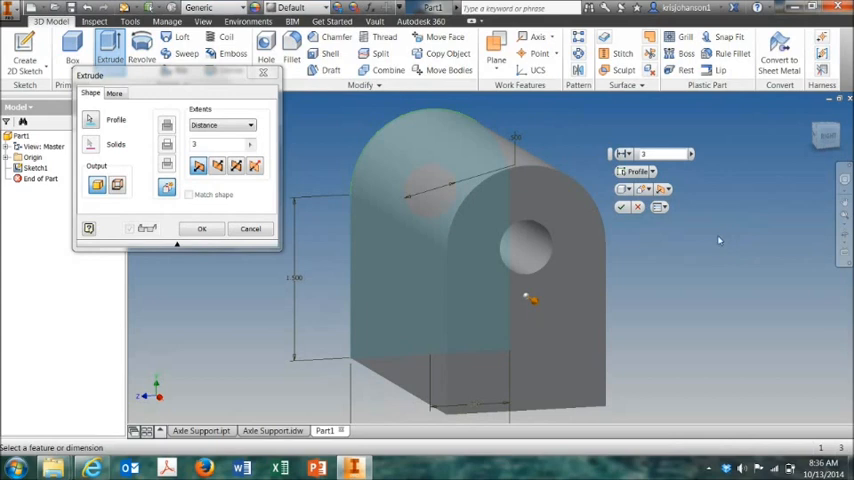
mouse_move(628, 234)
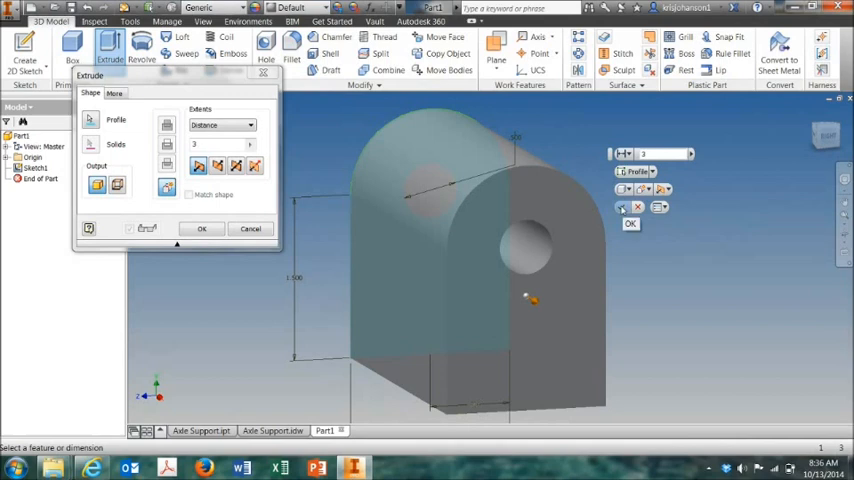
click(201, 228)
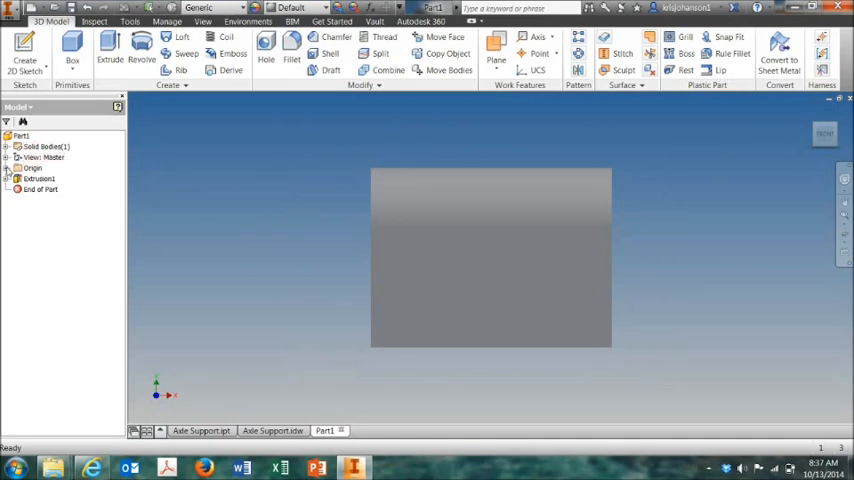
Expand Part1's Origin folder and select the XY Plane
click(9, 168)
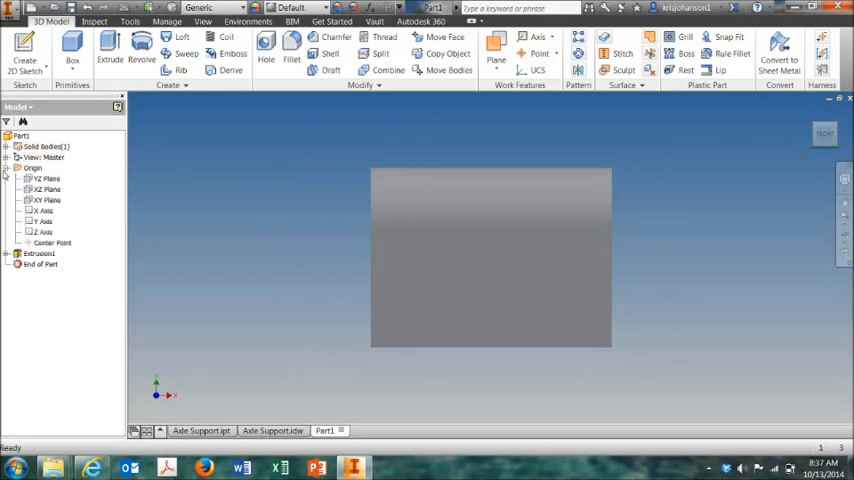
click(46, 200)
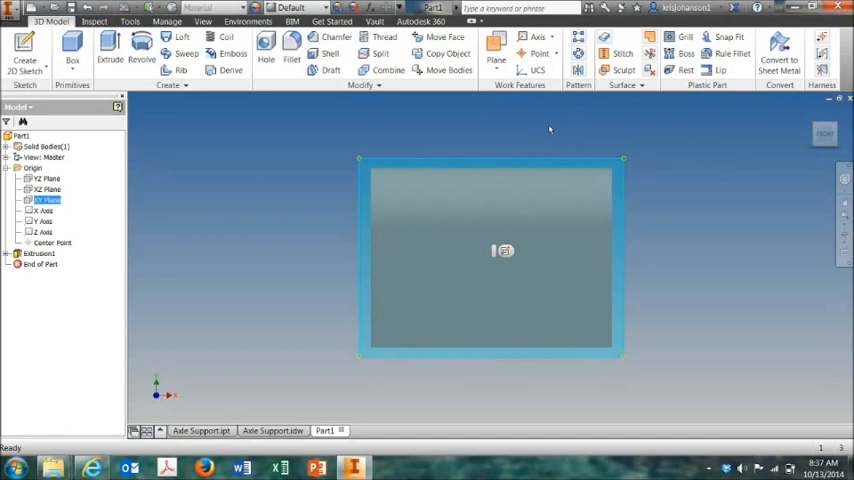
mouse_move(588, 144)
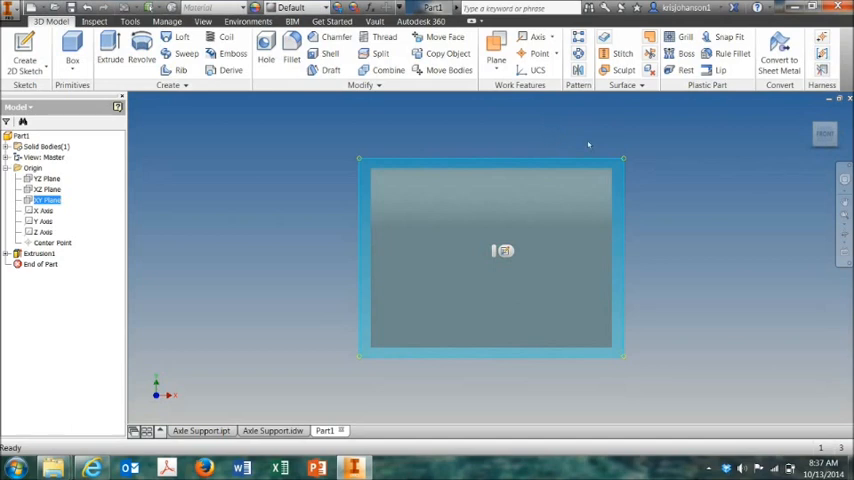
mouse_move(538, 146)
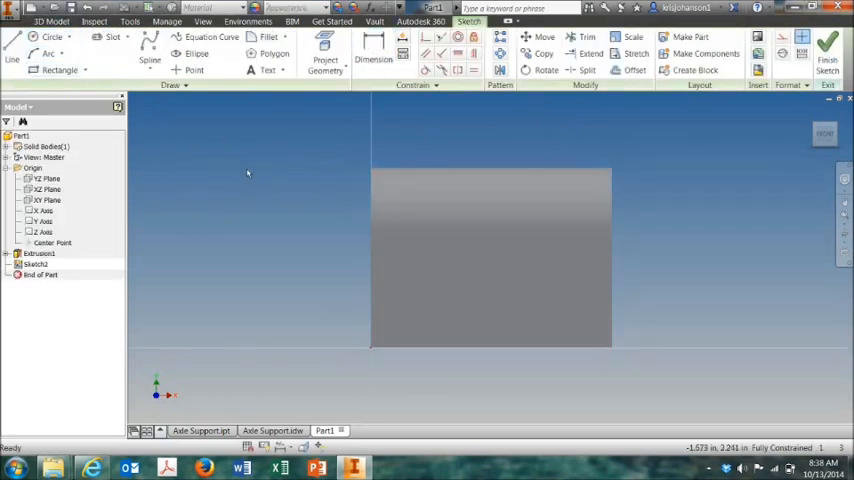
mouse_move(409, 217)
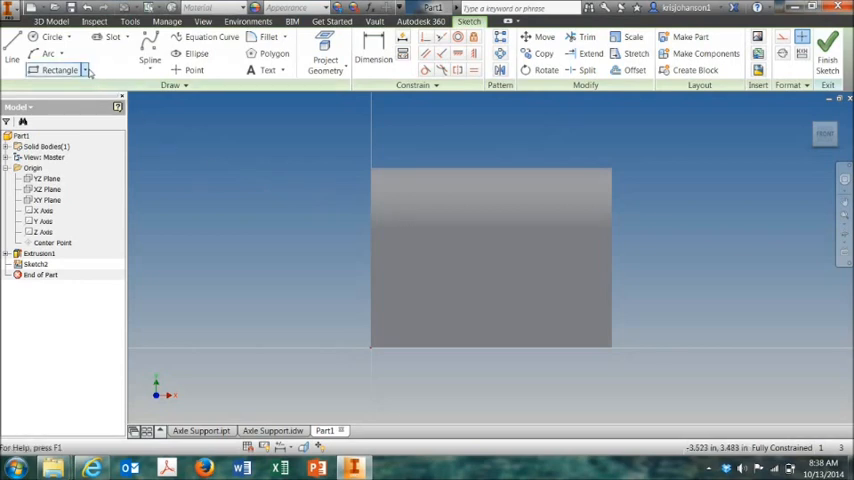
Draw a thin two-point rectangle for the base plate in a sketch on the XY Plane
click(62, 67)
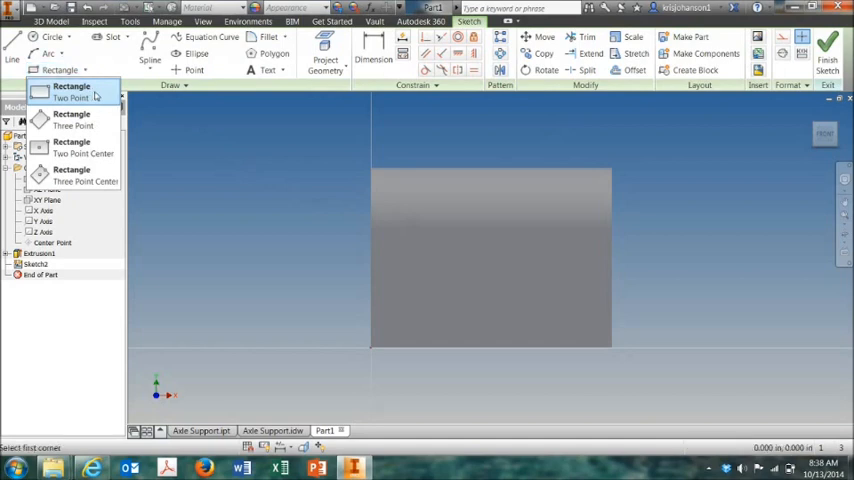
click(73, 92)
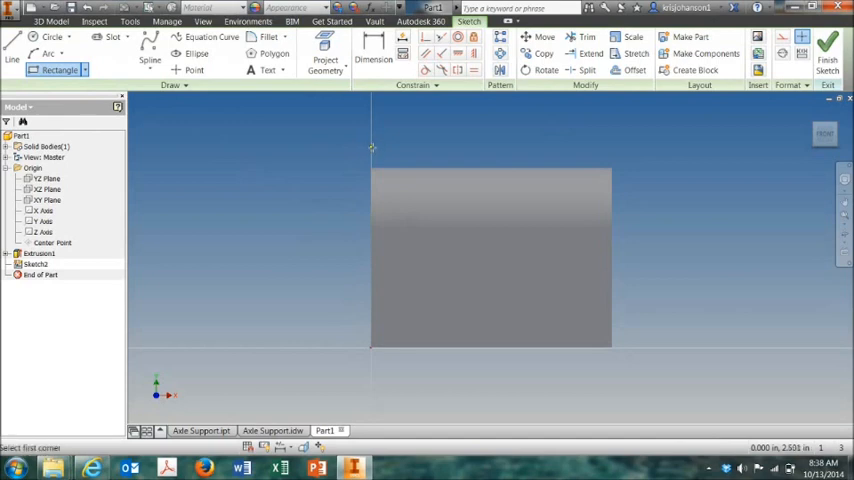
drag(372, 150, 553, 288)
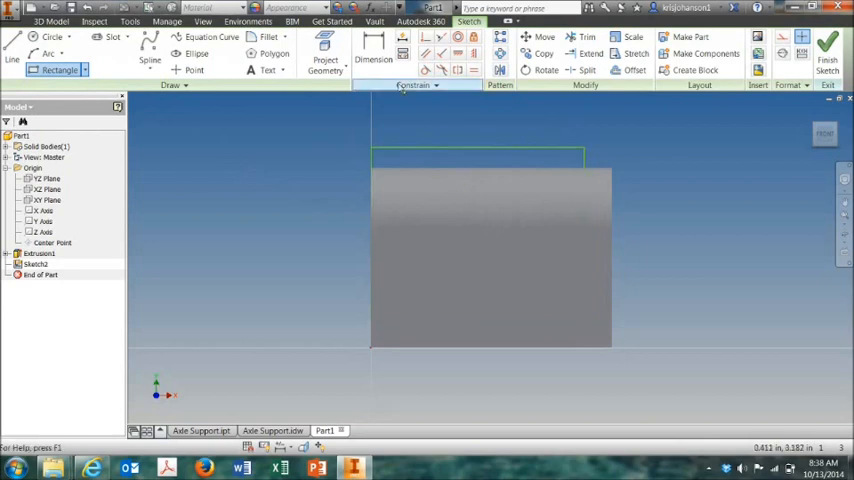
Dimension the thin rectangle's short side to .375 thick
click(368, 52)
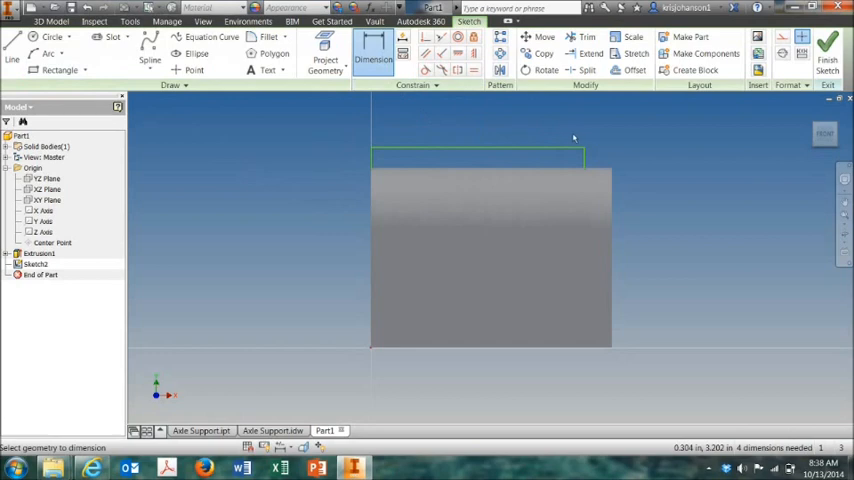
mouse_move(580, 137)
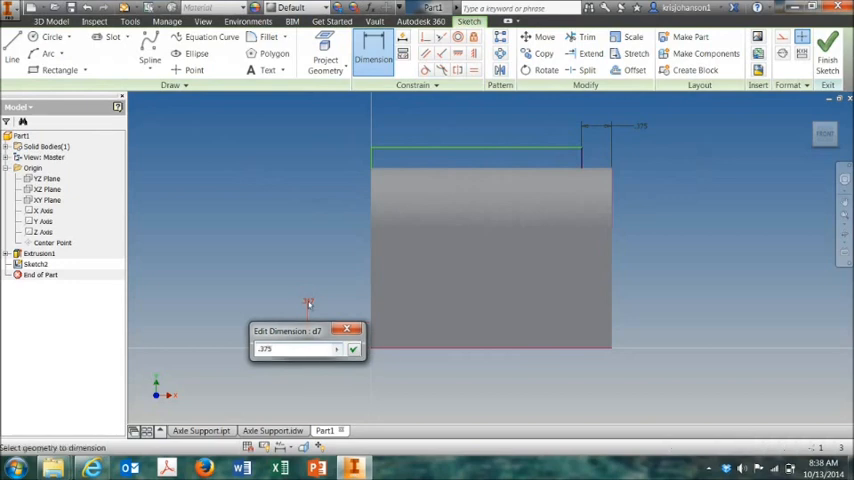
click(353, 348)
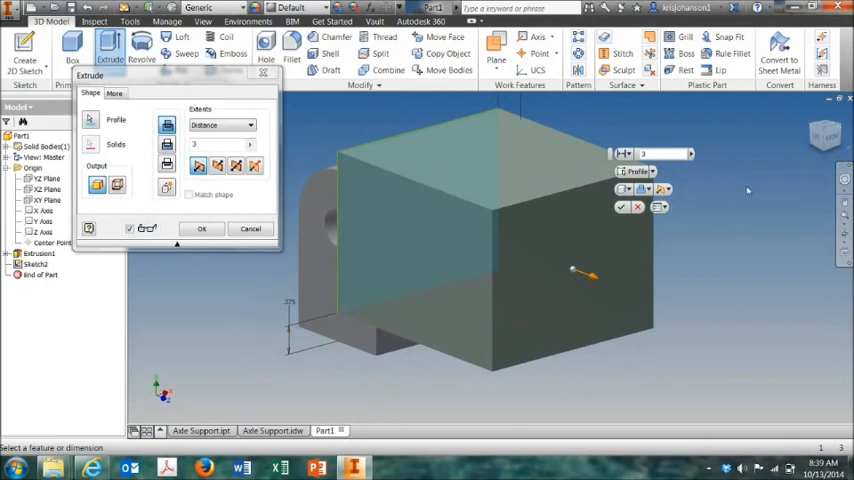
mouse_move(389, 254)
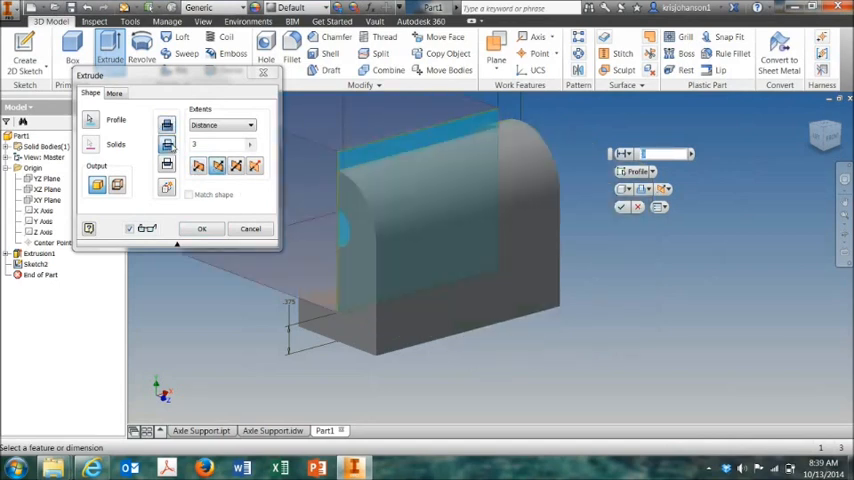
Extrude the rectangle profile through all as a base plate under the upright
click(249, 124)
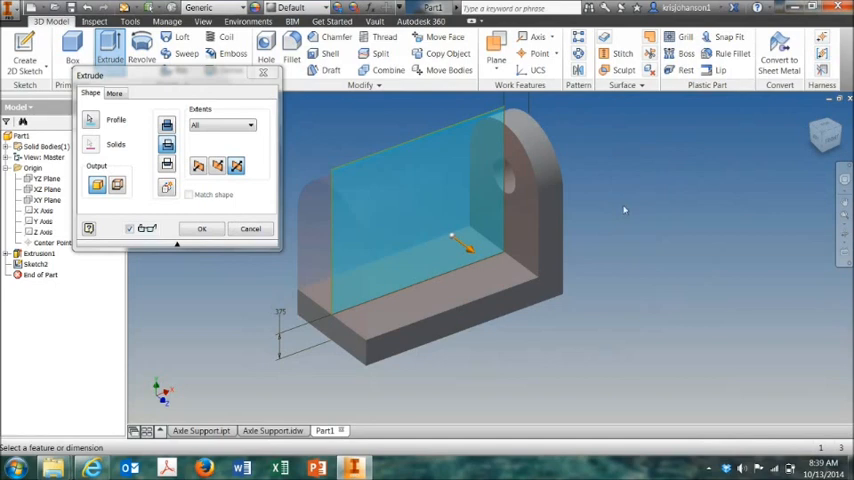
click(201, 228)
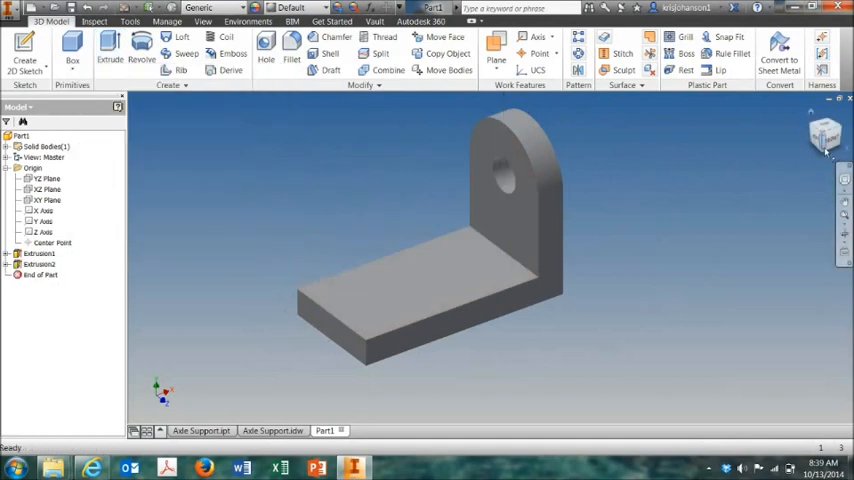
View the L-shaped bracket straight from the ViewCube's Front face
click(818, 140)
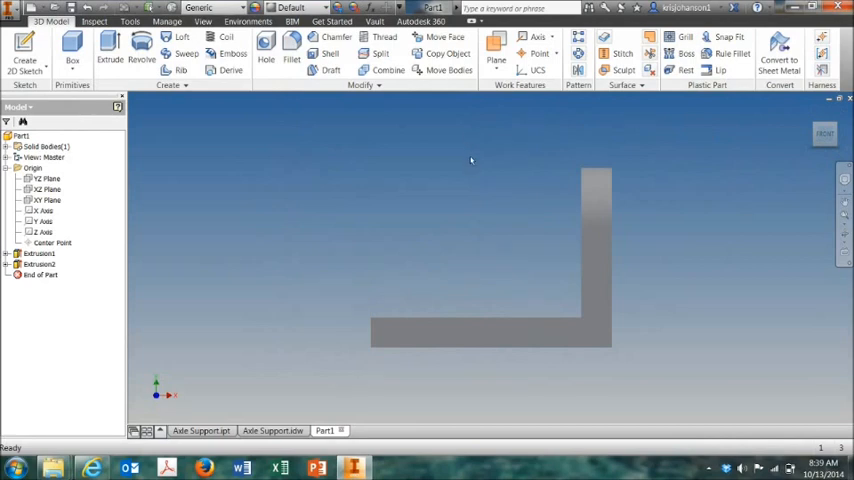
mouse_move(473, 157)
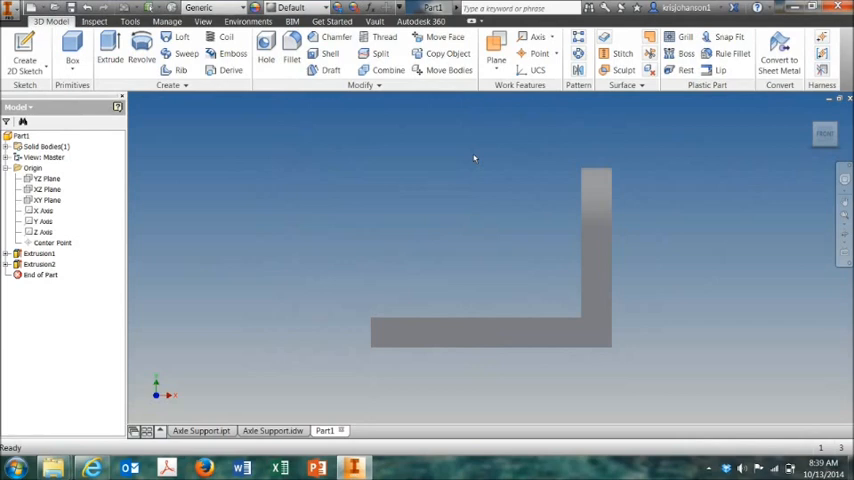
mouse_move(469, 271)
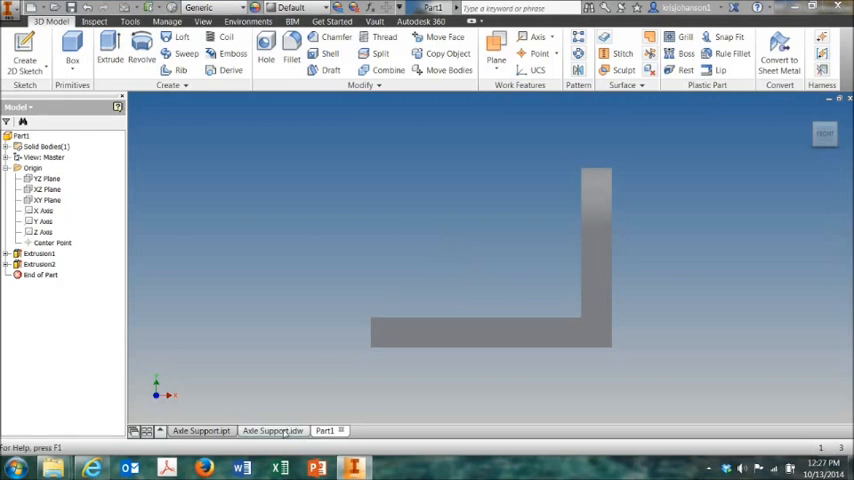
Check the Axle Support drawing, then return to the Part1 model
click(284, 430)
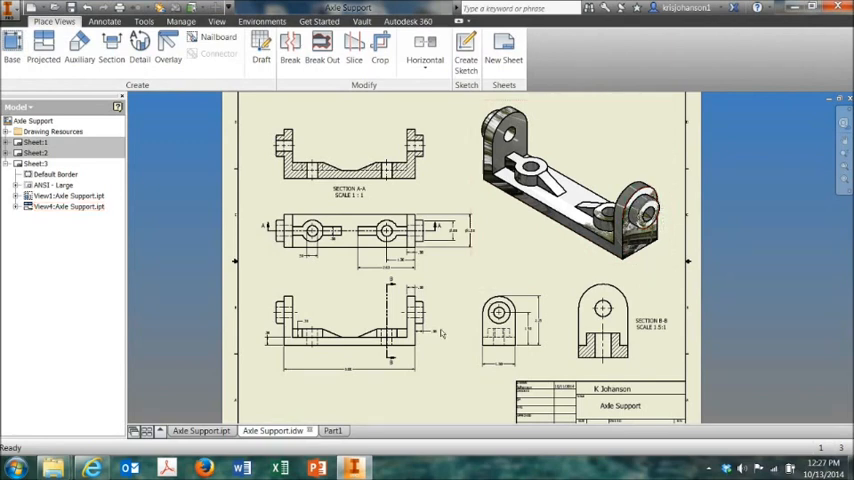
click(330, 430)
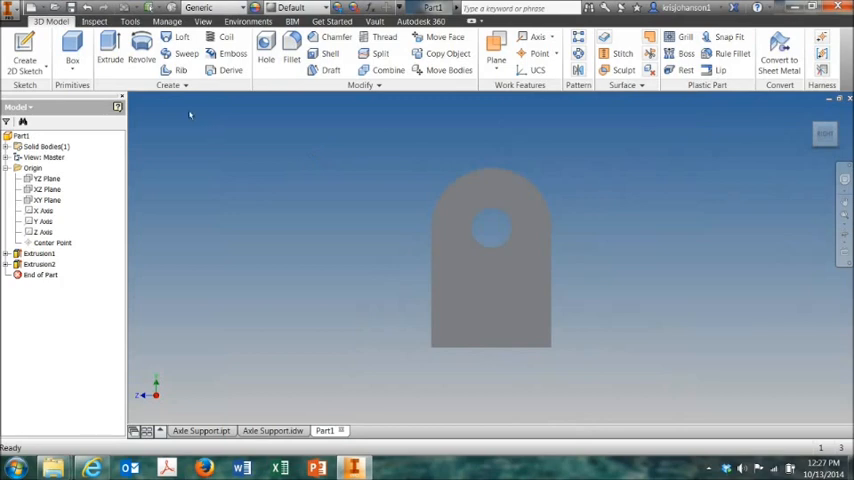
Dimension Sketch3's new circle to a 1.000 diameter around the upright's hole
click(72, 50)
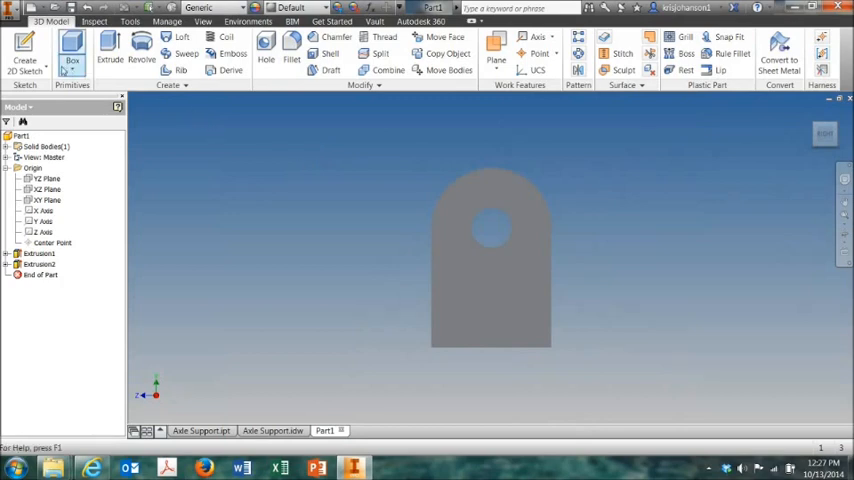
click(21, 45)
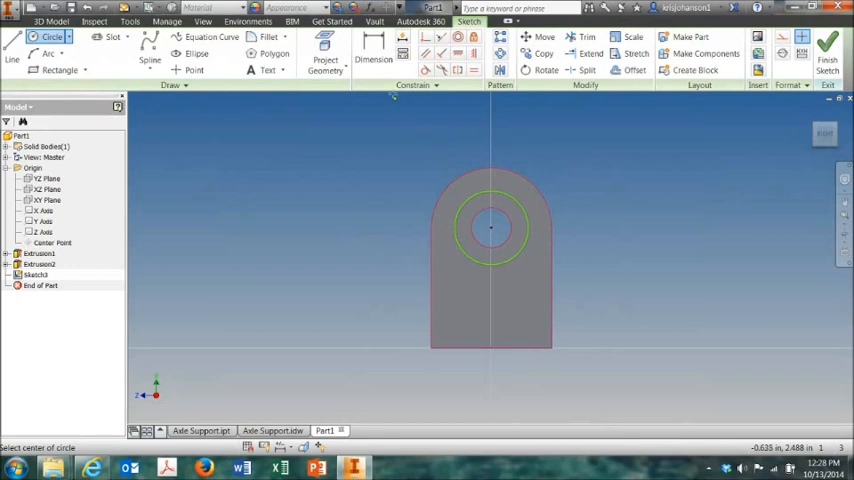
click(372, 52)
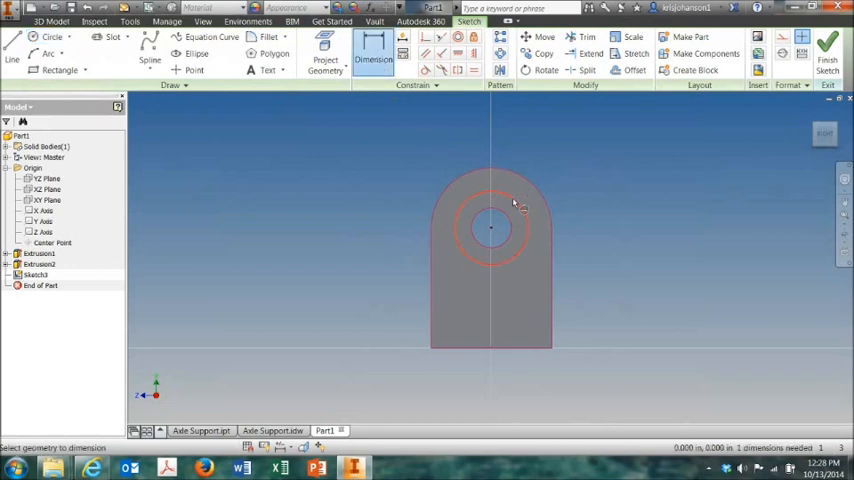
click(515, 203)
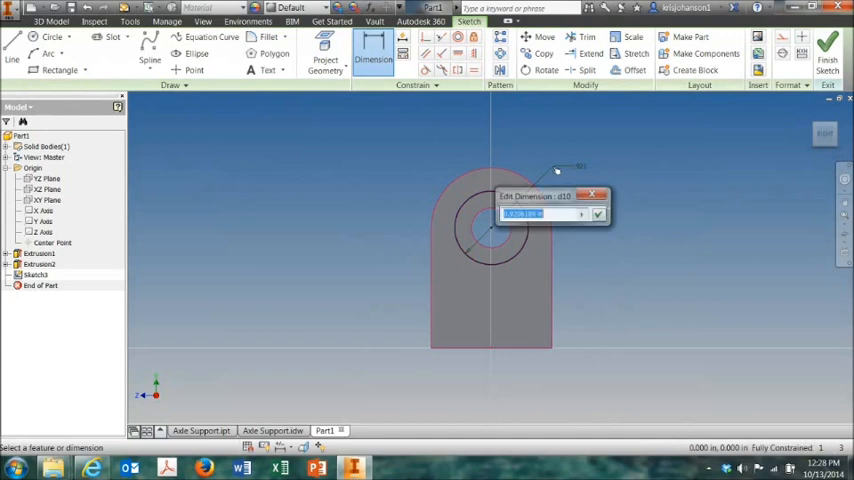
text(1)
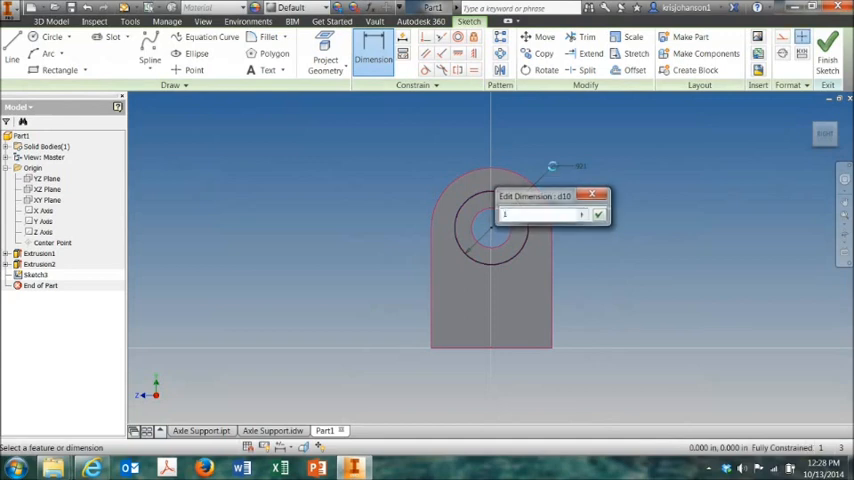
click(601, 214)
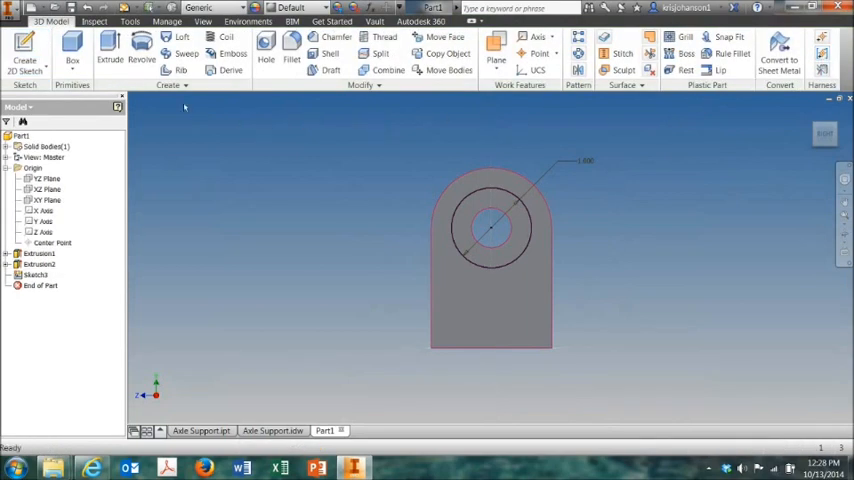
Preview a .375-deep extrusion of the ring between the hole and circle
click(124, 48)
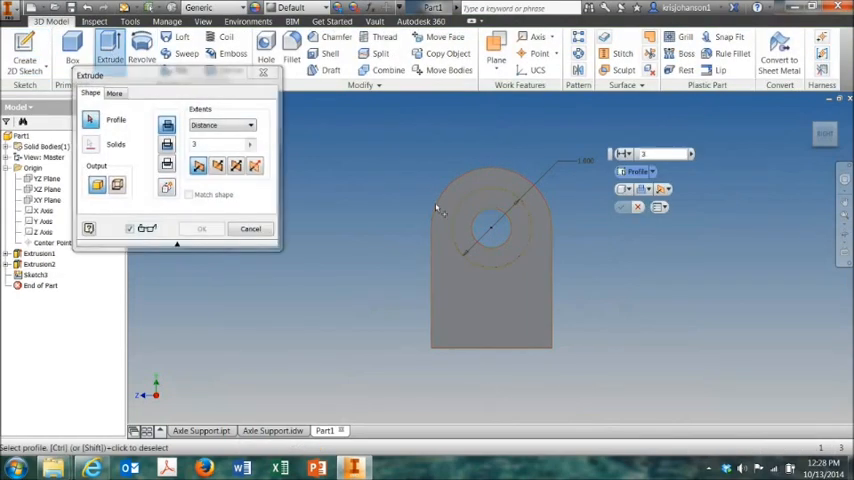
click(500, 230)
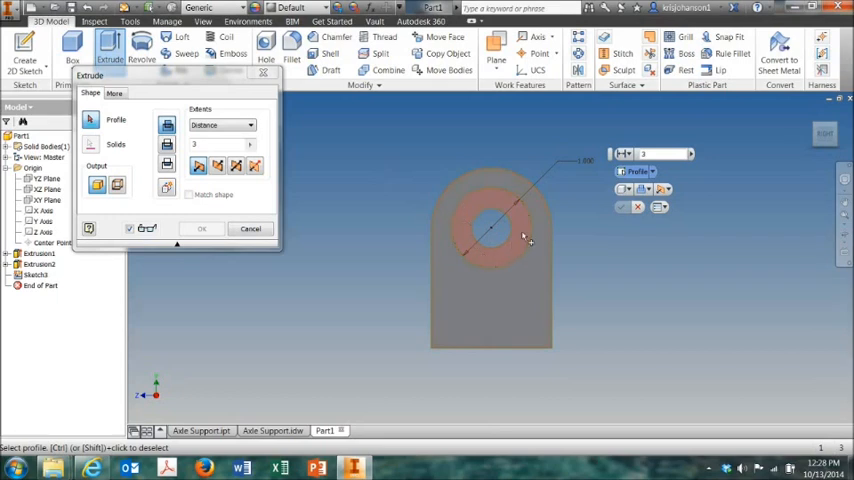
mouse_move(510, 260)
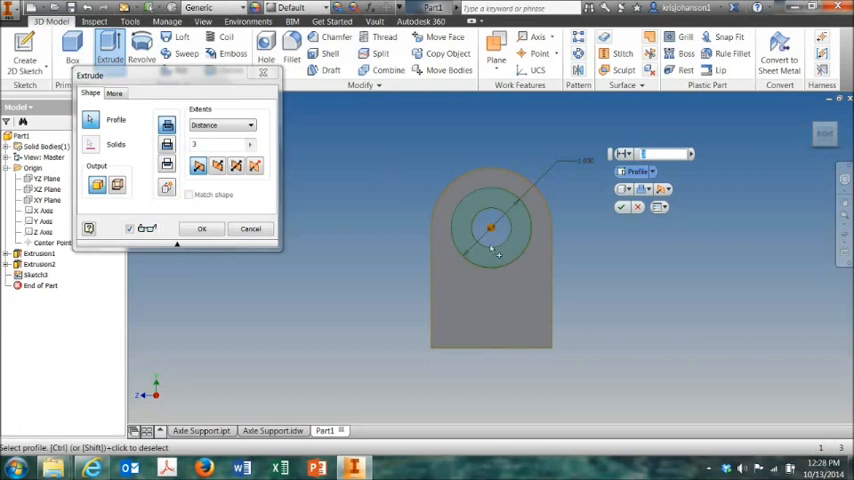
drag(180, 75, 228, 97)
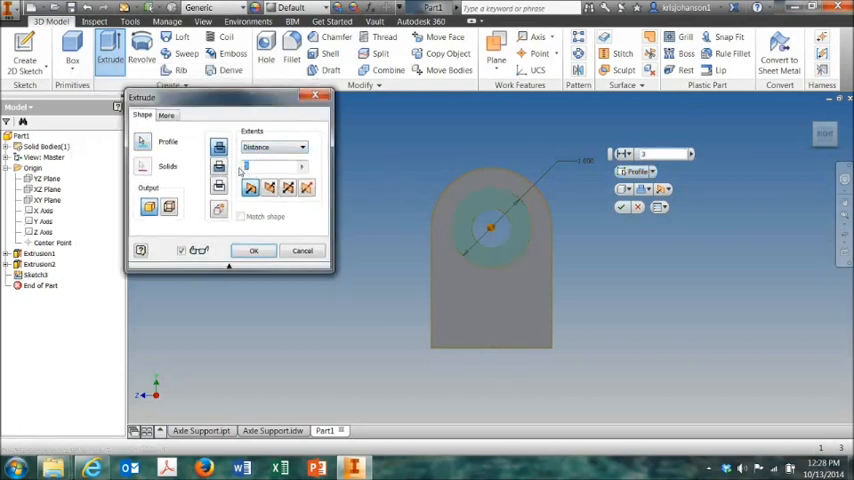
text(.375)
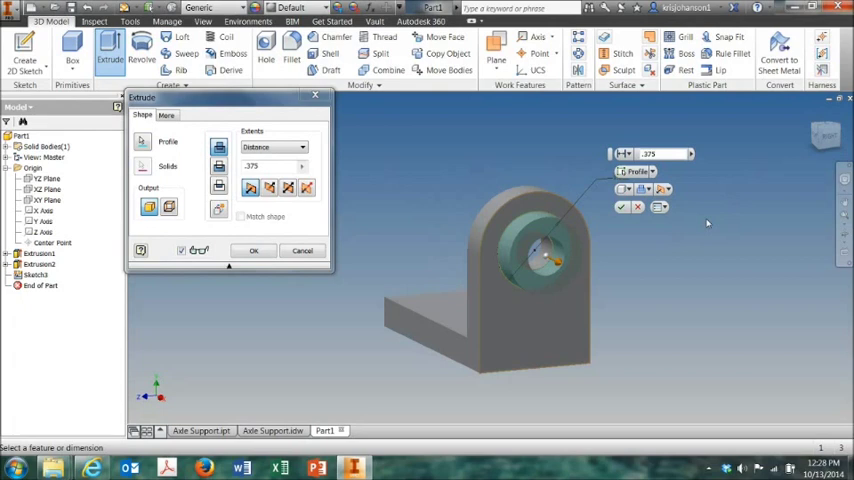
mouse_move(706, 236)
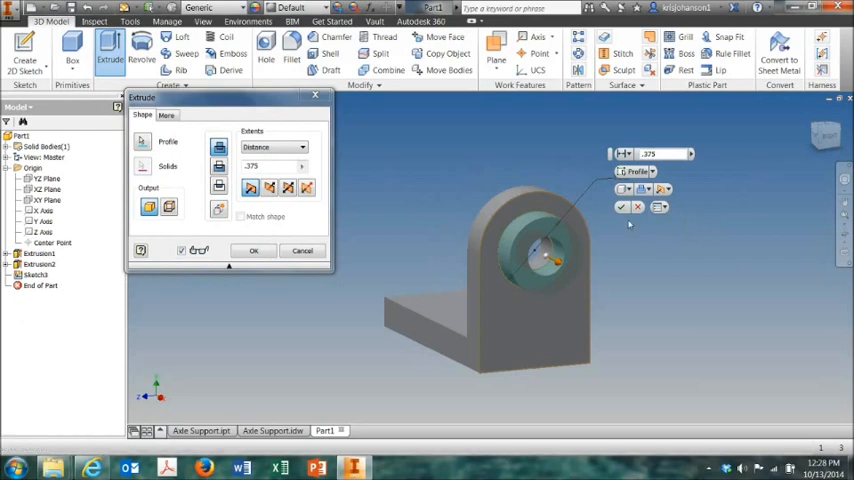
Accept the .375 ring extrusion as a collar around the upright's hole
click(253, 250)
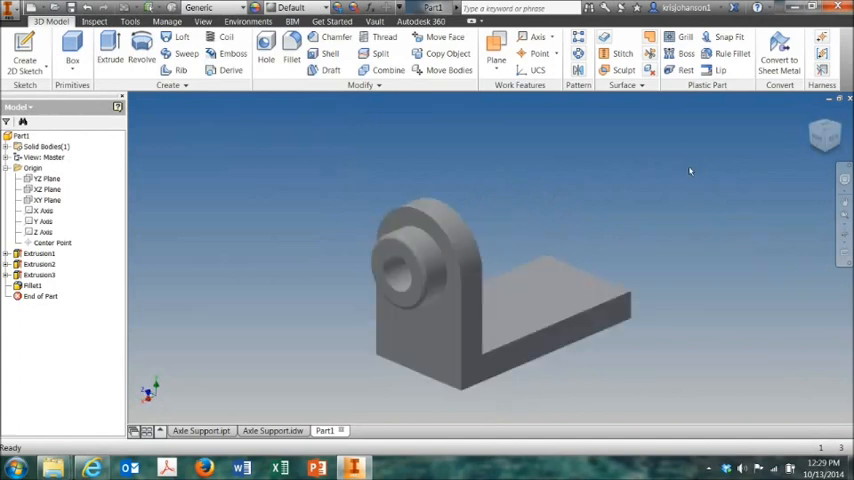
mouse_move(685, 171)
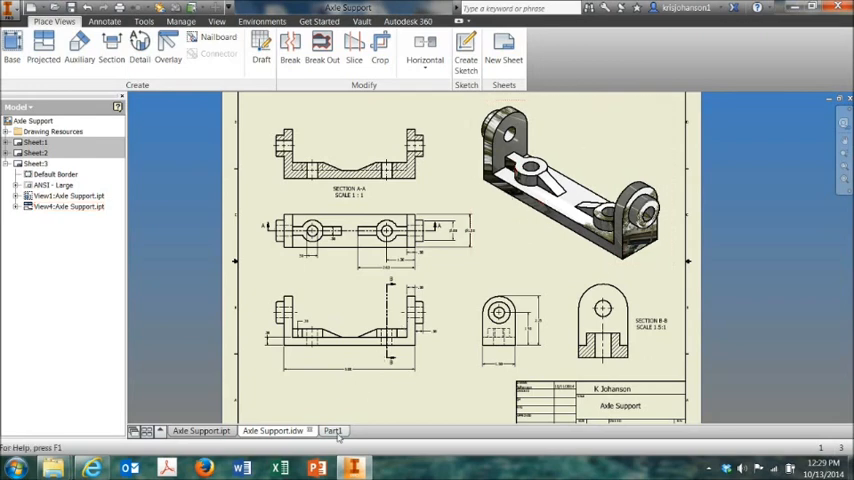
Return from the Axle Support drawing to the Part1 model
click(334, 427)
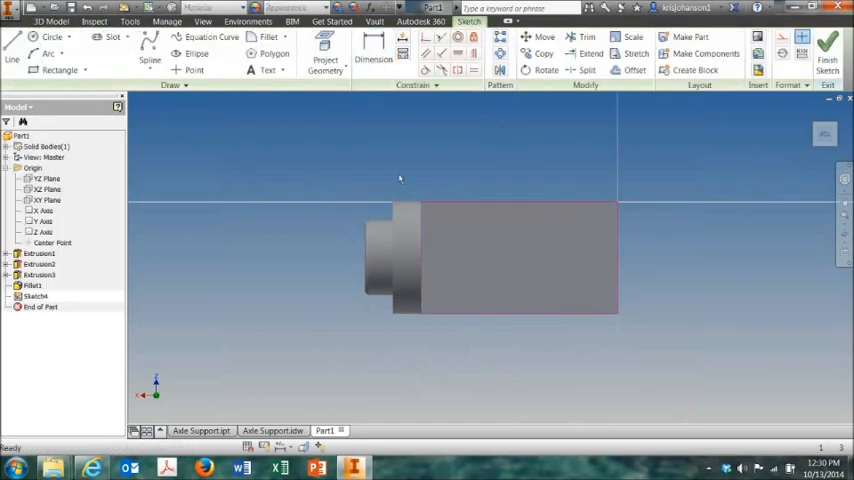
Draw a long narrow two-point rectangle across the face and a circle centred on it
click(86, 70)
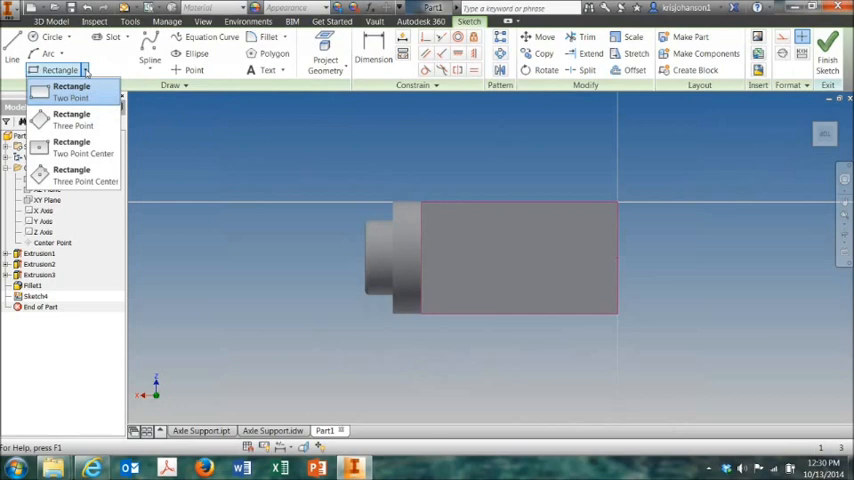
click(70, 96)
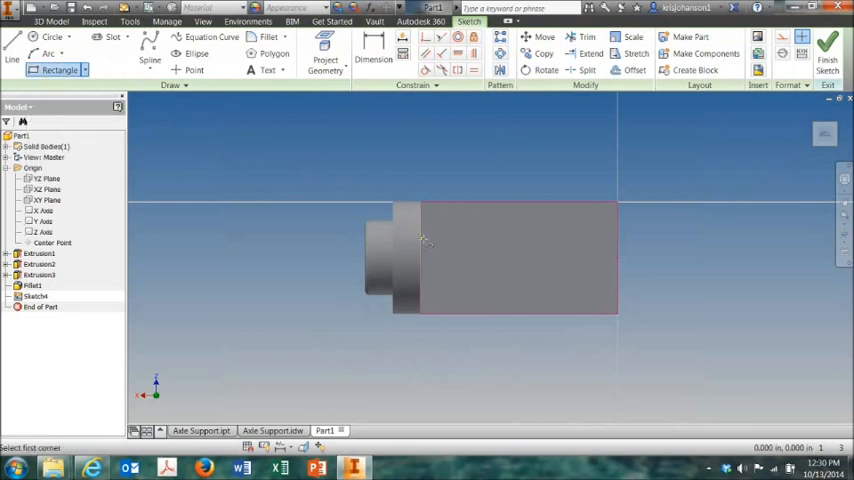
mouse_move(423, 247)
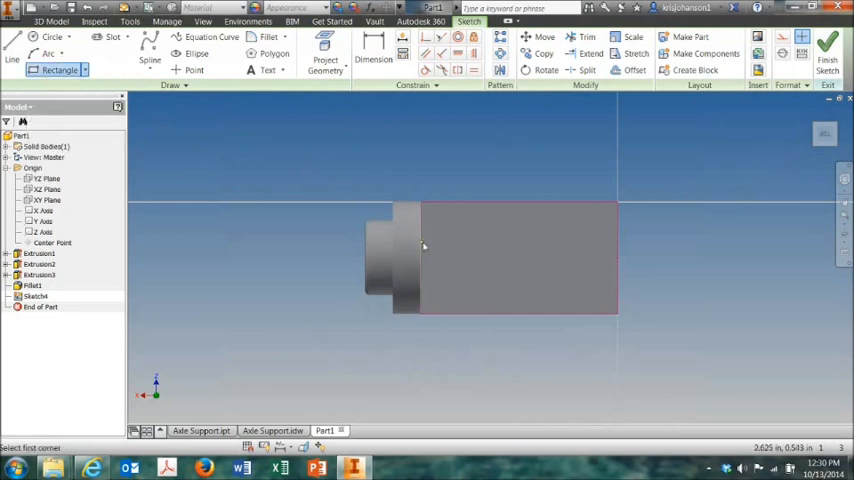
drag(424, 245, 588, 273)
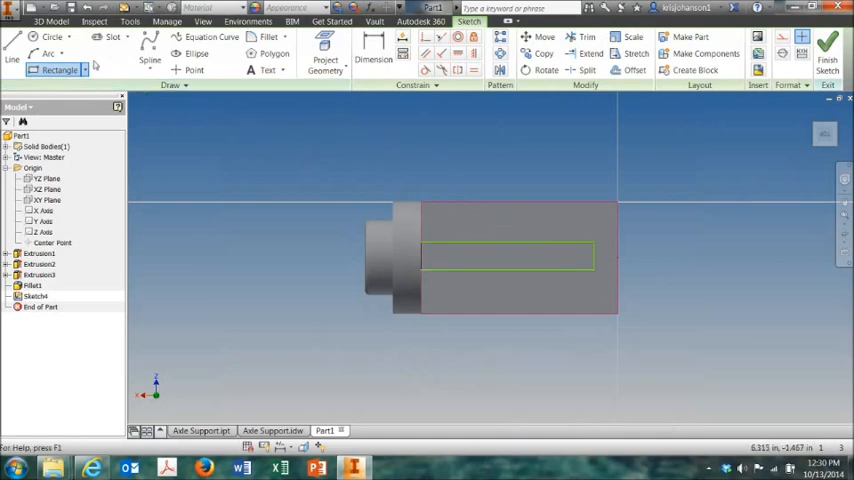
click(60, 42)
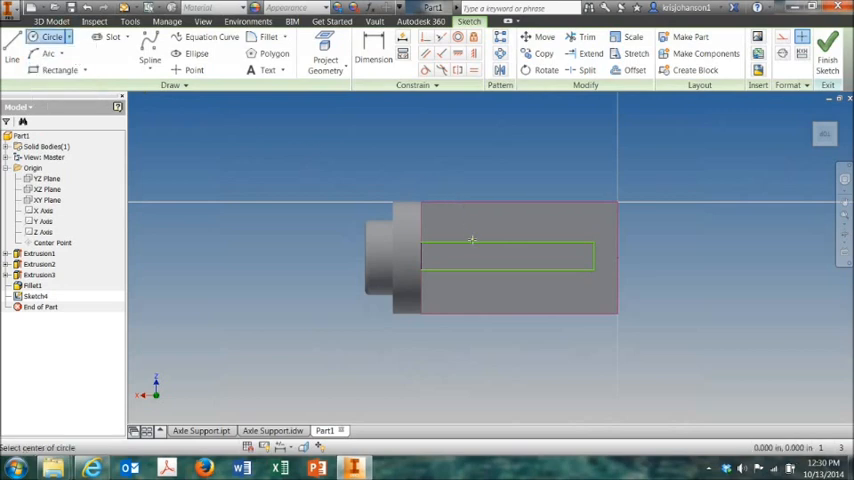
mouse_move(470, 255)
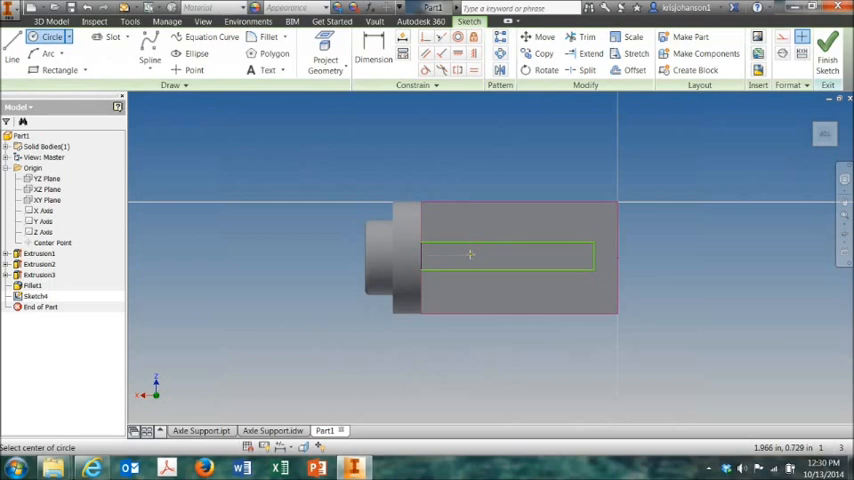
mouse_move(475, 261)
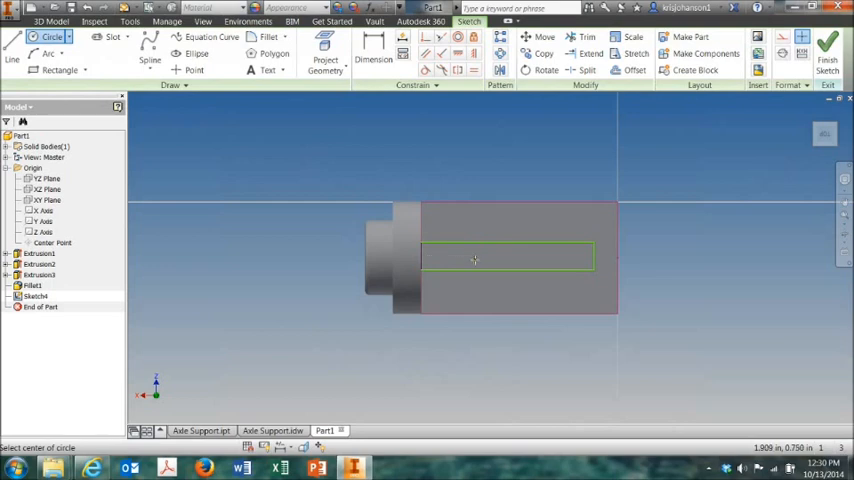
mouse_move(472, 258)
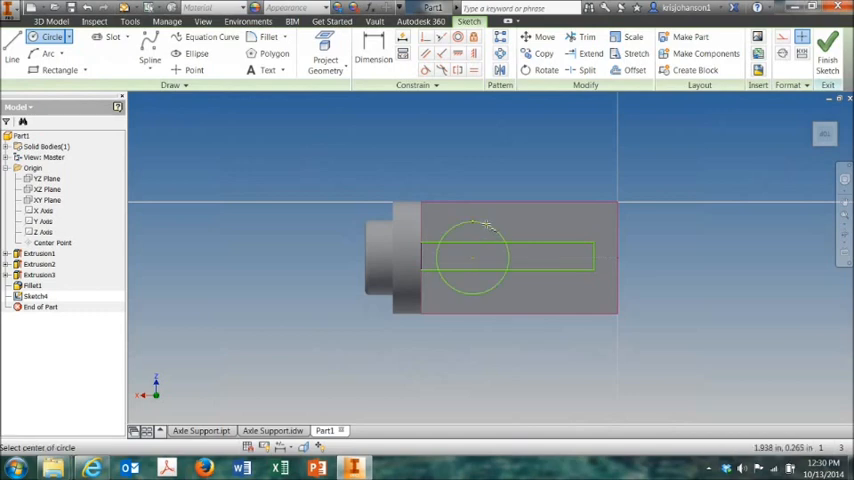
click(365, 50)
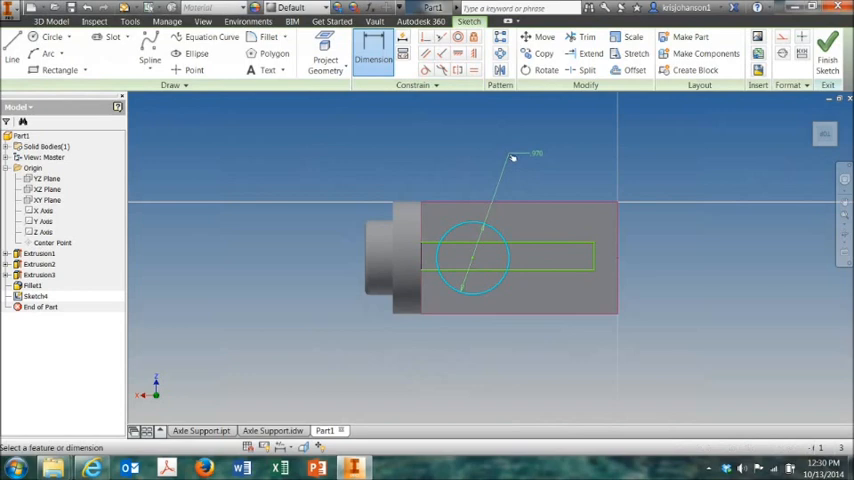
Dimension the circle to 1.000 diameter and offset its centre by .750
click(512, 158)
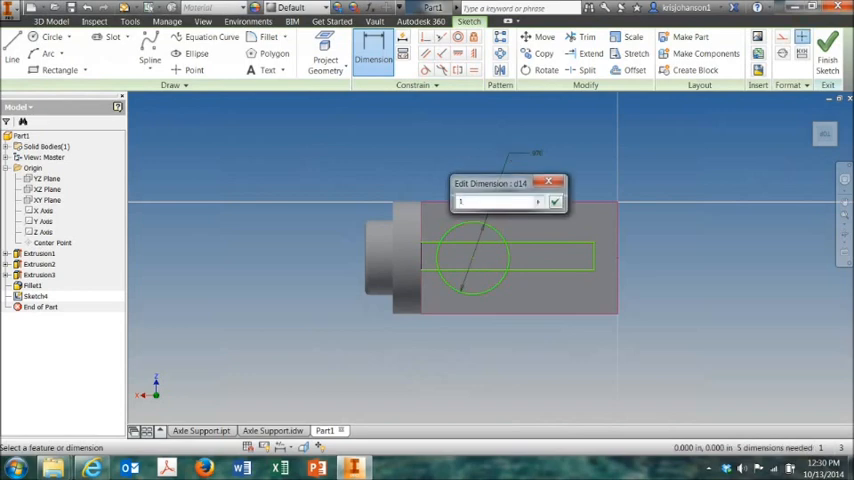
click(554, 201)
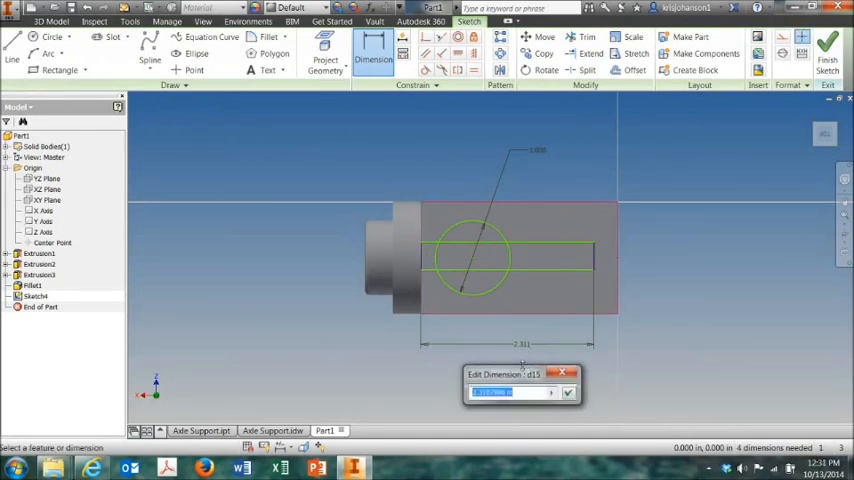
text(2)
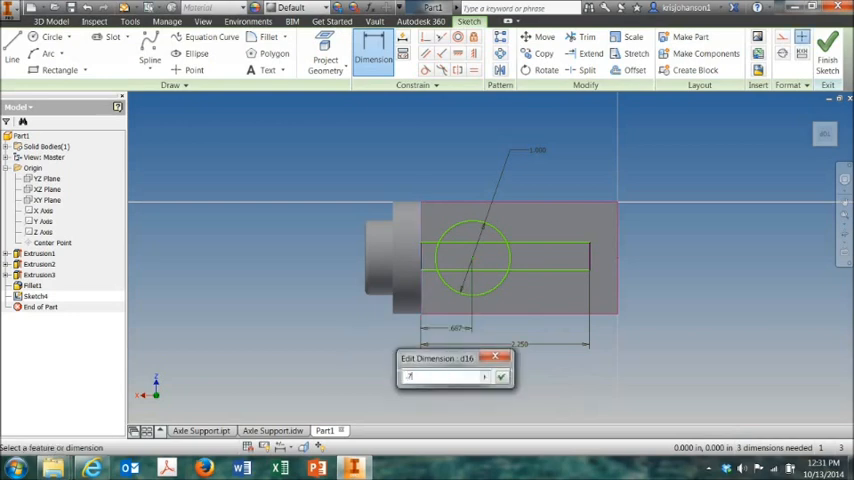
text(.75)
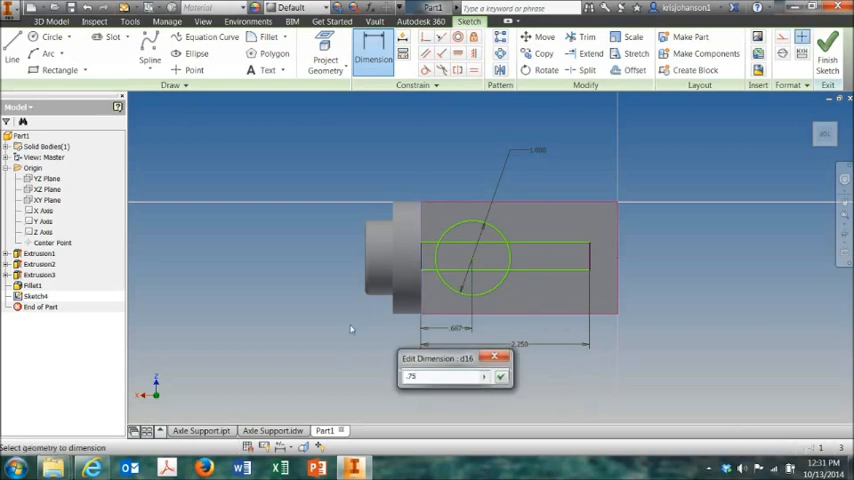
click(500, 376)
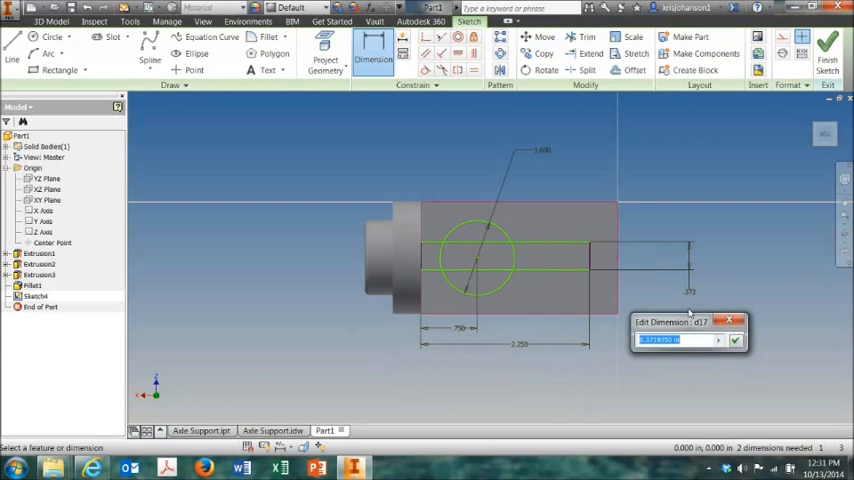
Set the slot dimension to .375/2 so it reads .188
text(3)
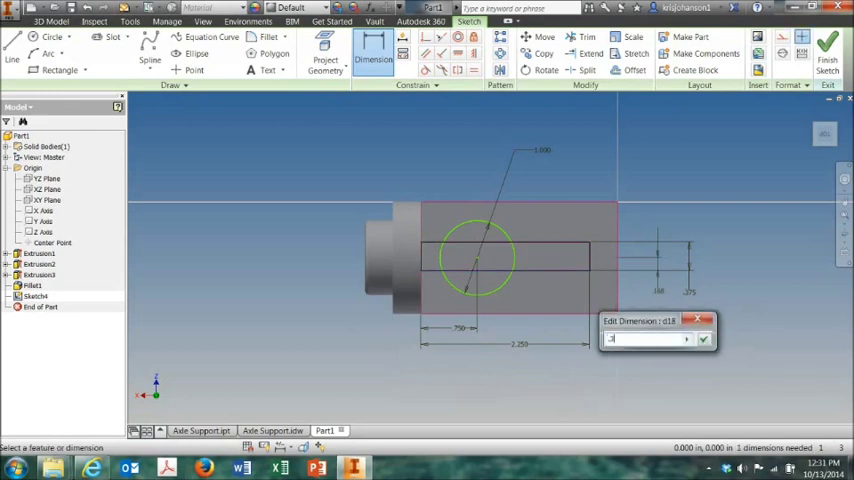
text(.375/2)
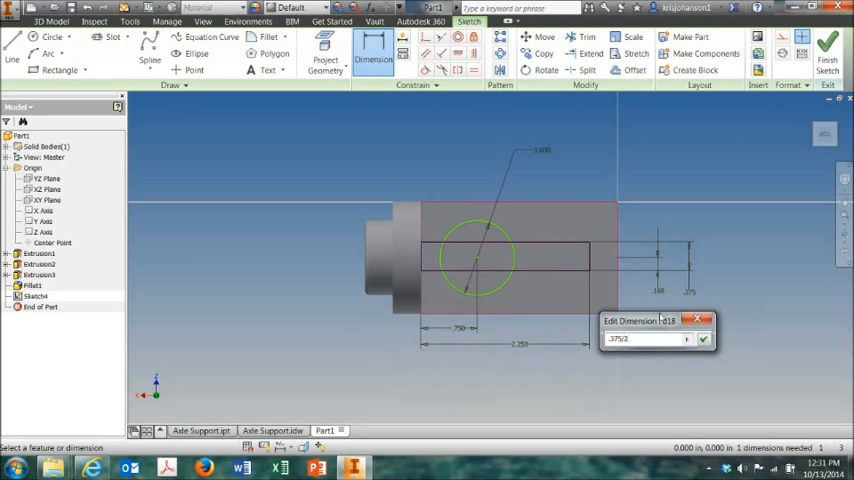
click(703, 339)
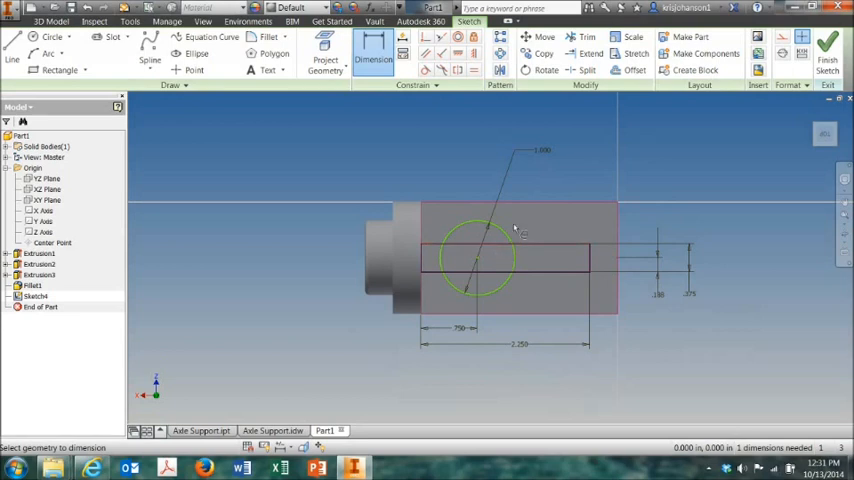
Trim the inner circle arcs and line segments into one keyhole outline
click(580, 37)
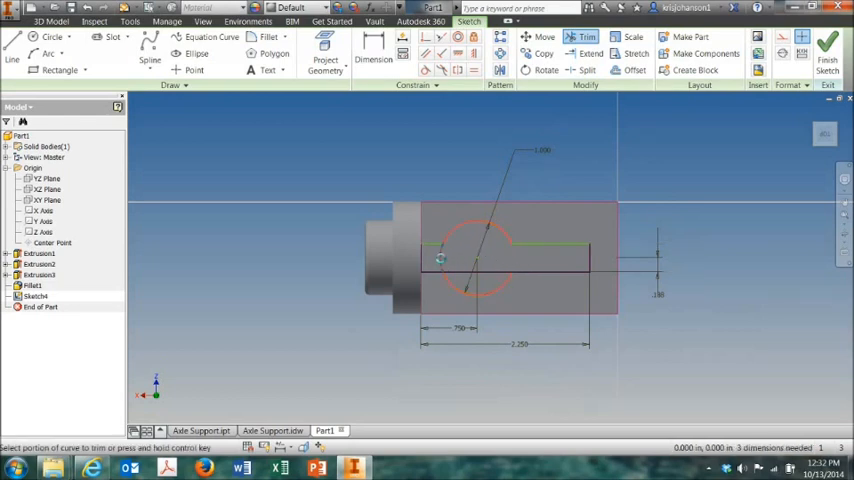
click(473, 277)
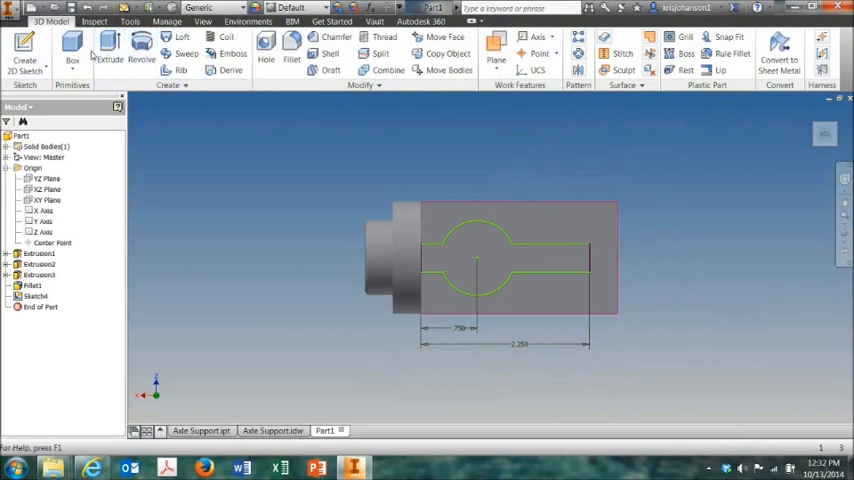
Extrude the keyhole profile .375 into a raised boss
click(105, 48)
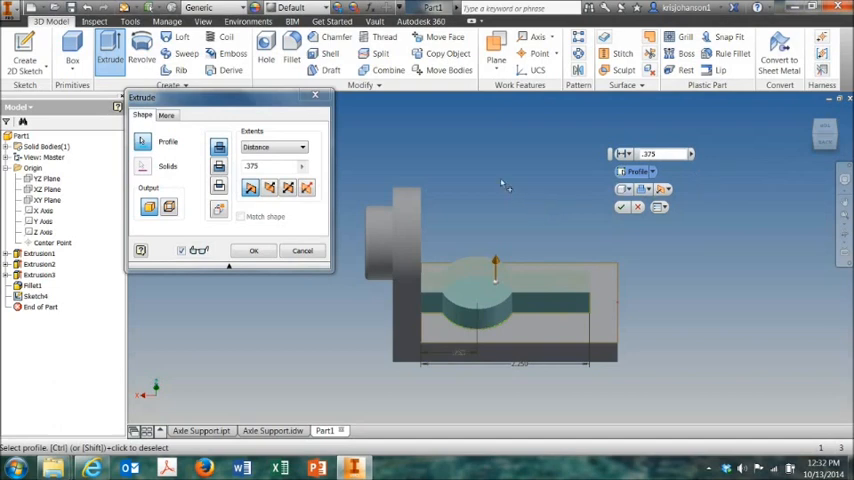
mouse_move(480, 180)
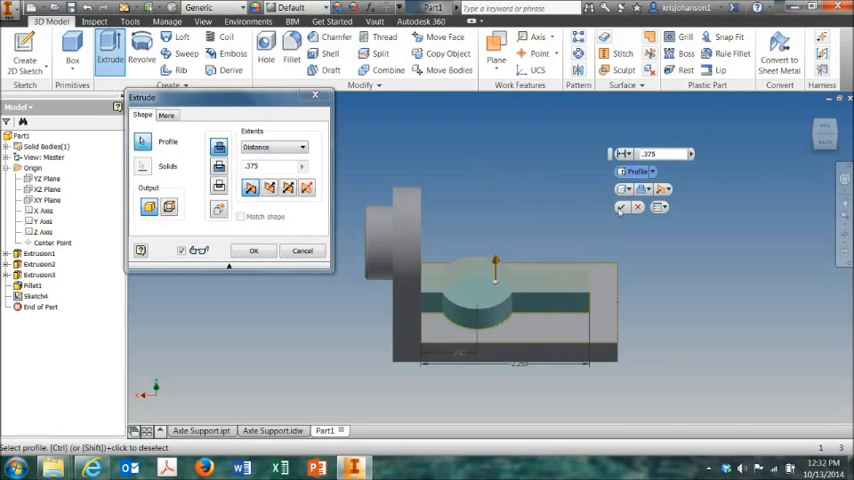
click(253, 250)
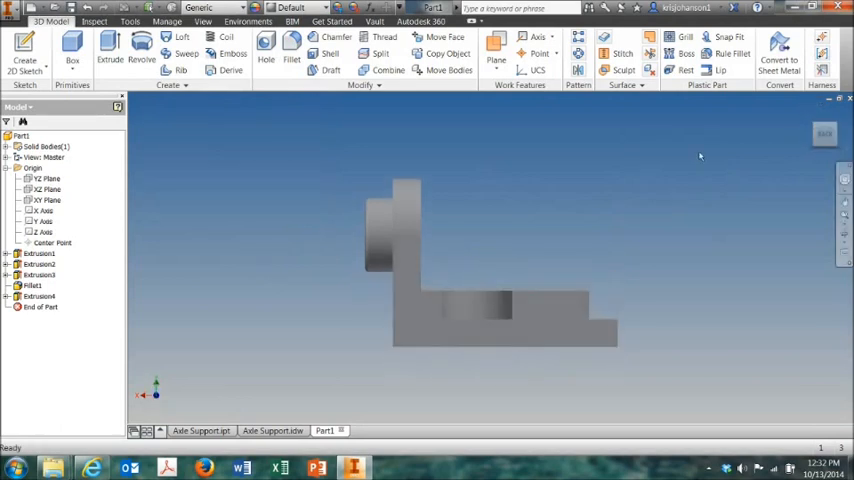
click(269, 430)
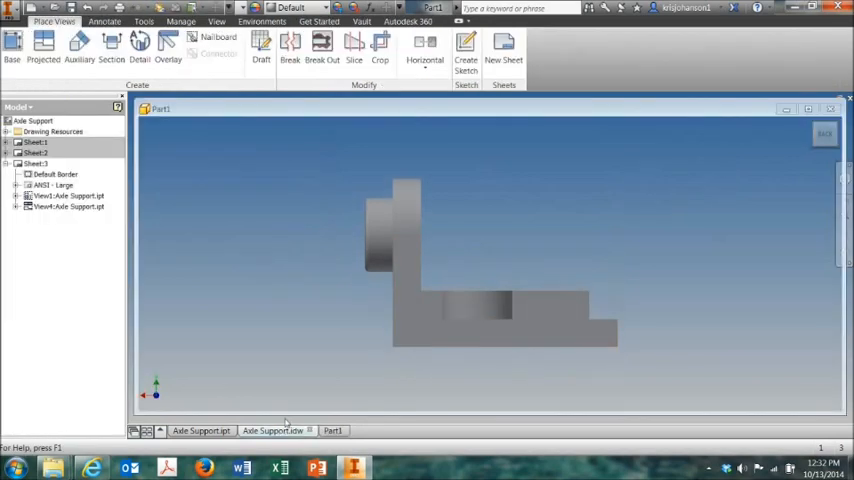
click(280, 427)
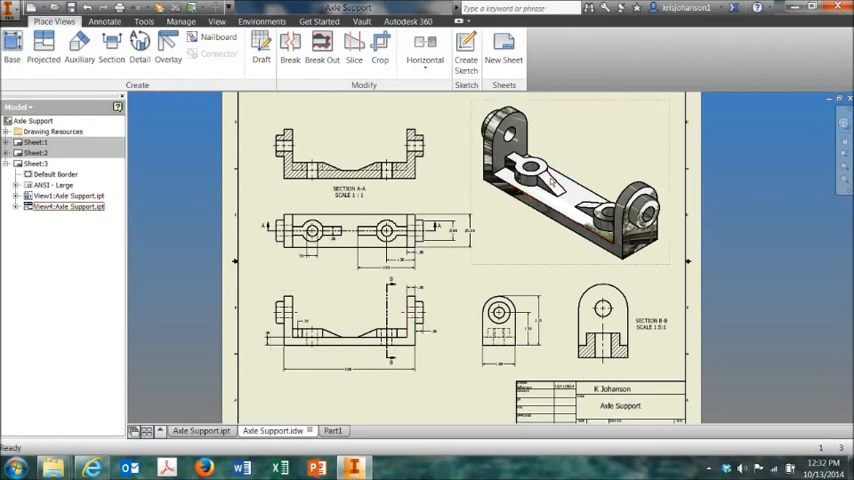
click(333, 430)
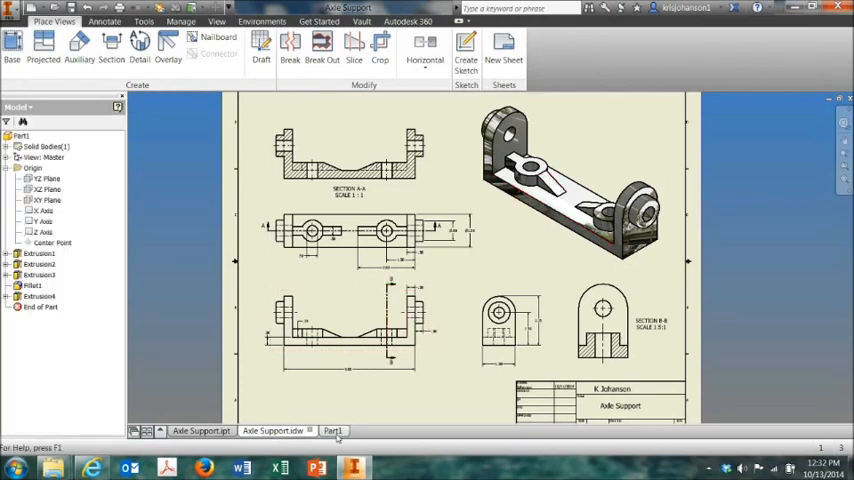
click(328, 430)
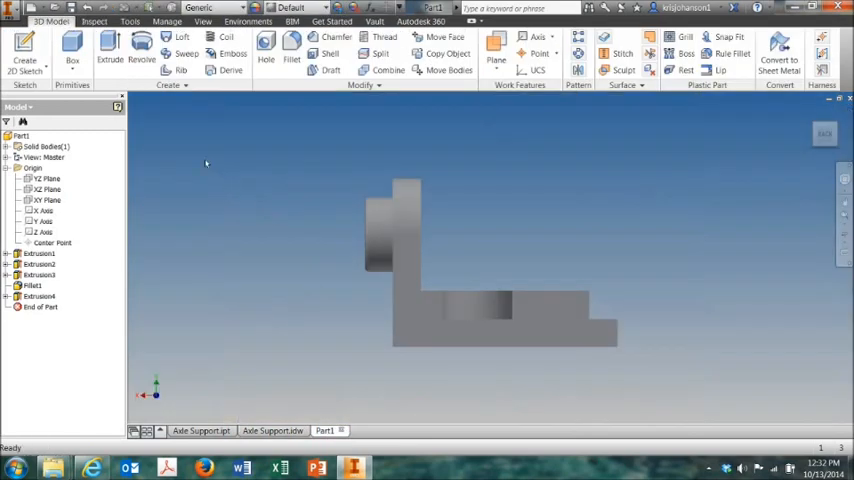
Sketch a diagonal line across the base plate's side face to form a triangle, then finish
click(24, 48)
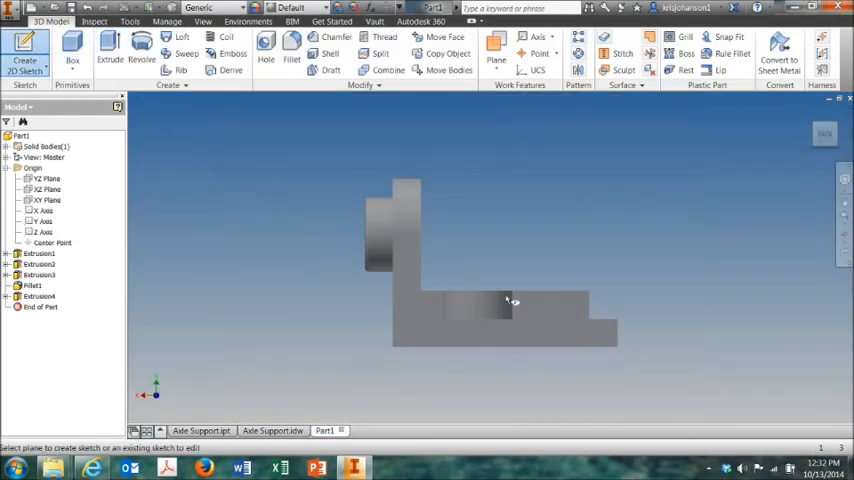
click(508, 305)
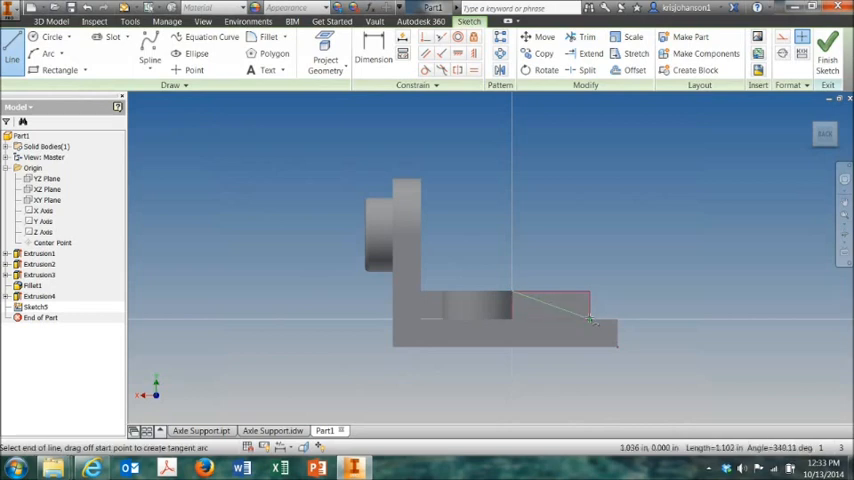
click(590, 320)
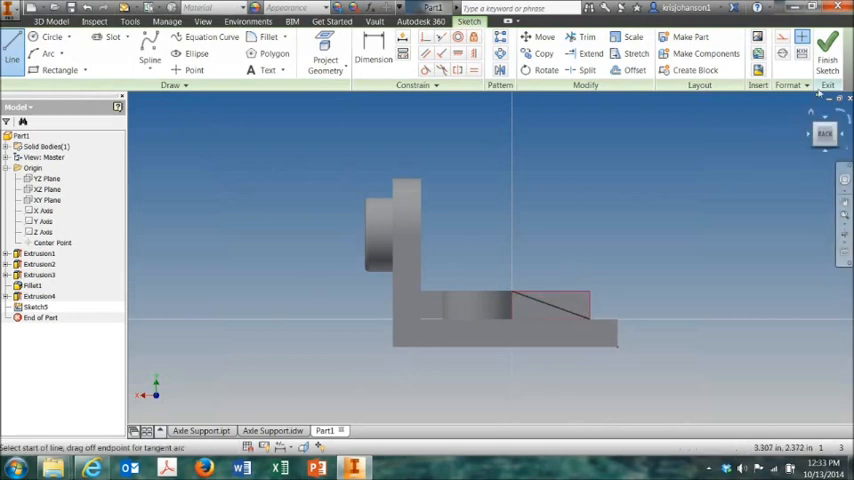
click(837, 45)
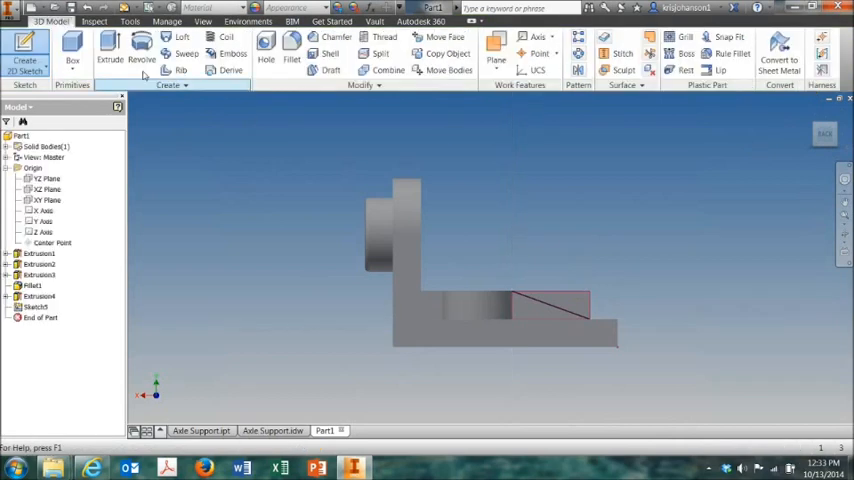
Extrude Sketch5's triangular profile with All extents into a tapered rib
click(104, 44)
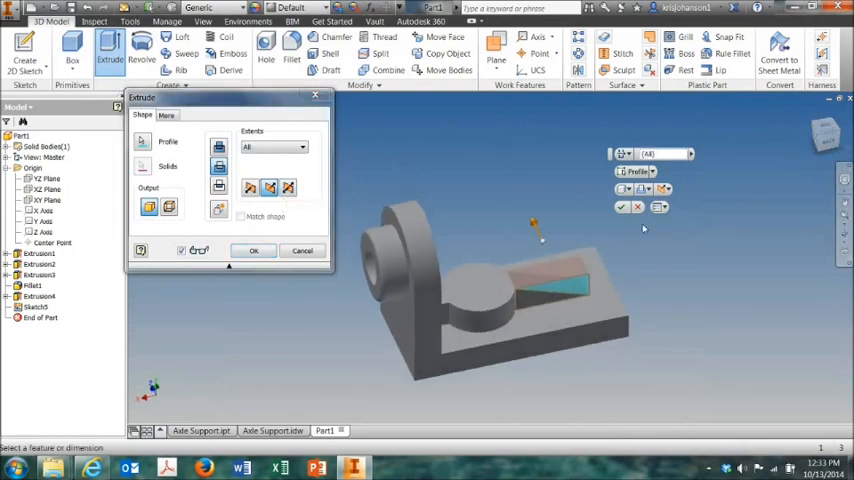
click(253, 250)
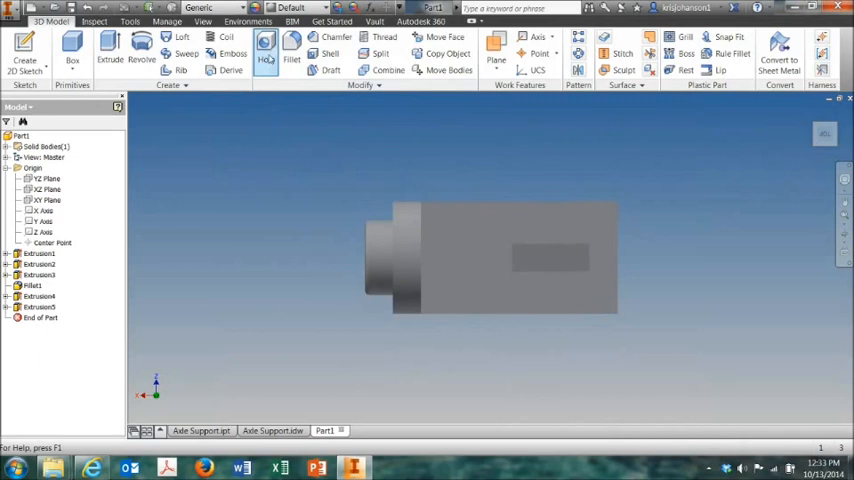
Place a concentric .5 diameter through-all hole in the boss's round end
click(267, 47)
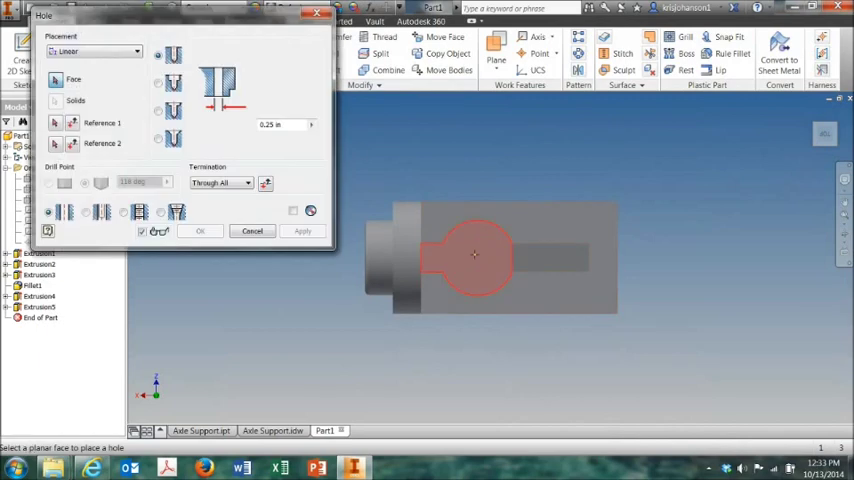
mouse_move(477, 256)
text(.5)
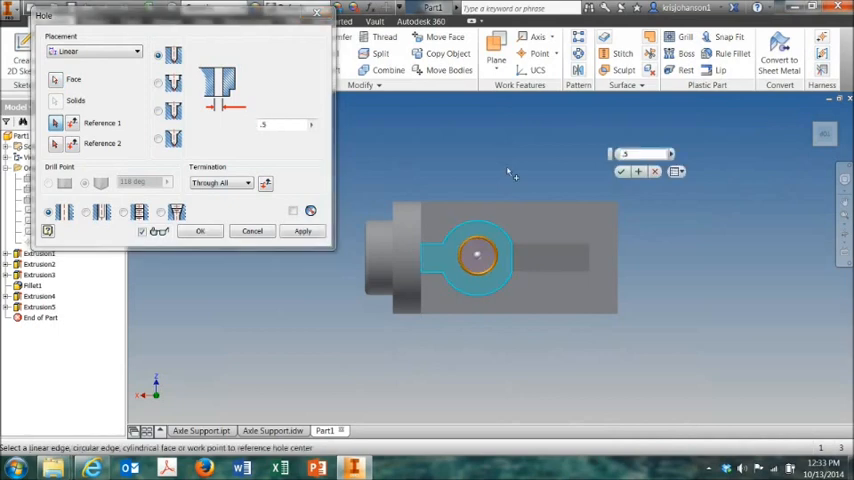
mouse_move(511, 176)
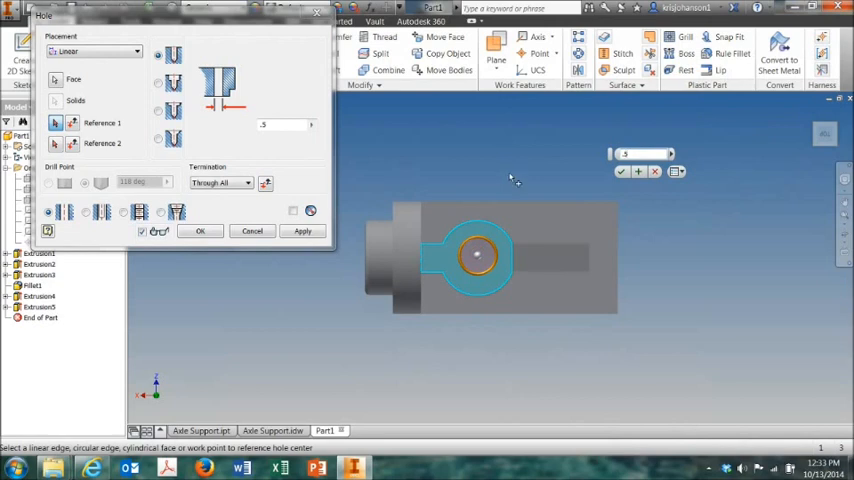
mouse_move(785, 155)
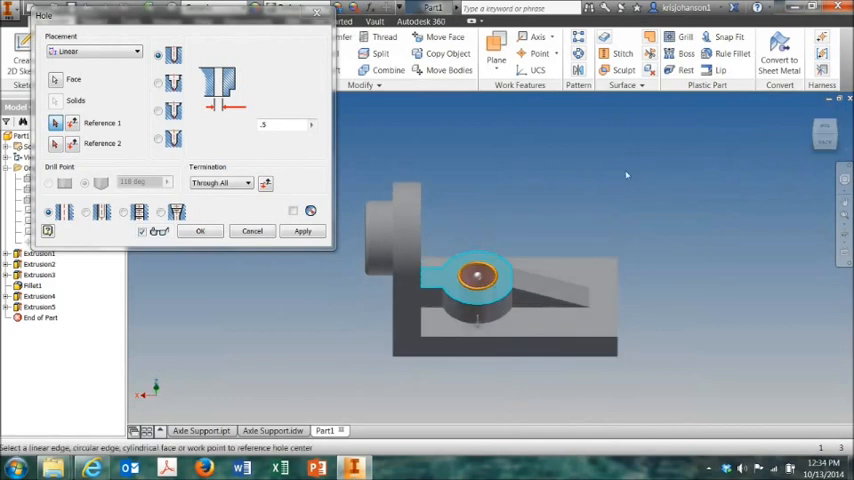
click(199, 231)
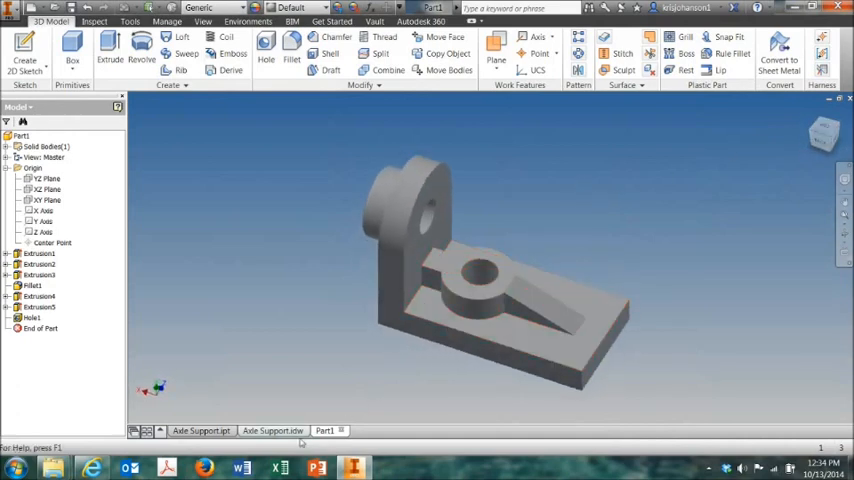
click(272, 430)
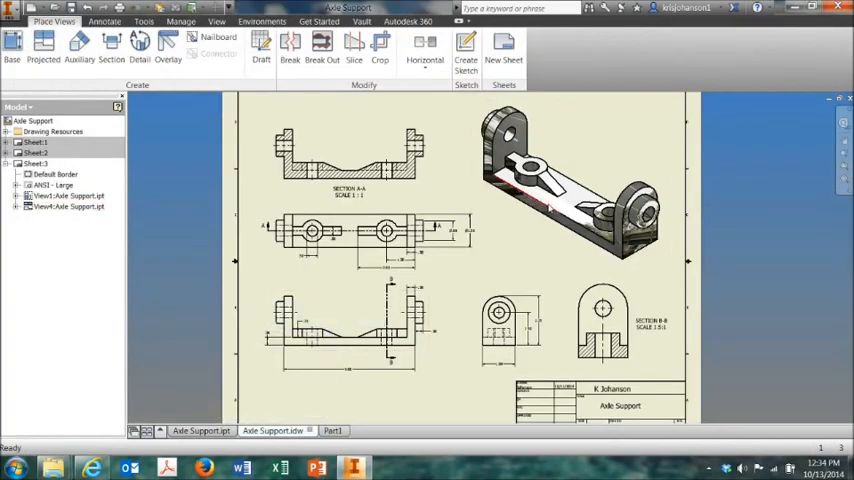
click(331, 430)
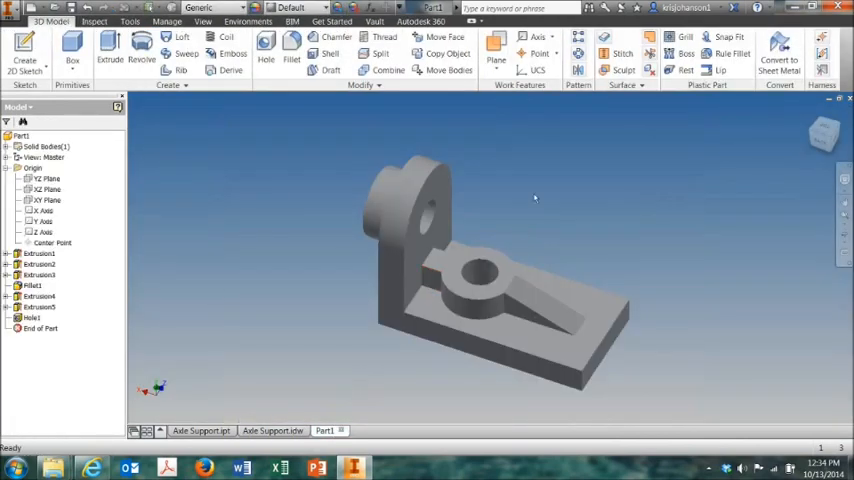
mouse_move(807, 215)
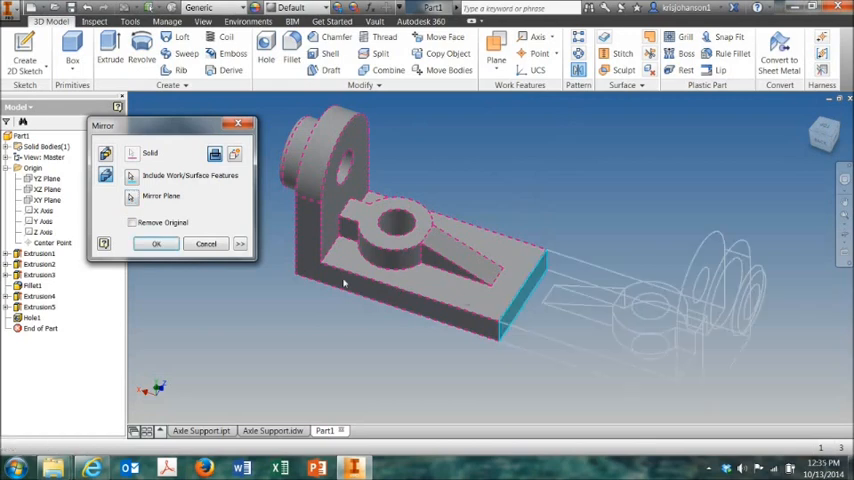
Mirror the whole solid across its end face into a two-upright support
click(155, 243)
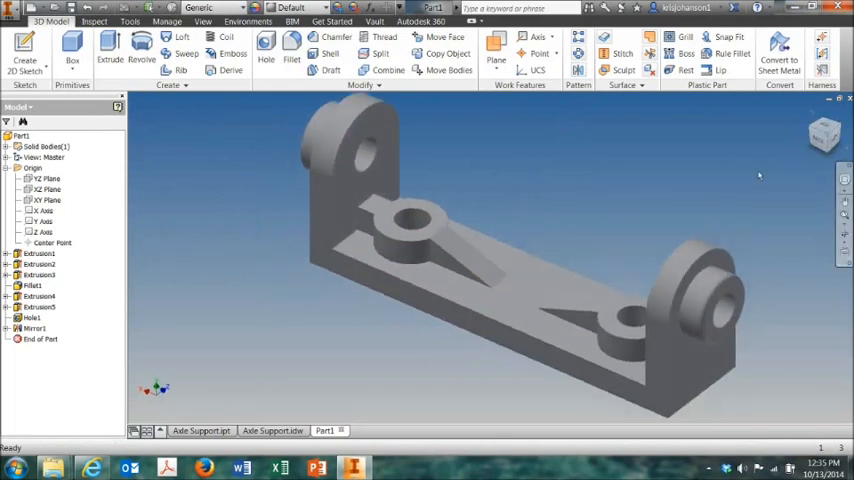
Switch to the axle support2.ipt document and its View ribbon
click(330, 8)
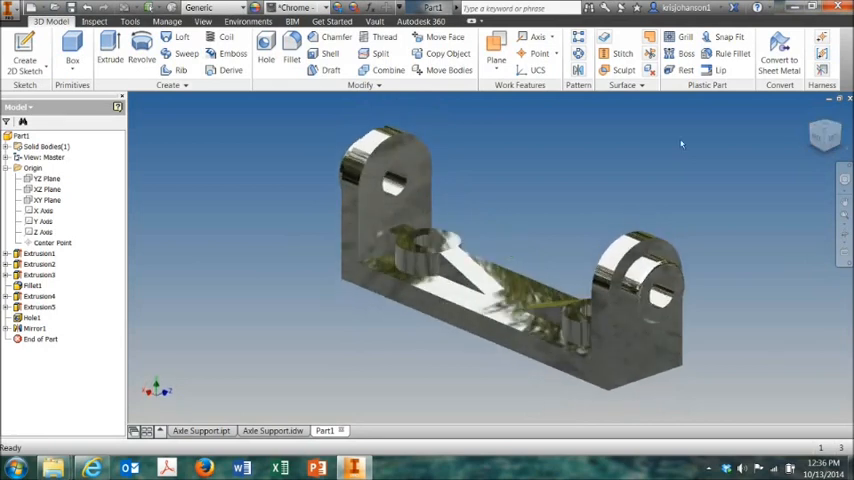
click(199, 20)
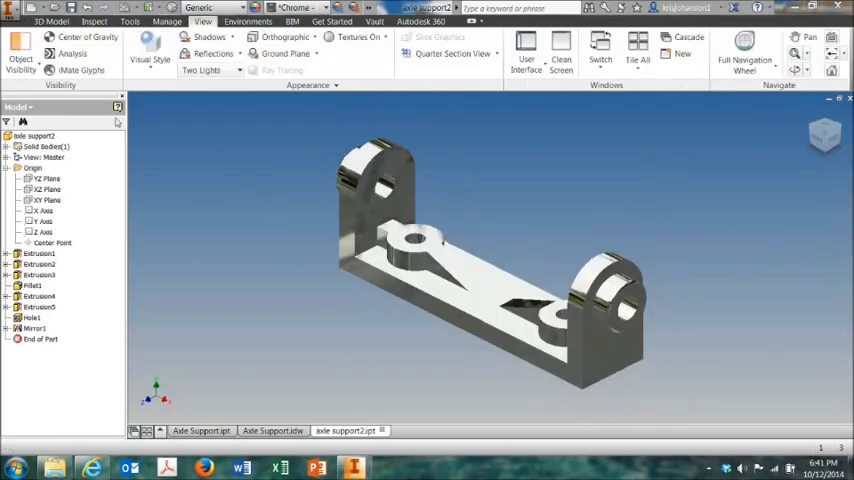
Create a new drawing, Drawing1, from the default template
click(12, 20)
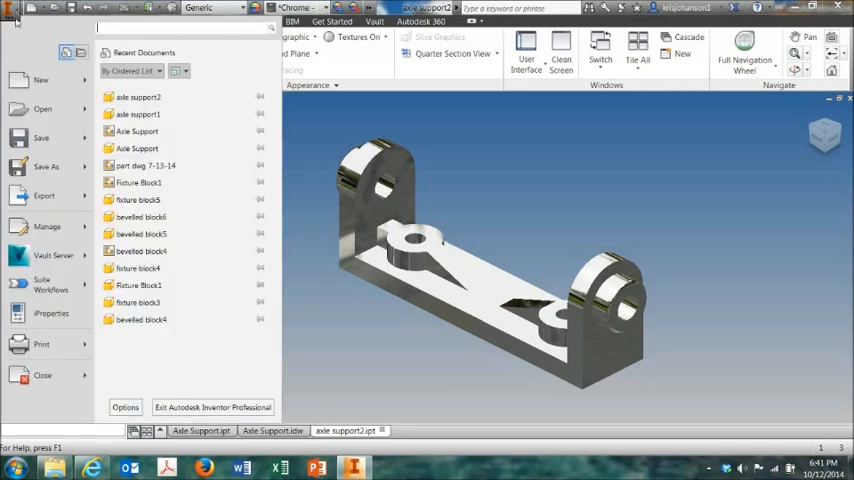
click(40, 80)
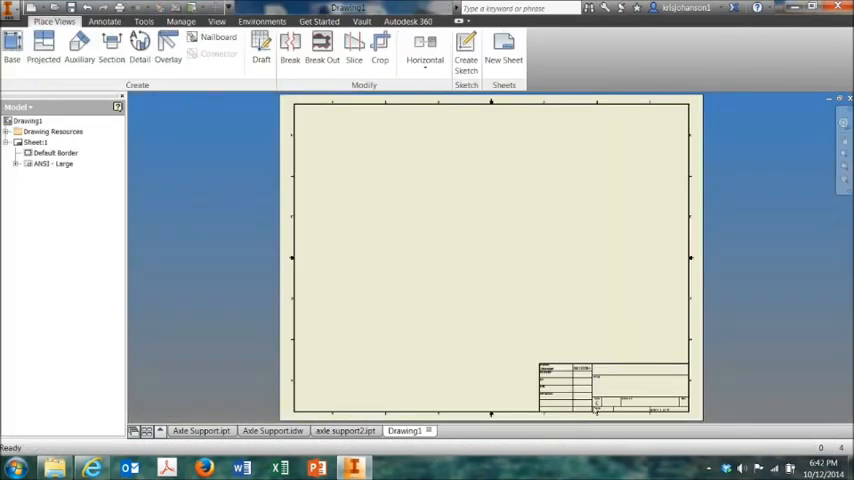
mouse_move(493, 361)
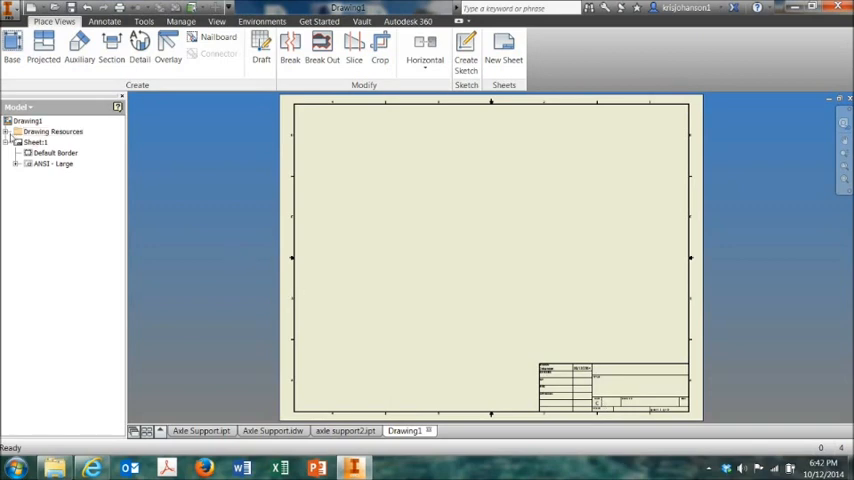
Expand Drawing Resources and apply the A size, Landscape, 1 view sheet format
click(14, 131)
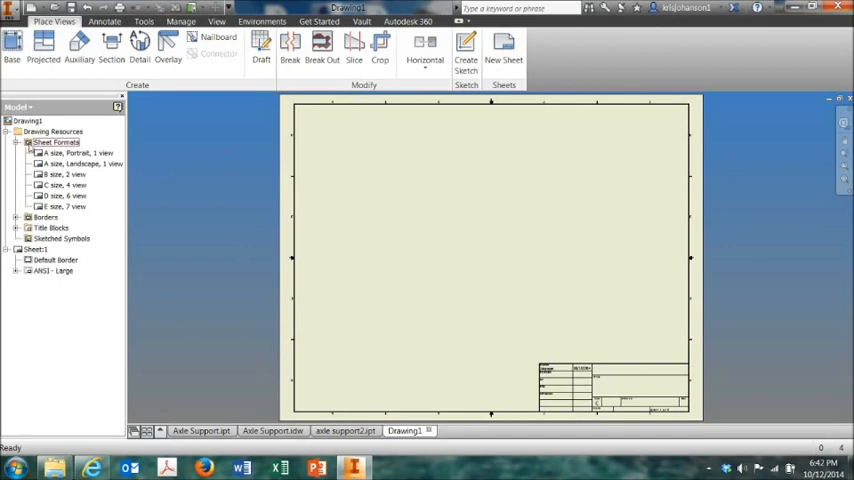
click(75, 163)
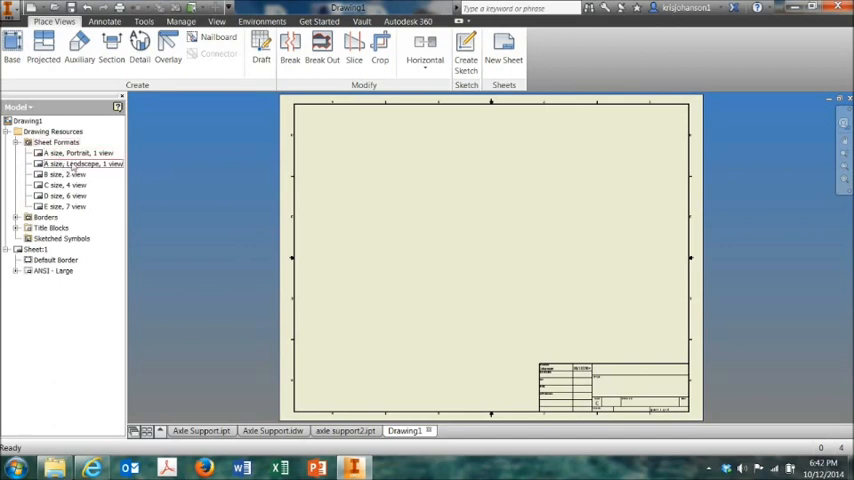
click(60, 186)
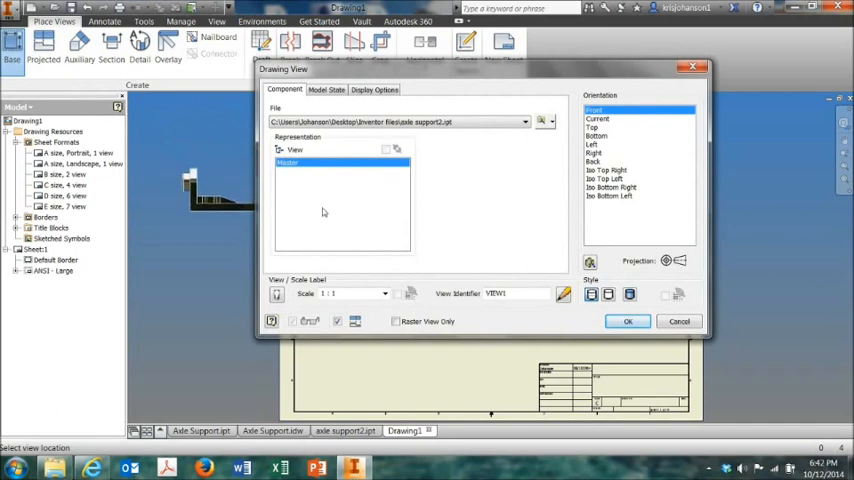
mouse_move(491, 263)
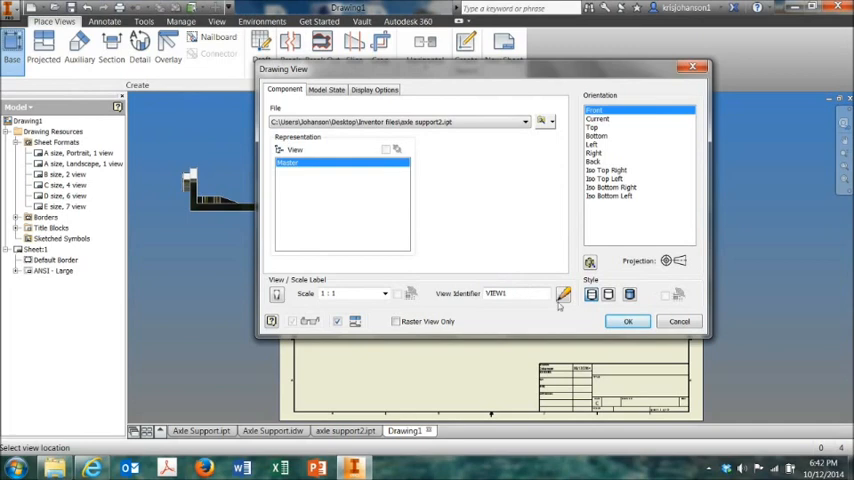
mouse_move(622, 168)
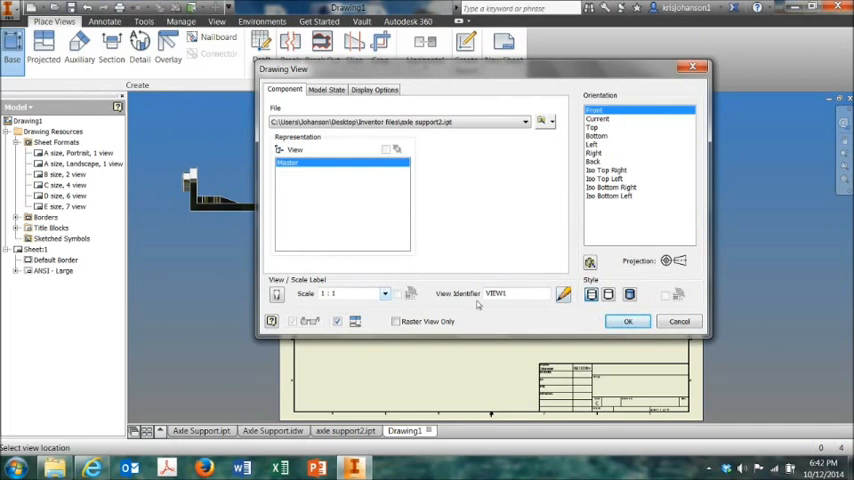
Accept the 1:1 Front base view and place it at the sheet's lower left
click(627, 321)
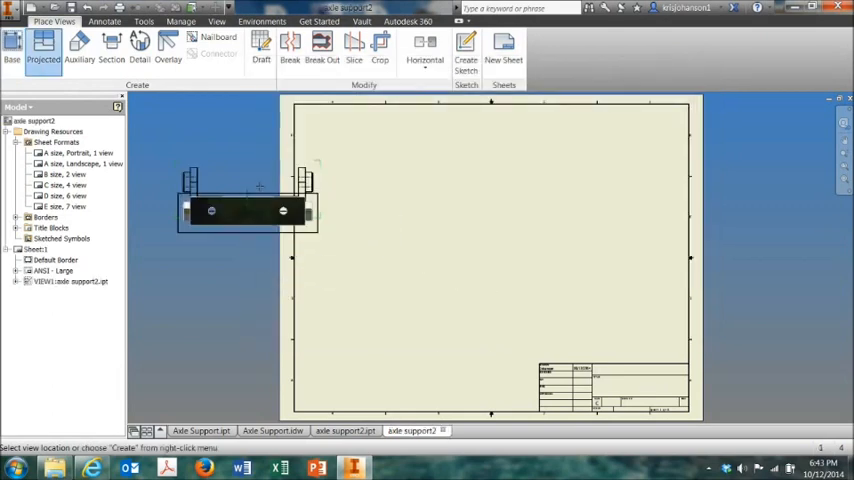
click(263, 217)
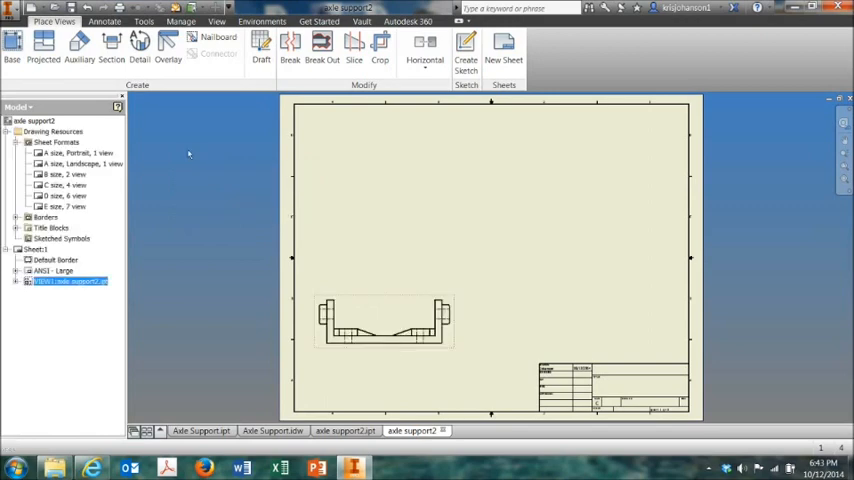
Project top, right-side and isometric views from the front view and create them
click(52, 50)
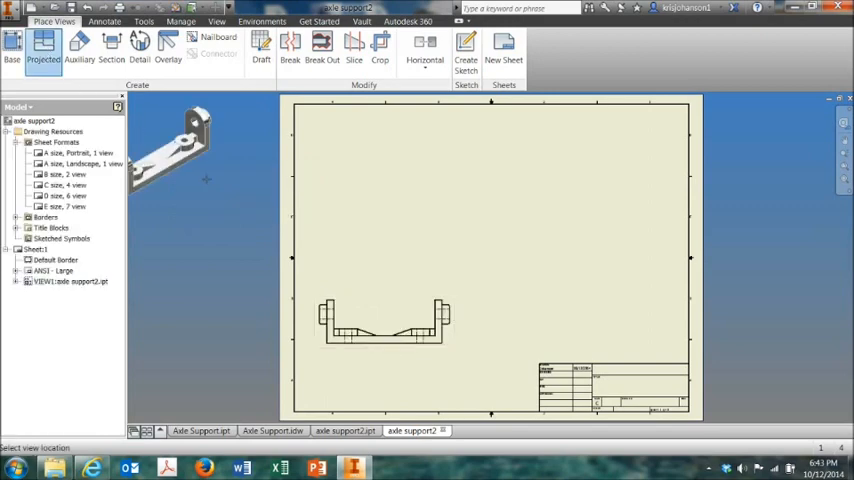
click(378, 210)
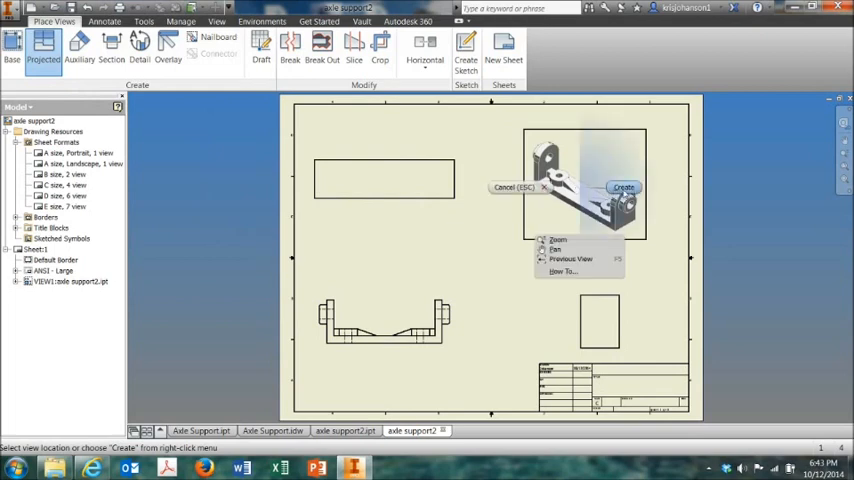
click(622, 187)
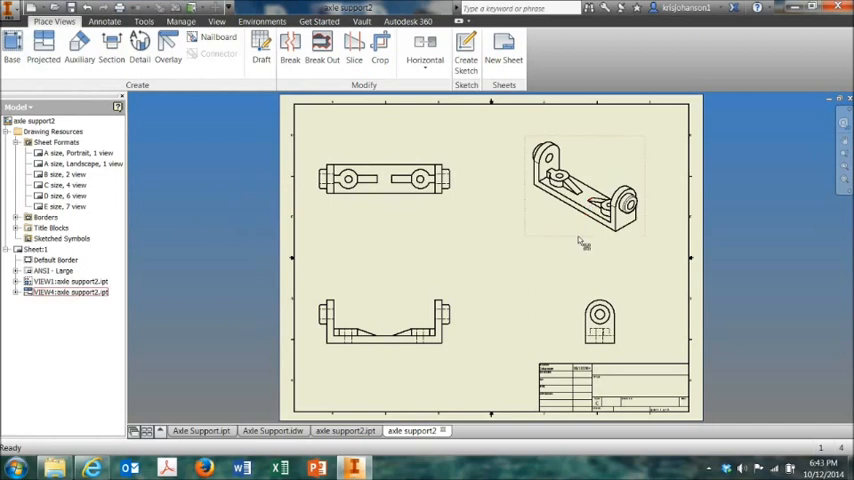
Edit the isometric view to a 1.5:1 scale with Shaded style
right_click(582, 190)
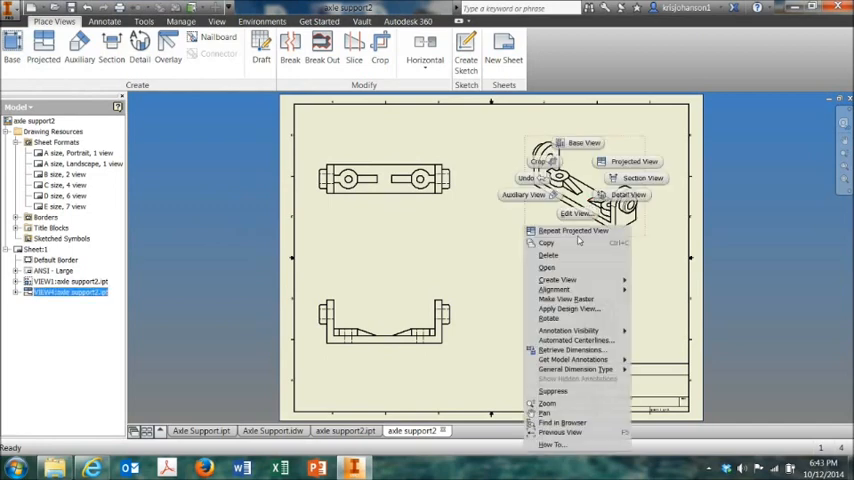
click(573, 214)
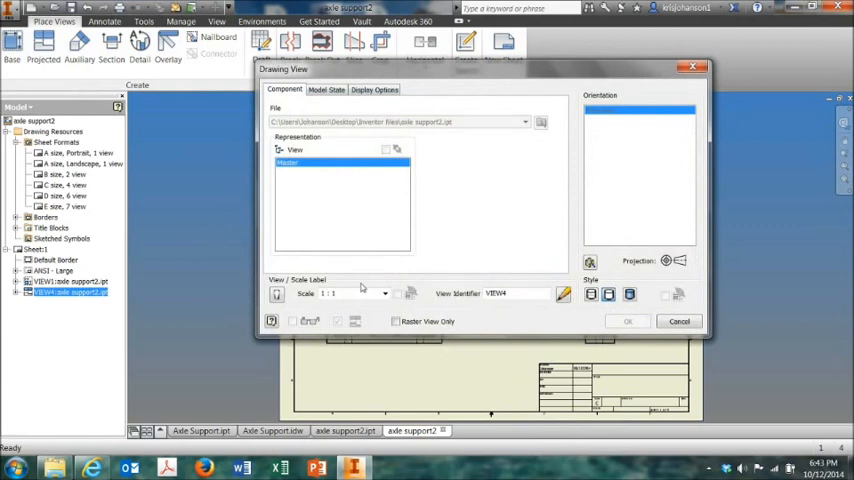
click(385, 293)
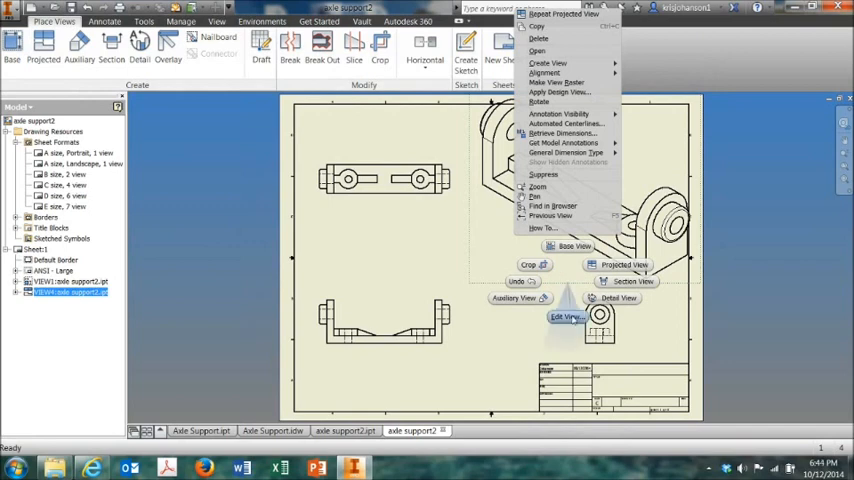
click(560, 318)
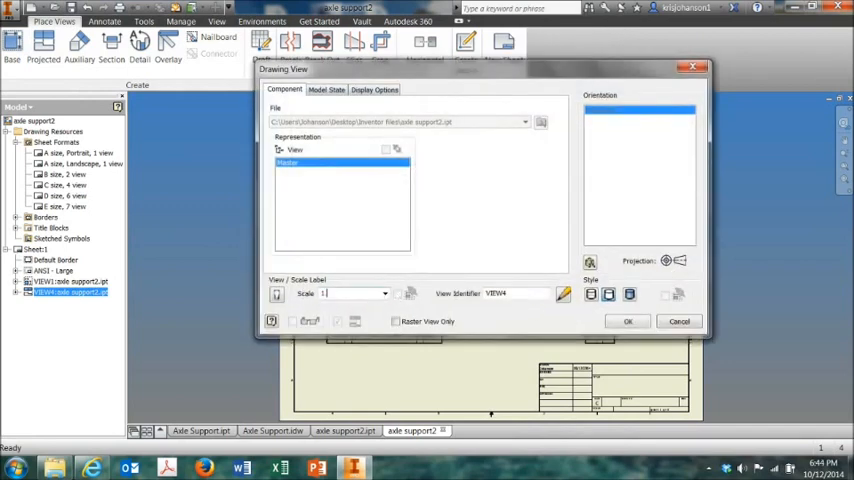
text(1.5:1)
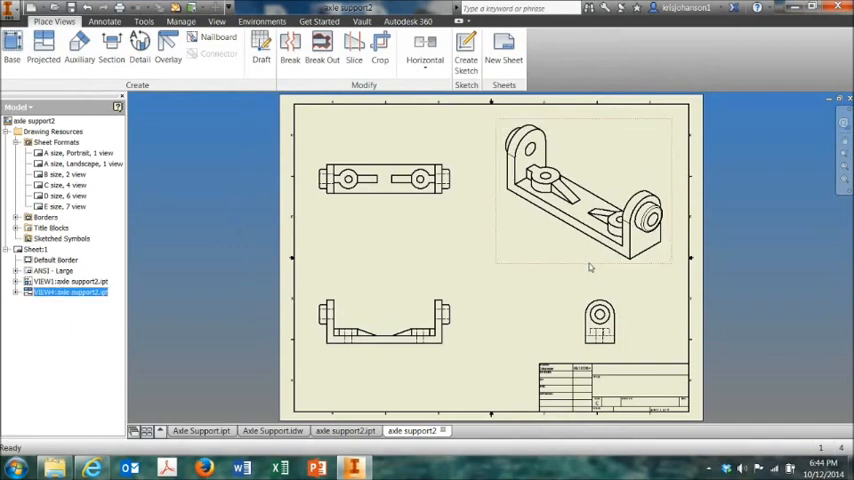
right_click(590, 200)
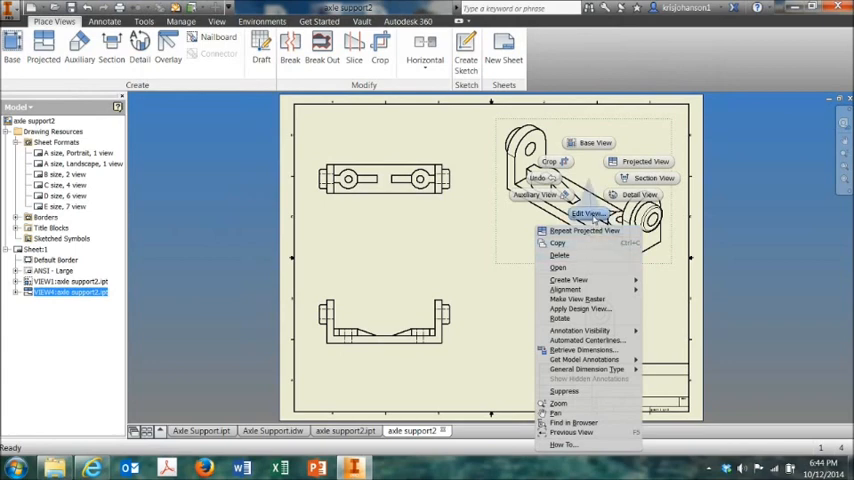
click(586, 213)
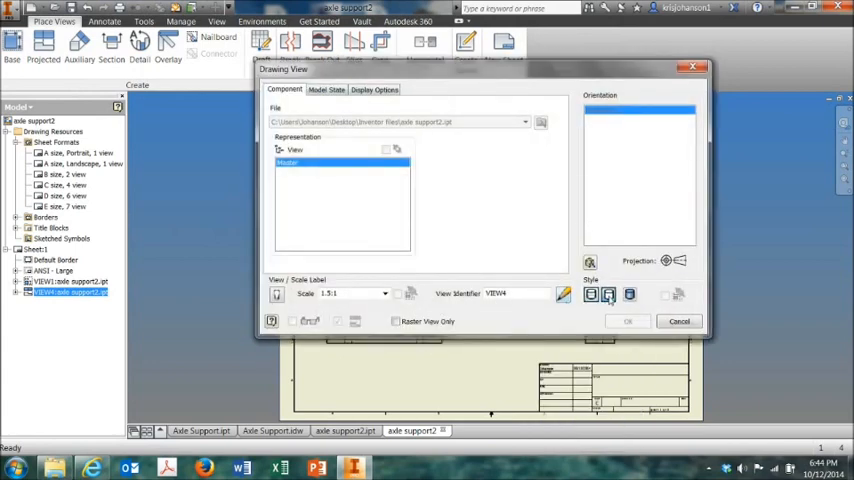
mouse_move(627, 293)
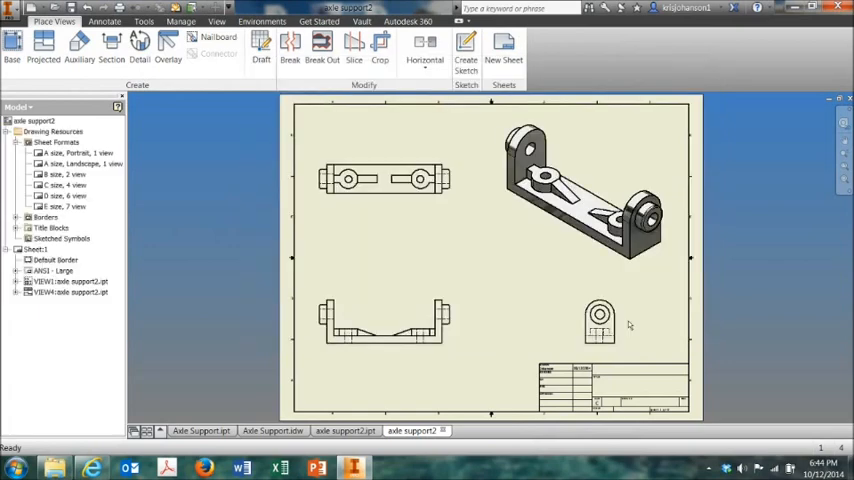
mouse_move(580, 280)
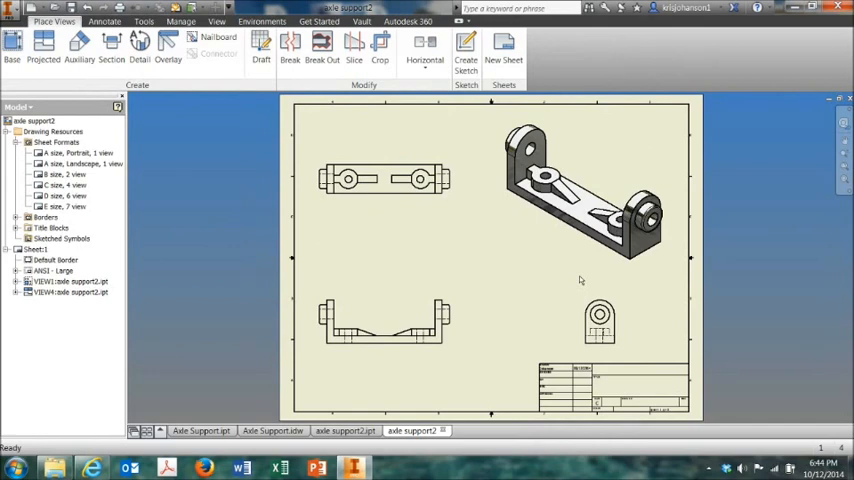
mouse_move(494, 326)
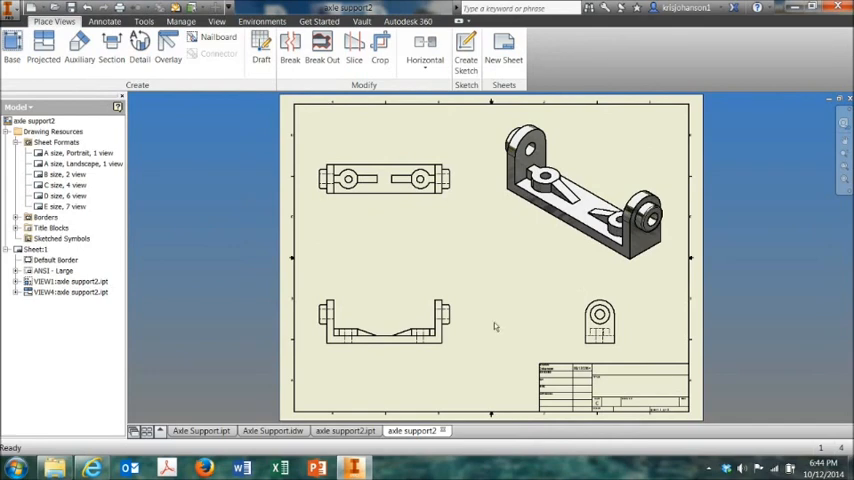
mouse_move(414, 360)
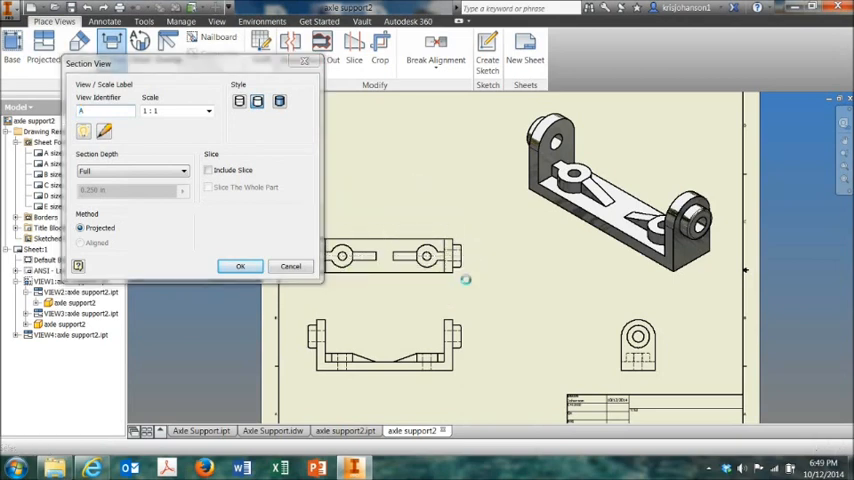
Place full section view A-A above the top view at 1:1
click(239, 266)
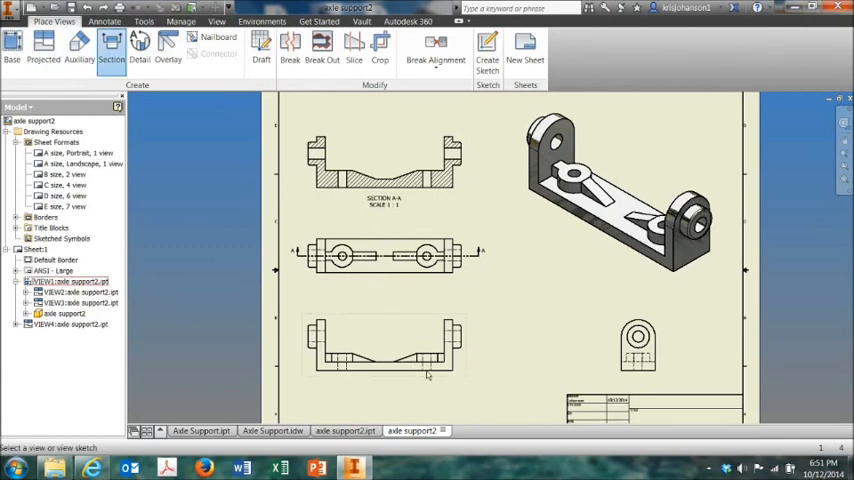
Cut Section B-B through the end view and place it beside the lower front view
click(102, 54)
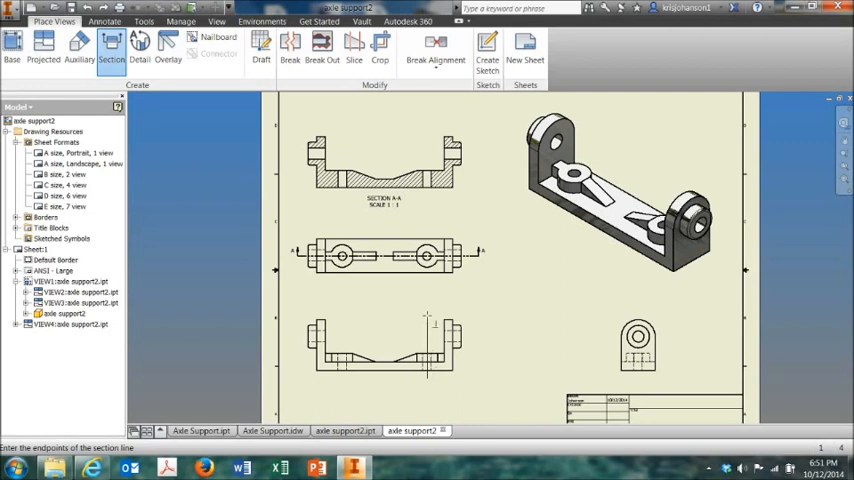
right_click(430, 318)
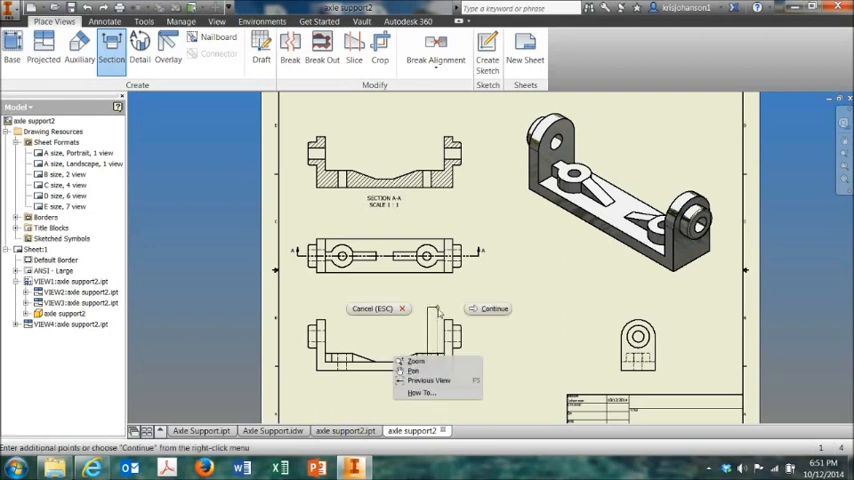
click(489, 308)
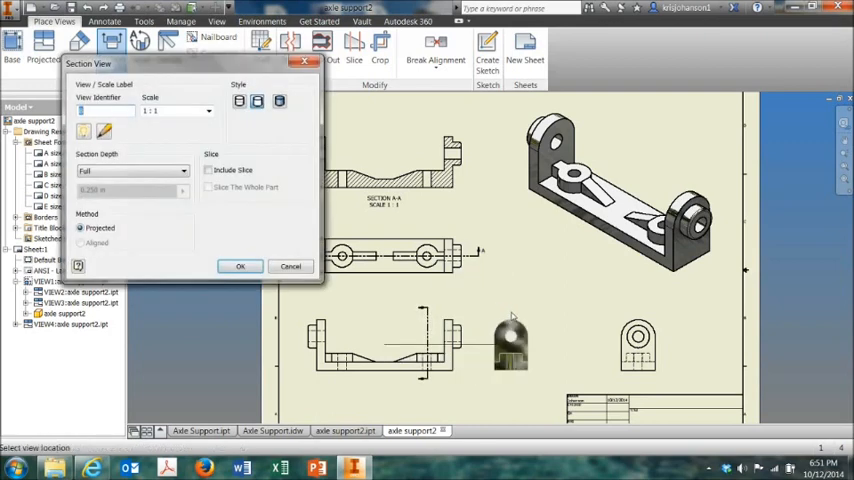
click(239, 266)
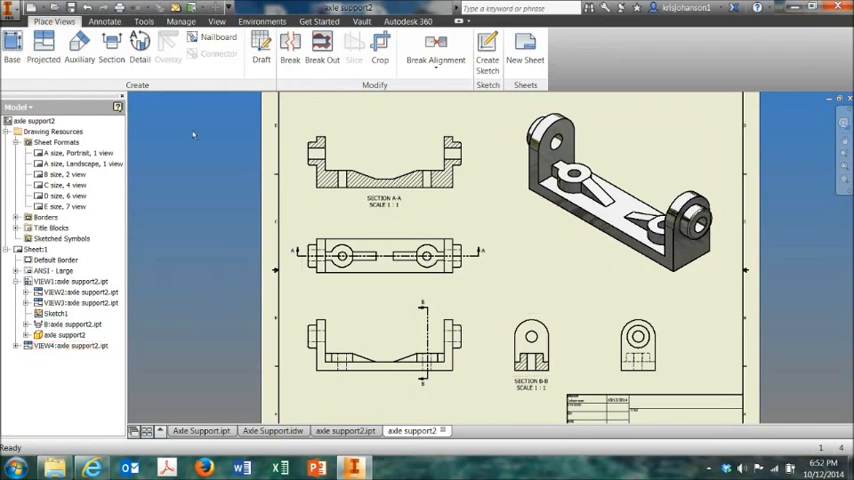
click(114, 20)
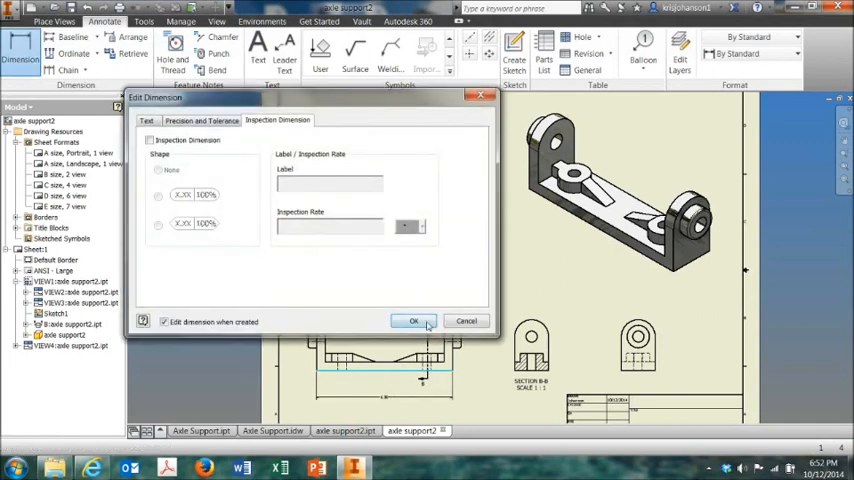
Confirm the width/height dimension on the lower front view in Edit Dimension
click(415, 321)
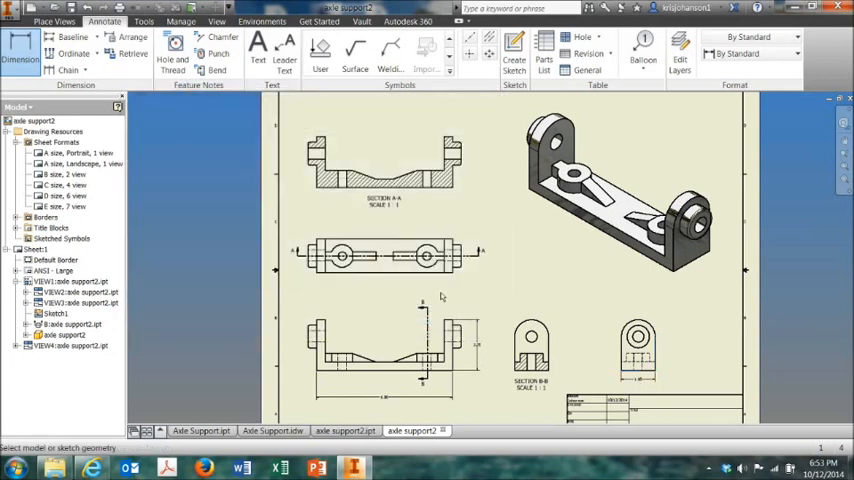
mouse_move(513, 280)
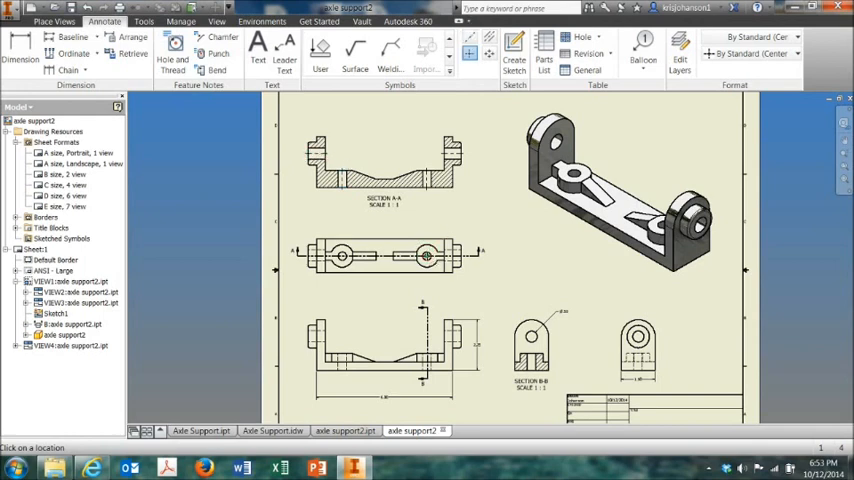
mouse_move(355, 267)
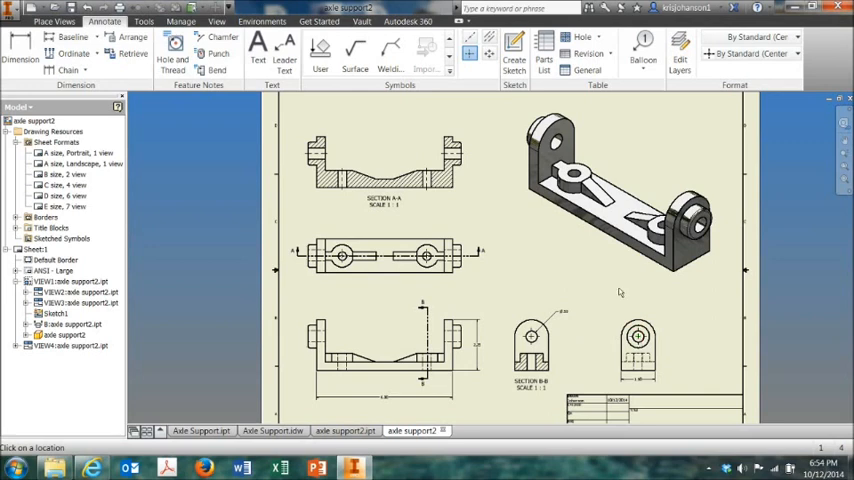
mouse_move(587, 291)
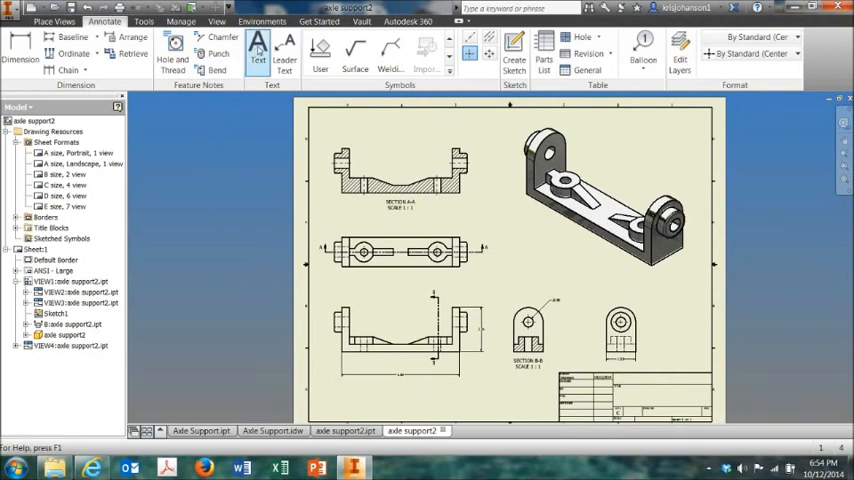
Add the title 'Axle Support' to the title block at 0.240 in text size
click(259, 50)
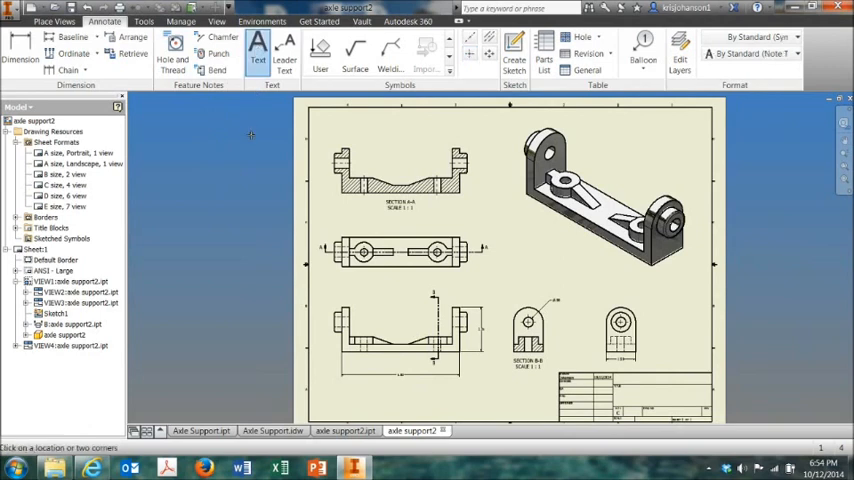
mouse_move(654, 401)
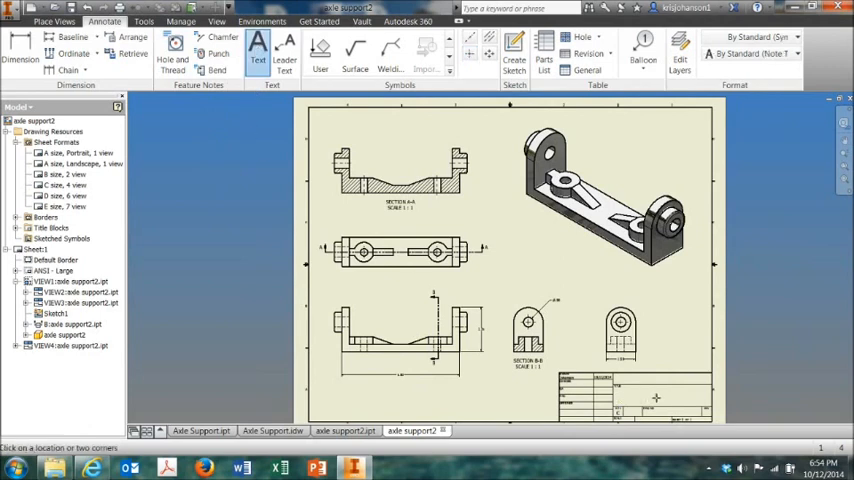
click(262, 47)
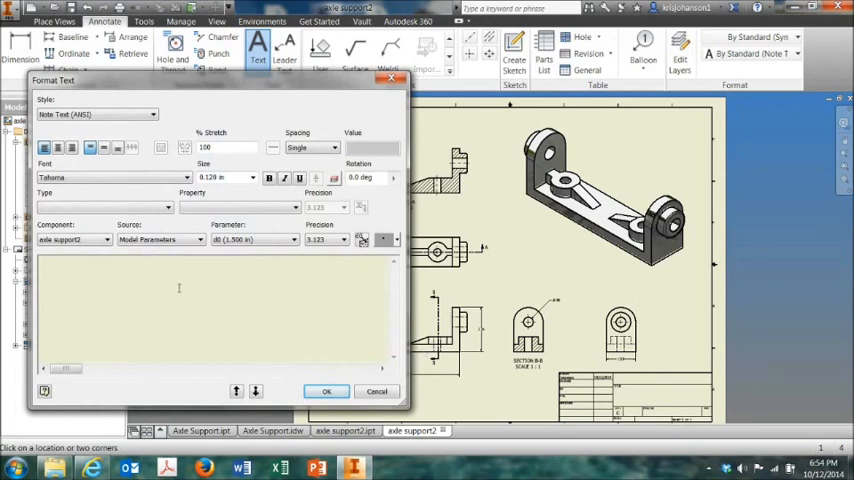
click(252, 177)
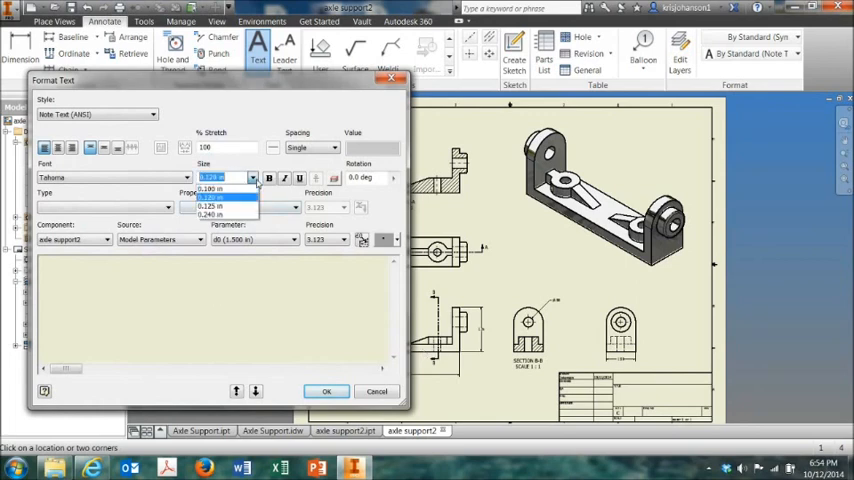
click(216, 214)
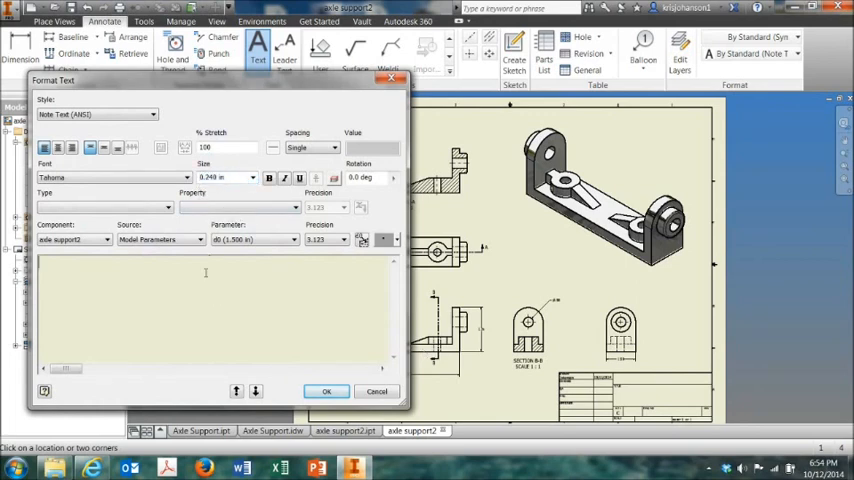
text(A)
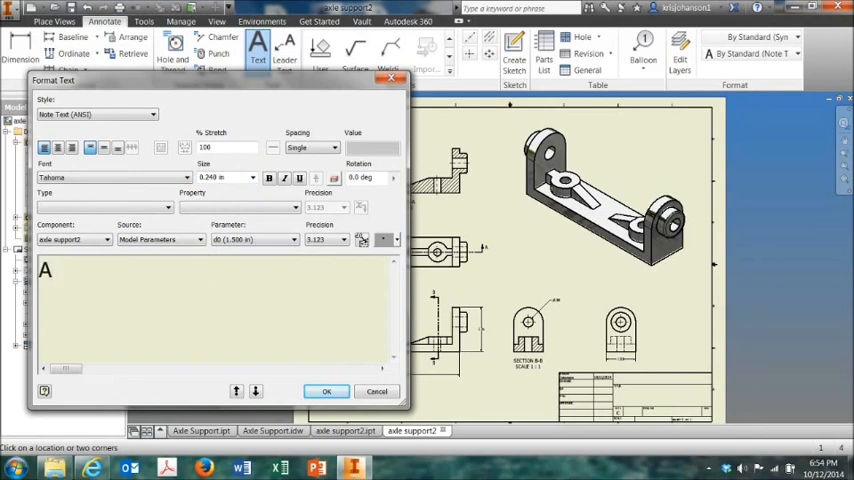
text(xle Su)
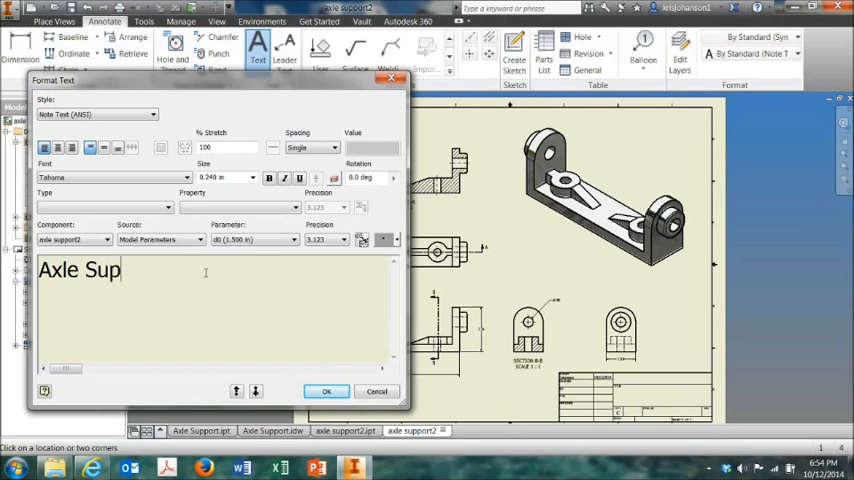
text(por)
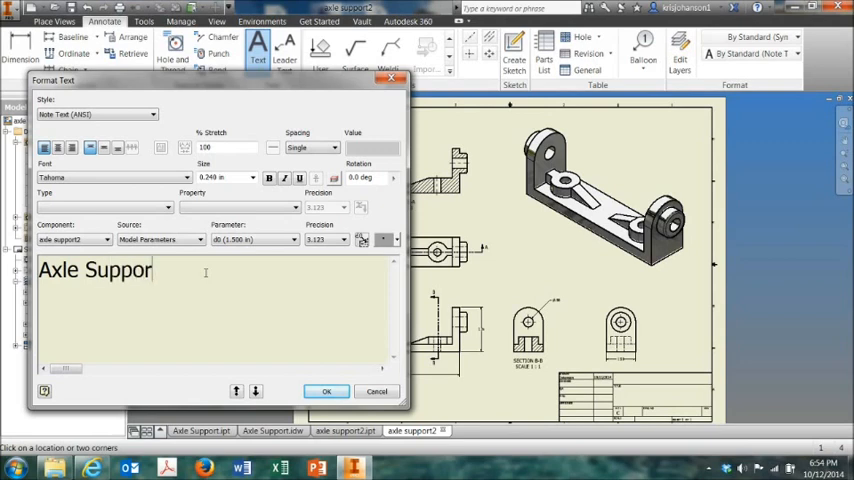
text(t)
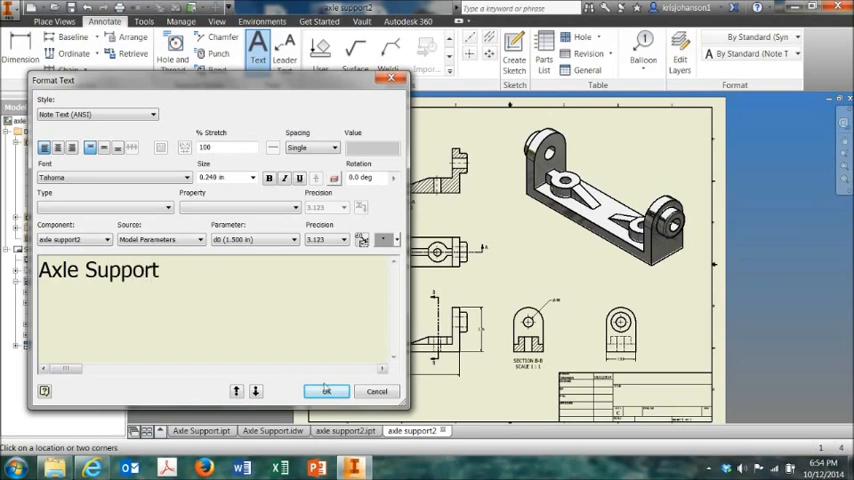
click(322, 391)
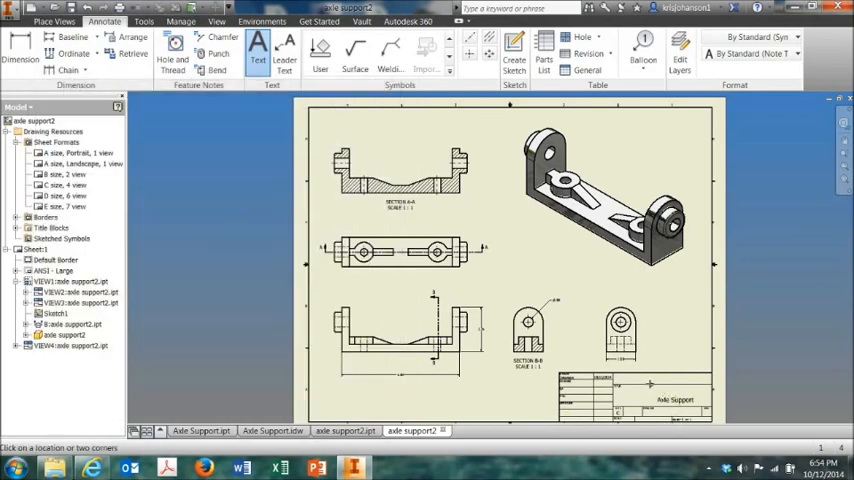
click(261, 44)
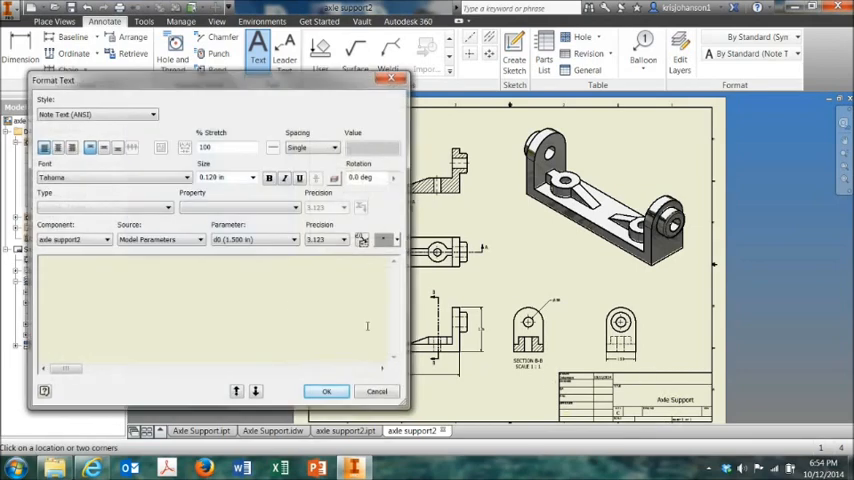
click(252, 177)
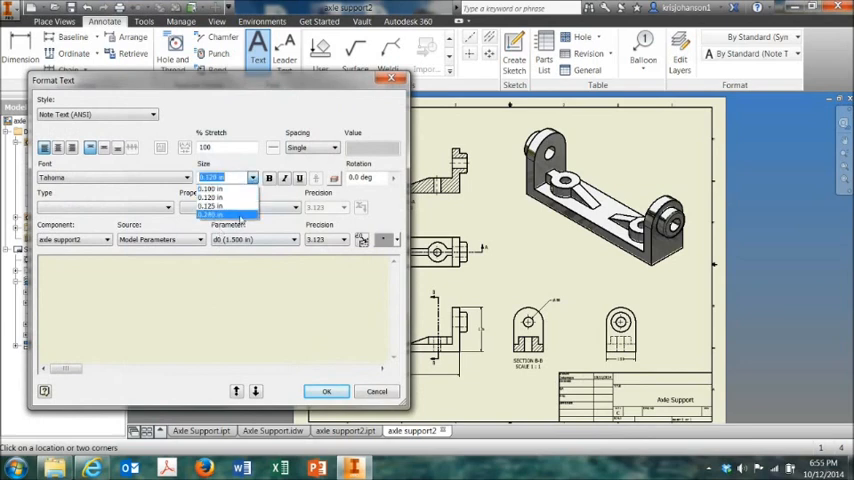
click(212, 216)
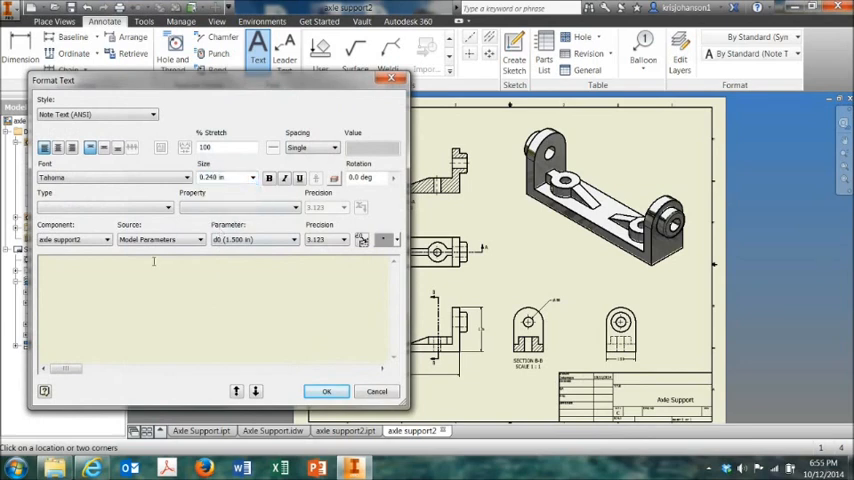
text(K. Johanson)
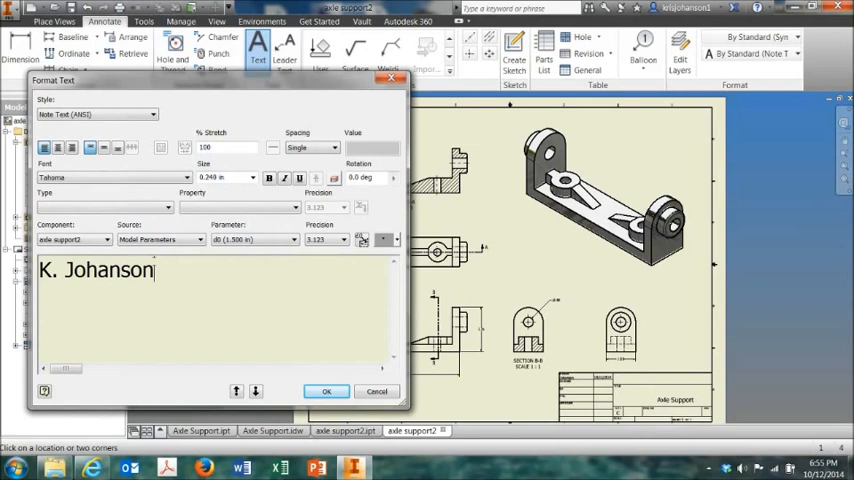
click(324, 391)
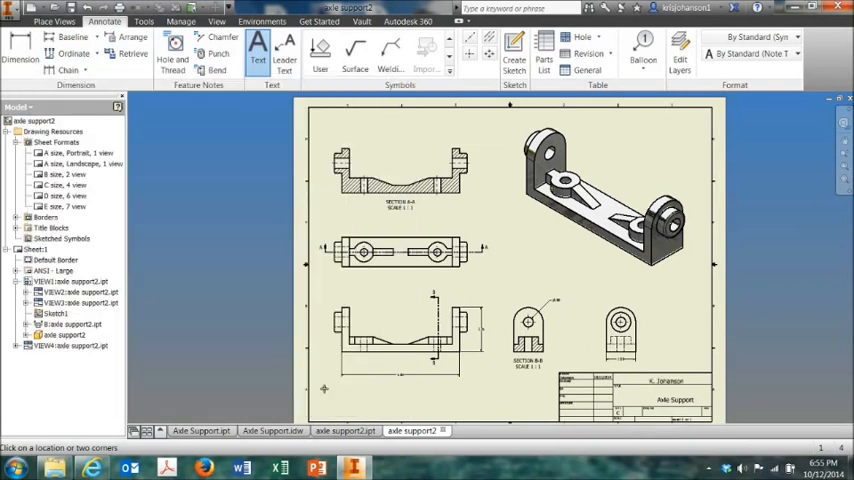
mouse_move(240, 325)
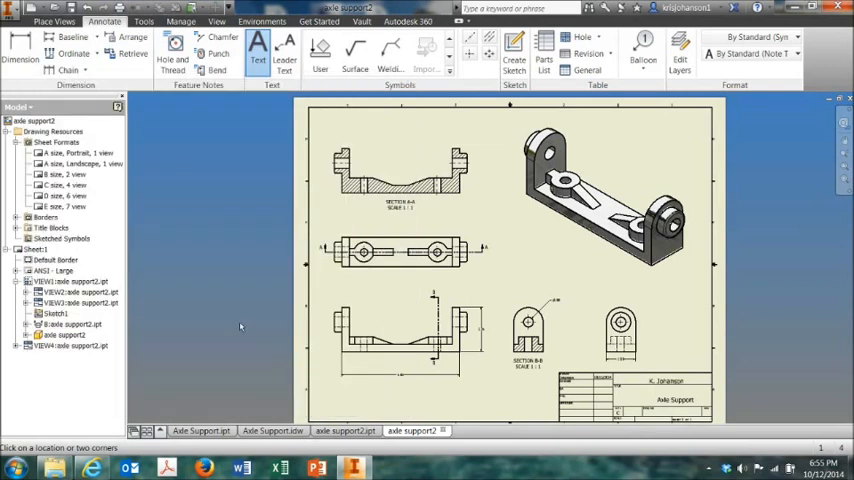